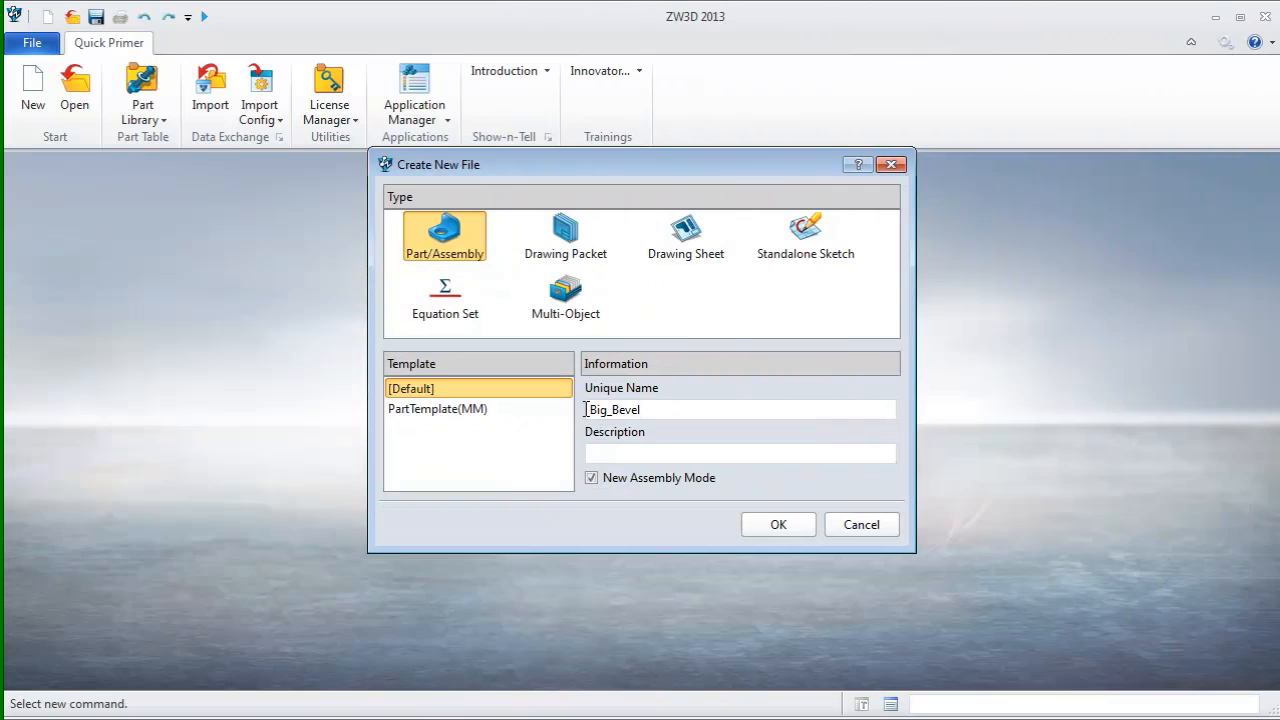
# Name the new Part/Assembly file Big_Bevel_Gear and create it
pyautogui.write('_Gear')
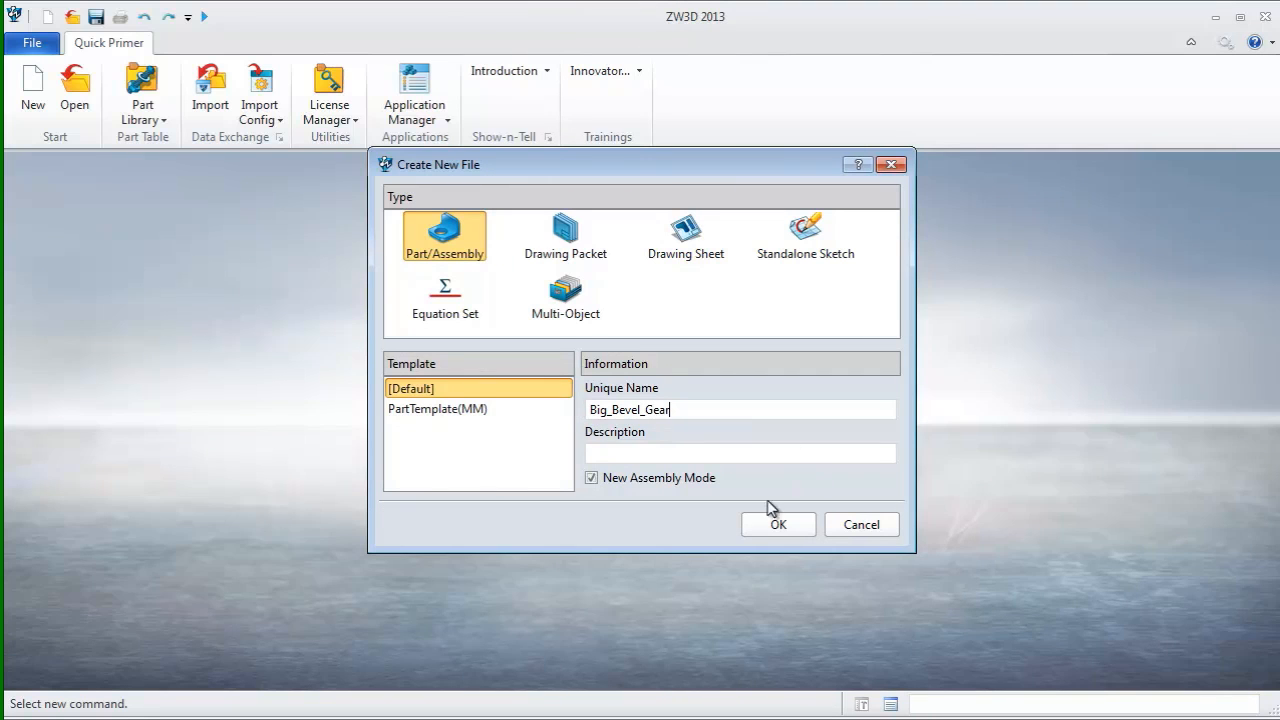
pyautogui.click(778, 524)
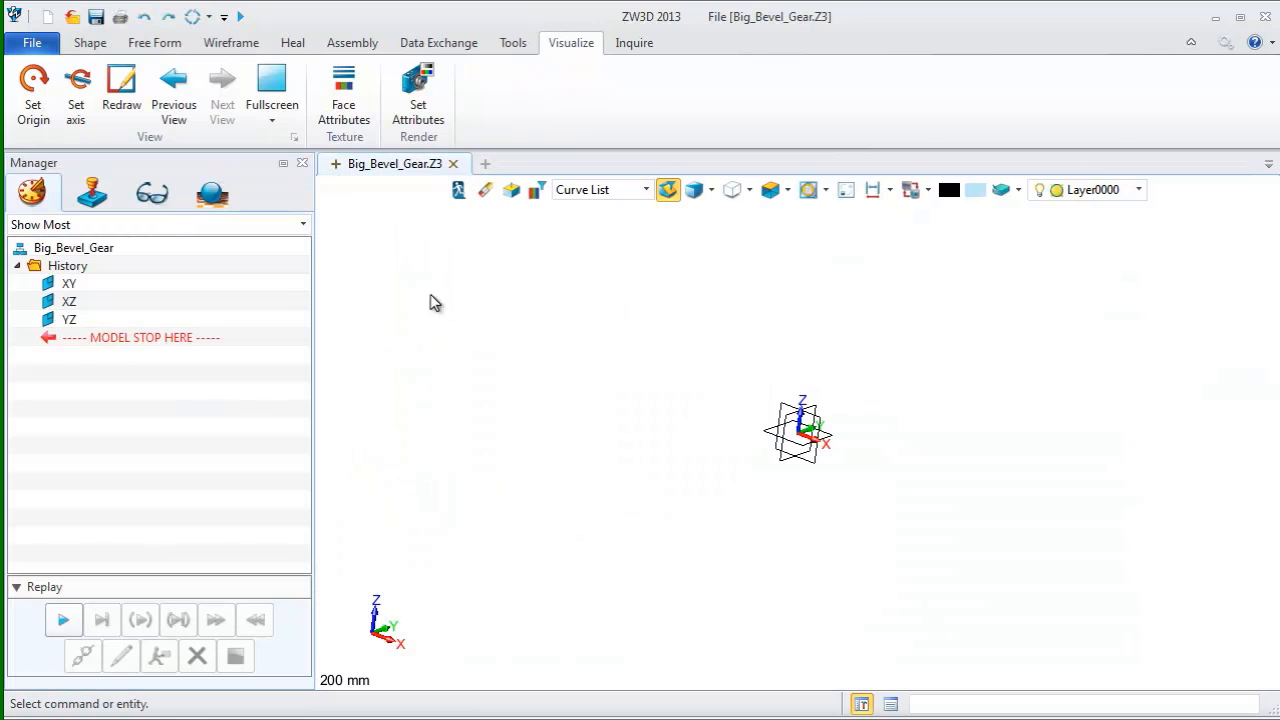
# Import the bevel gear DWG drawing, filtering out lines of certain widths
pyautogui.click(32, 42)
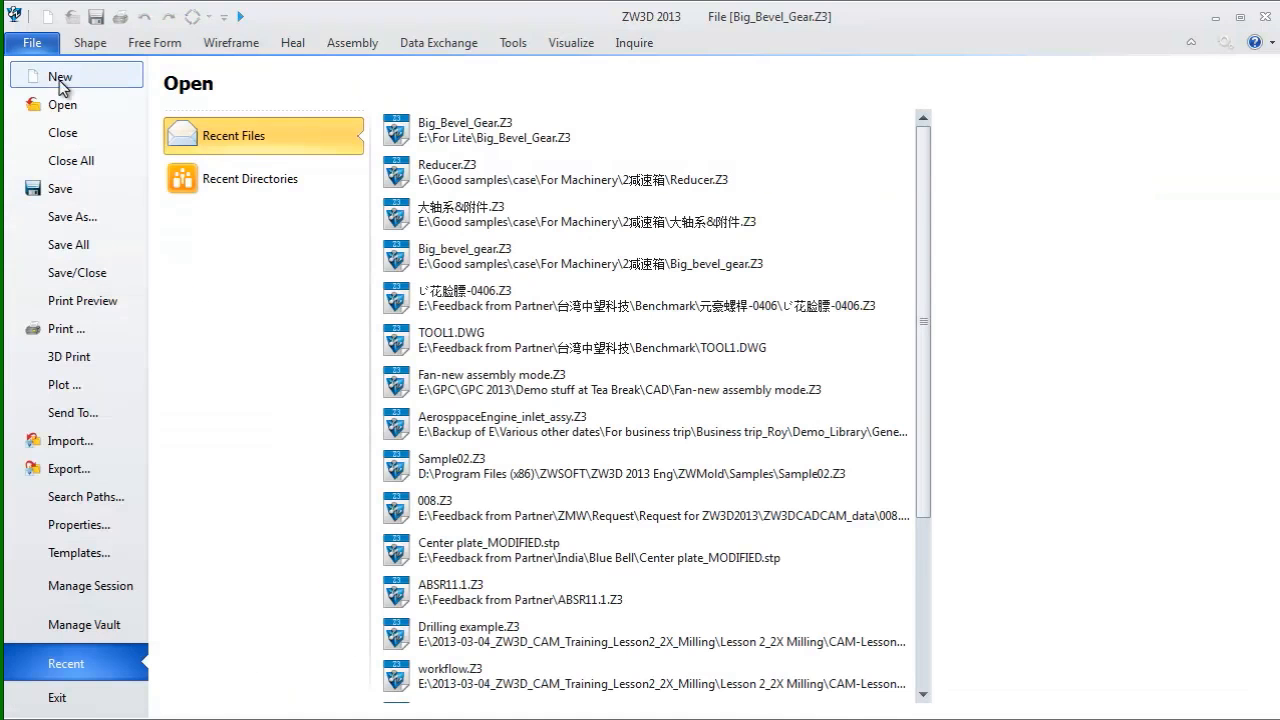
pyautogui.click(68, 441)
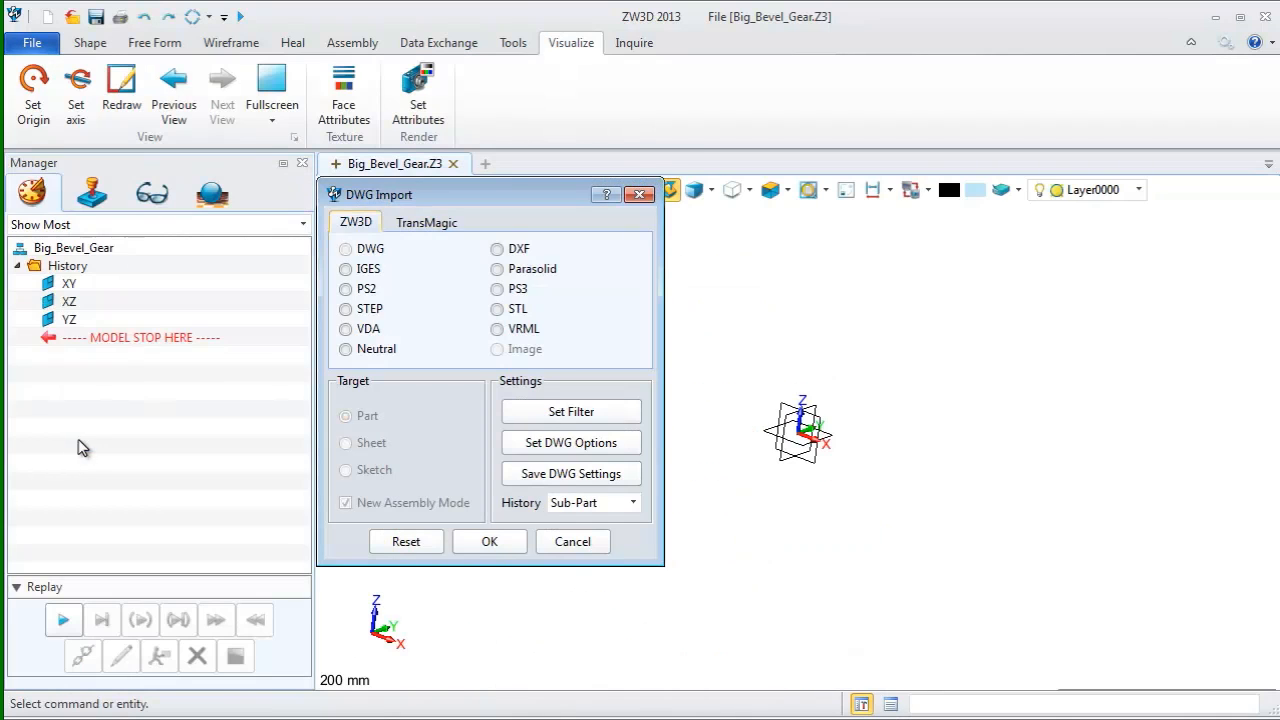
pyautogui.click(345, 248)
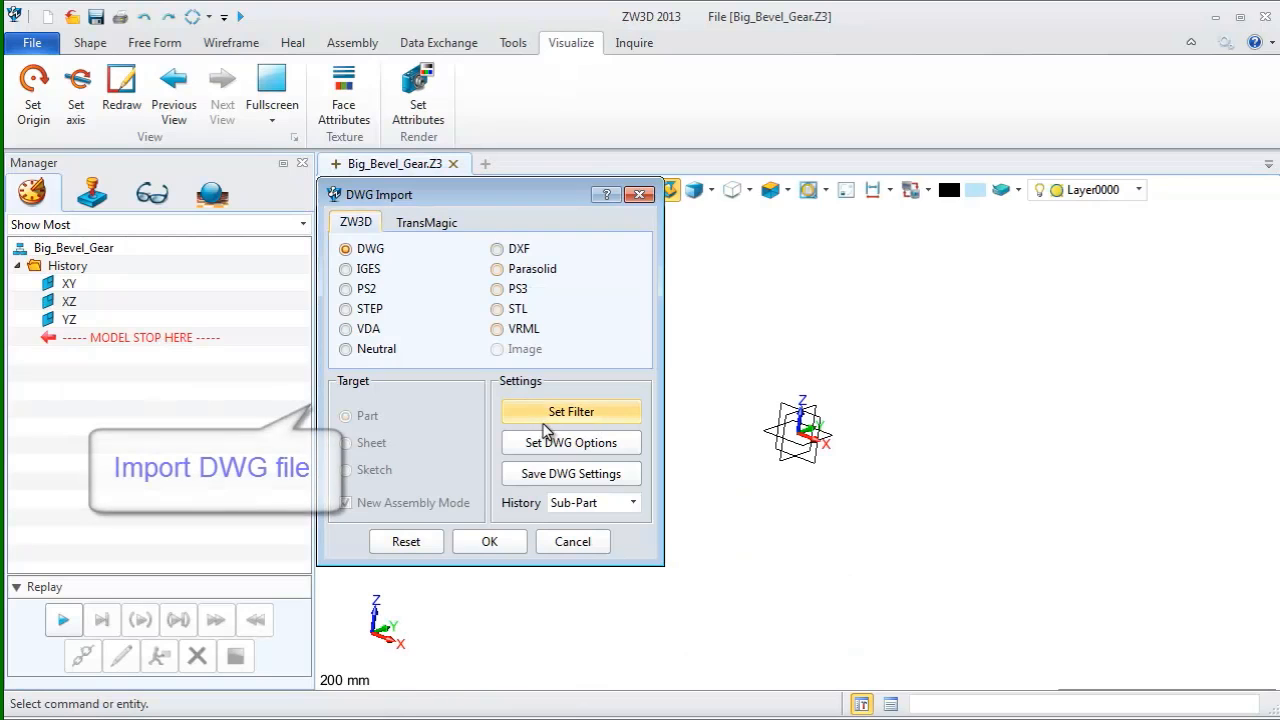
pyautogui.click(570, 411)
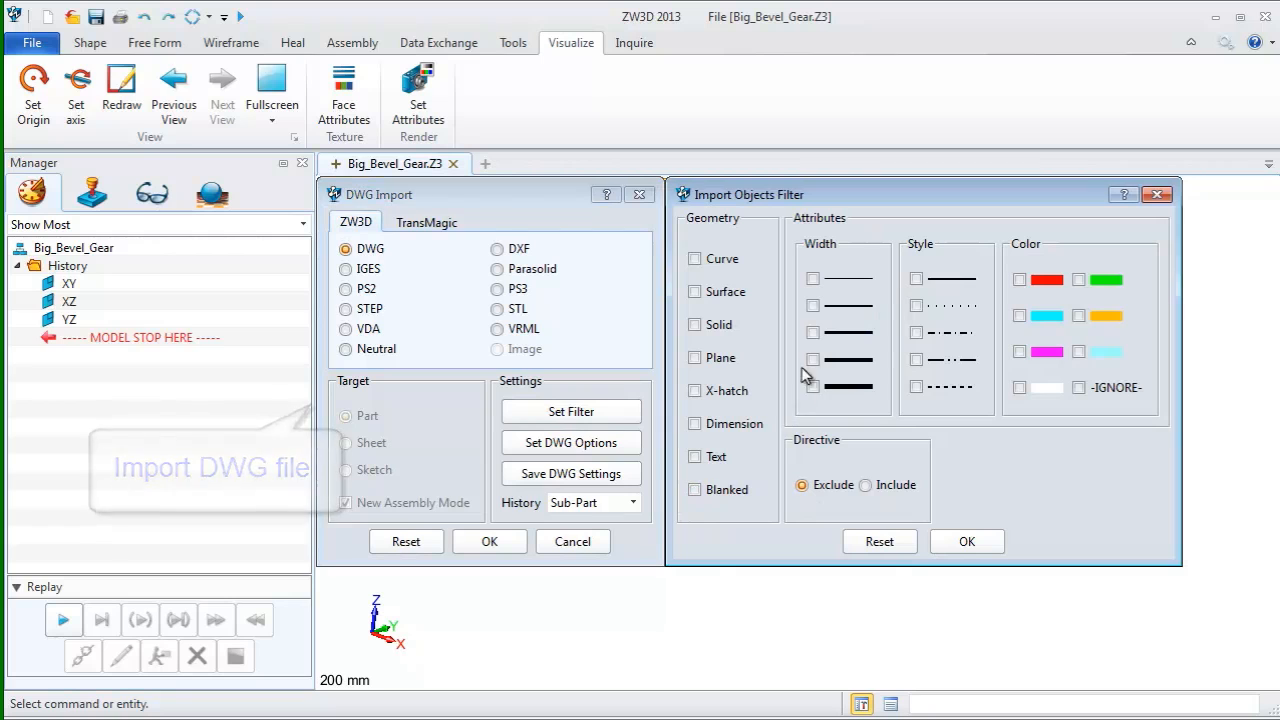
pyautogui.click(813, 360)
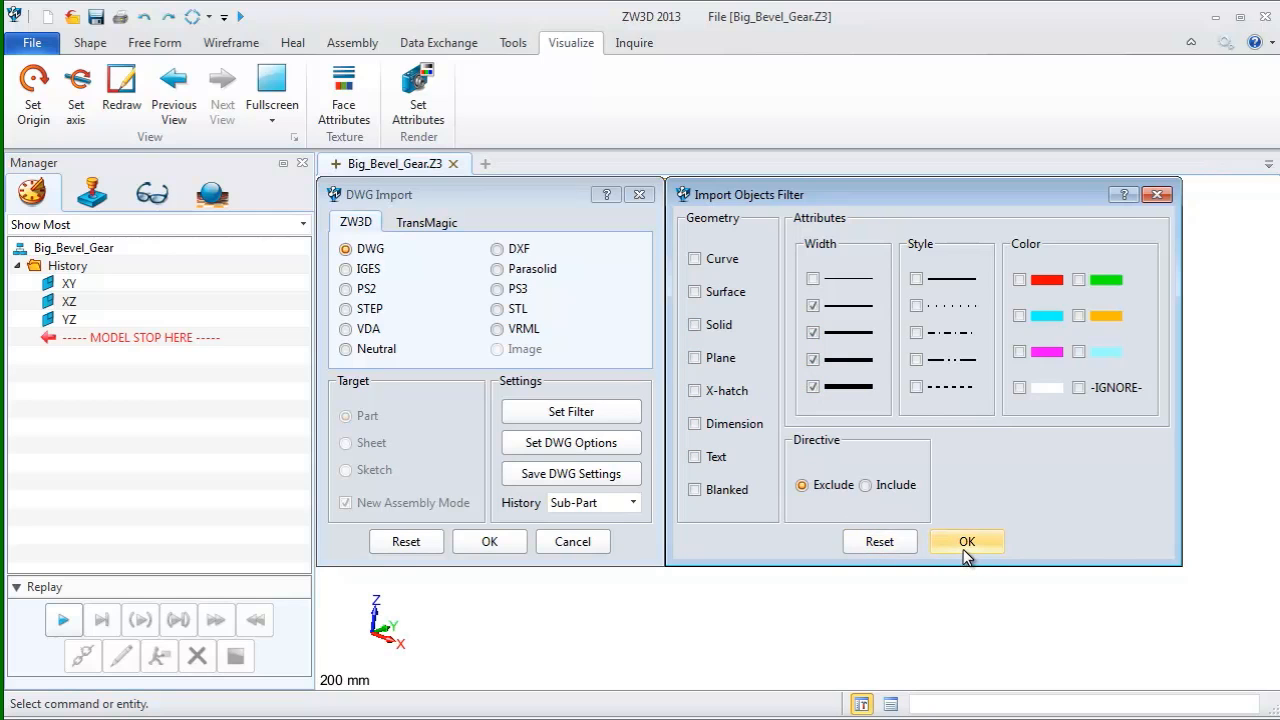
pyautogui.click(966, 541)
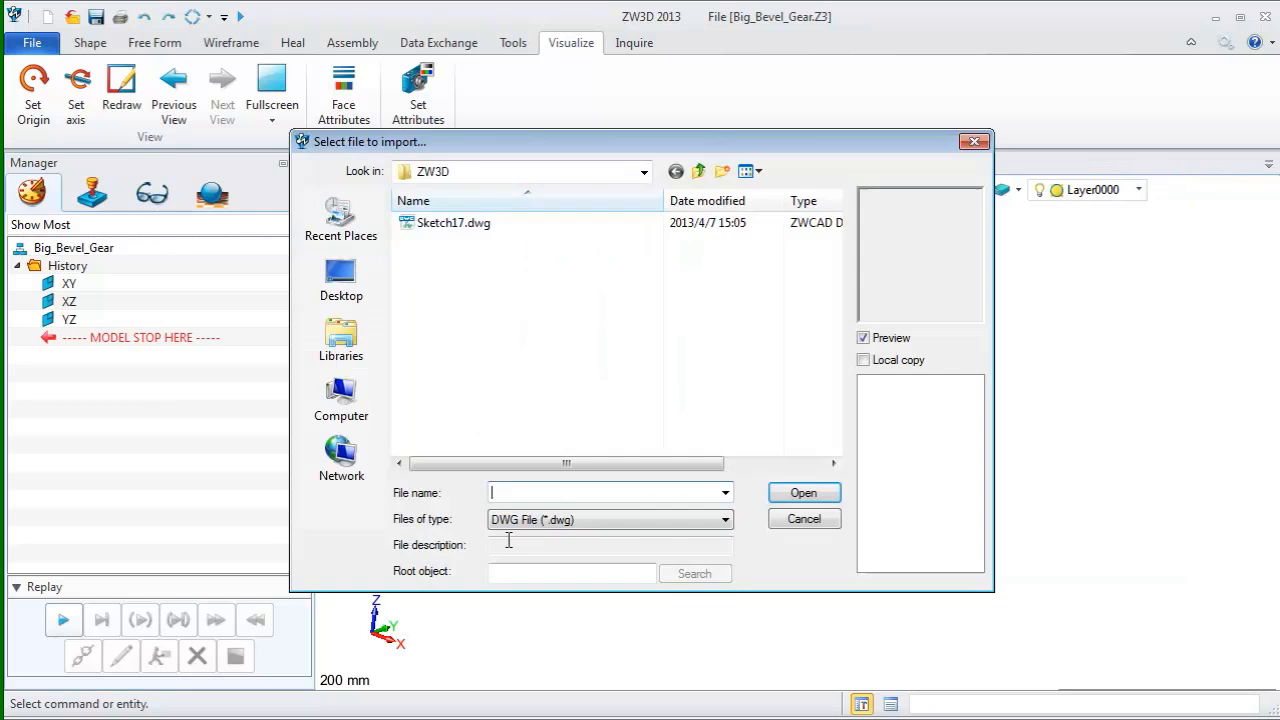
pyautogui.click(803, 518)
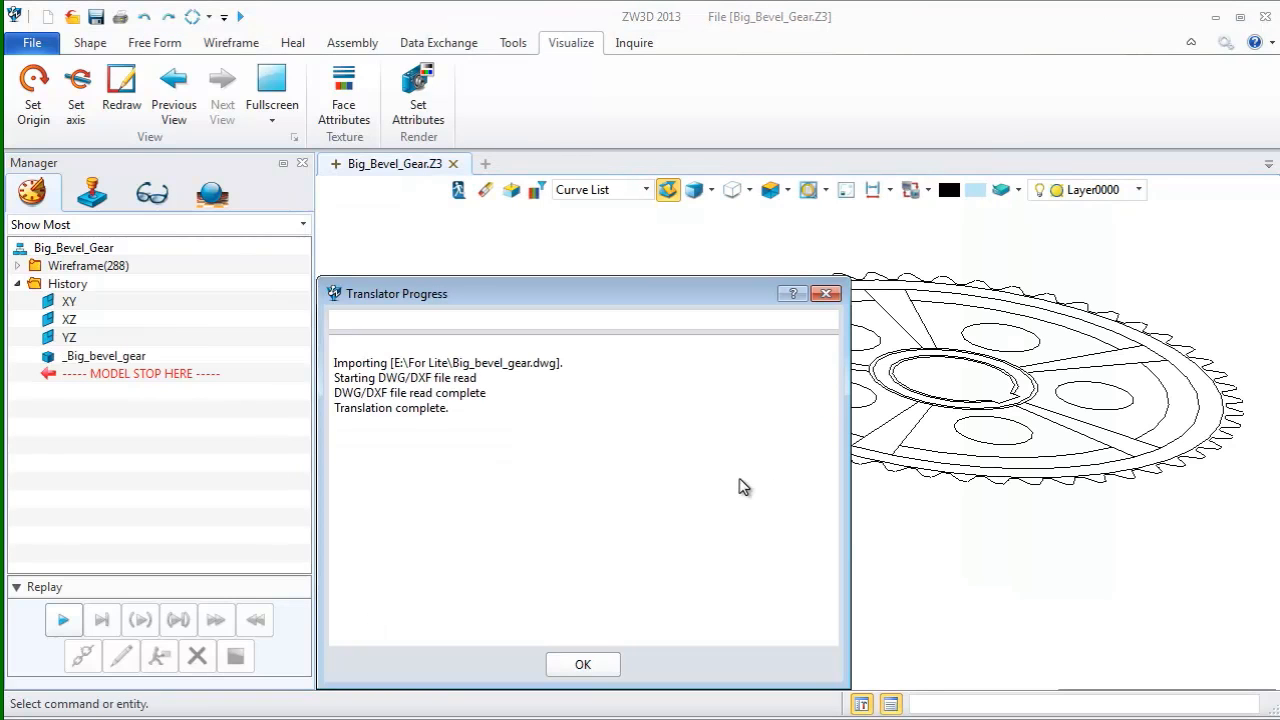
# Dismiss the translation report, view the gear drawing from the top, and show Shape tools
pyautogui.click(582, 664)
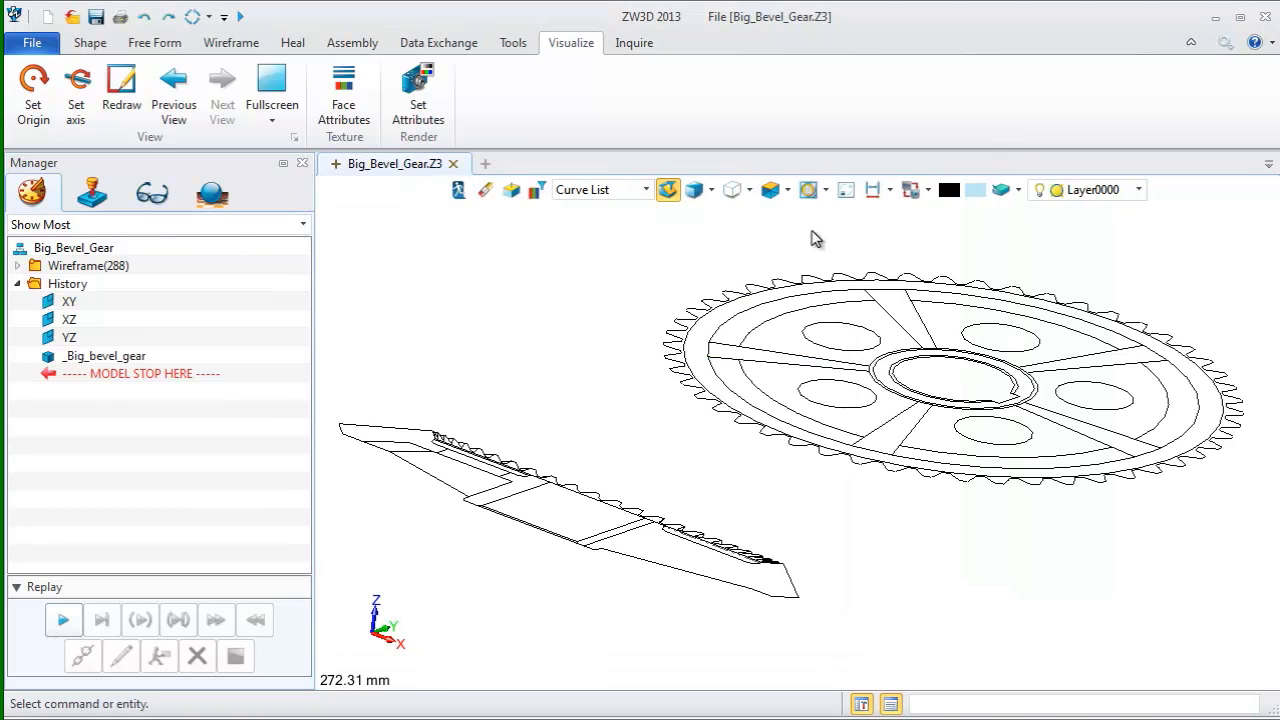
pyautogui.click(768, 189)
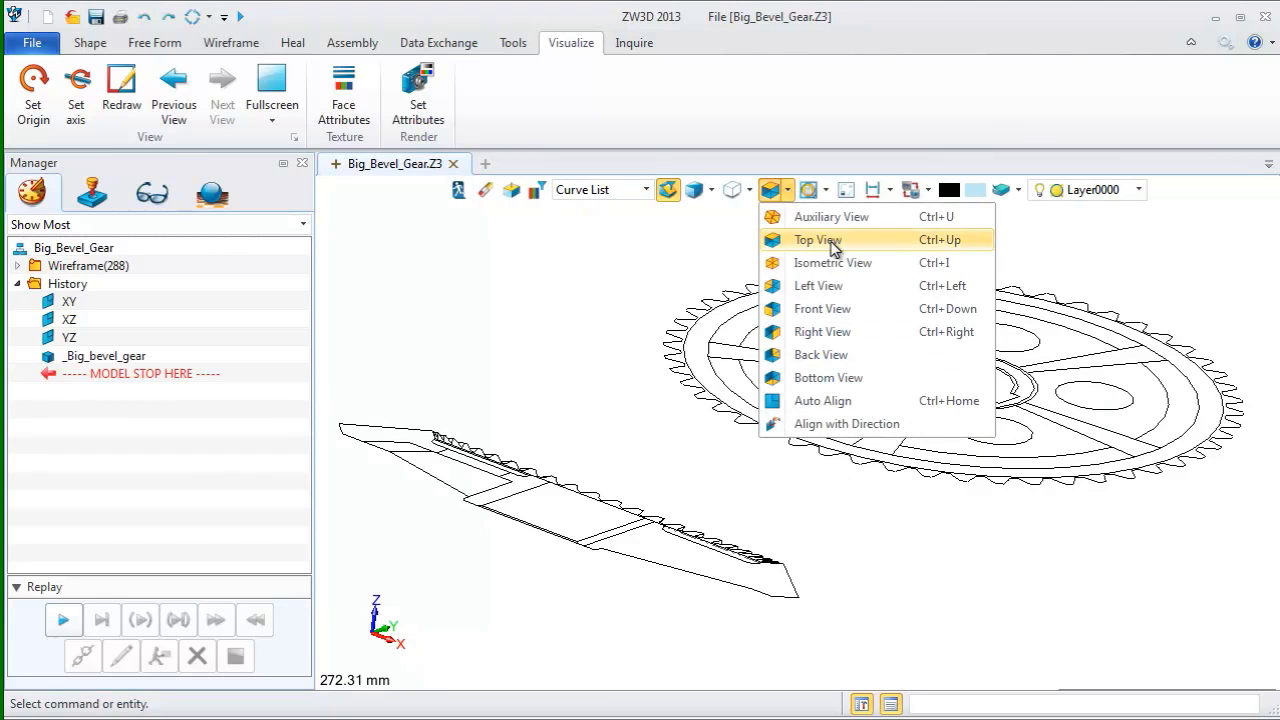
pyautogui.click(817, 239)
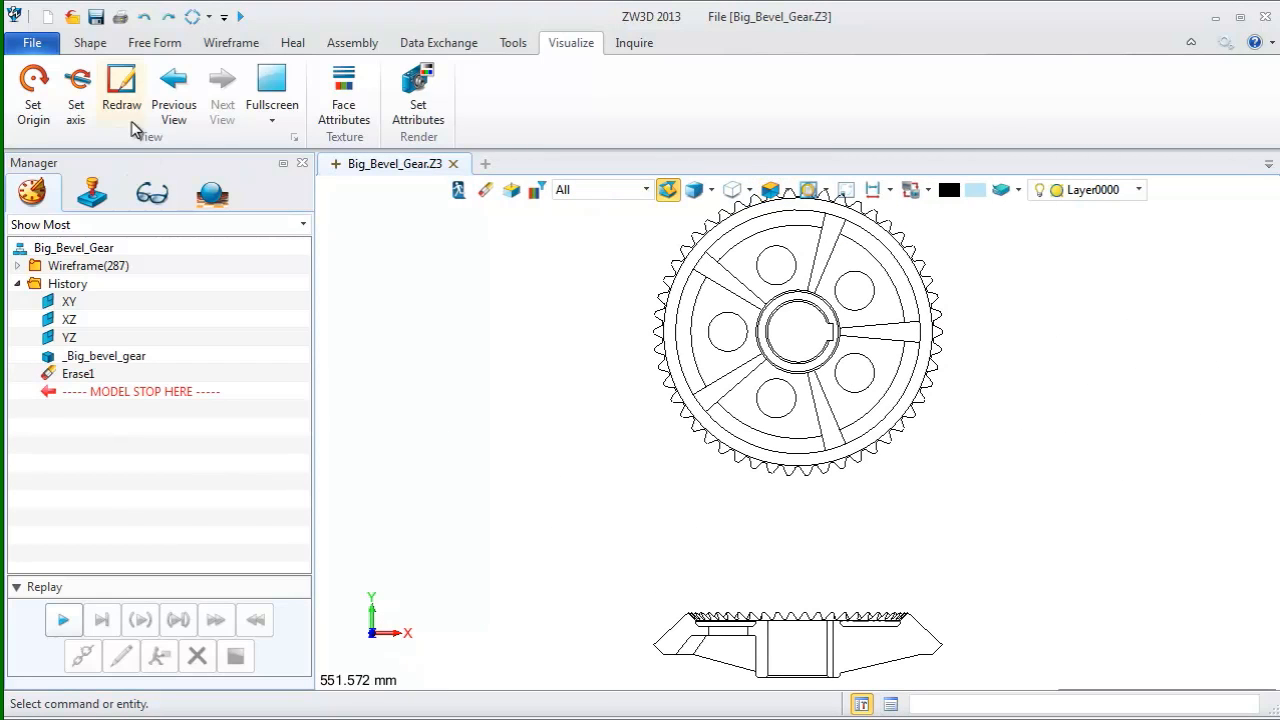
pyautogui.click(89, 42)
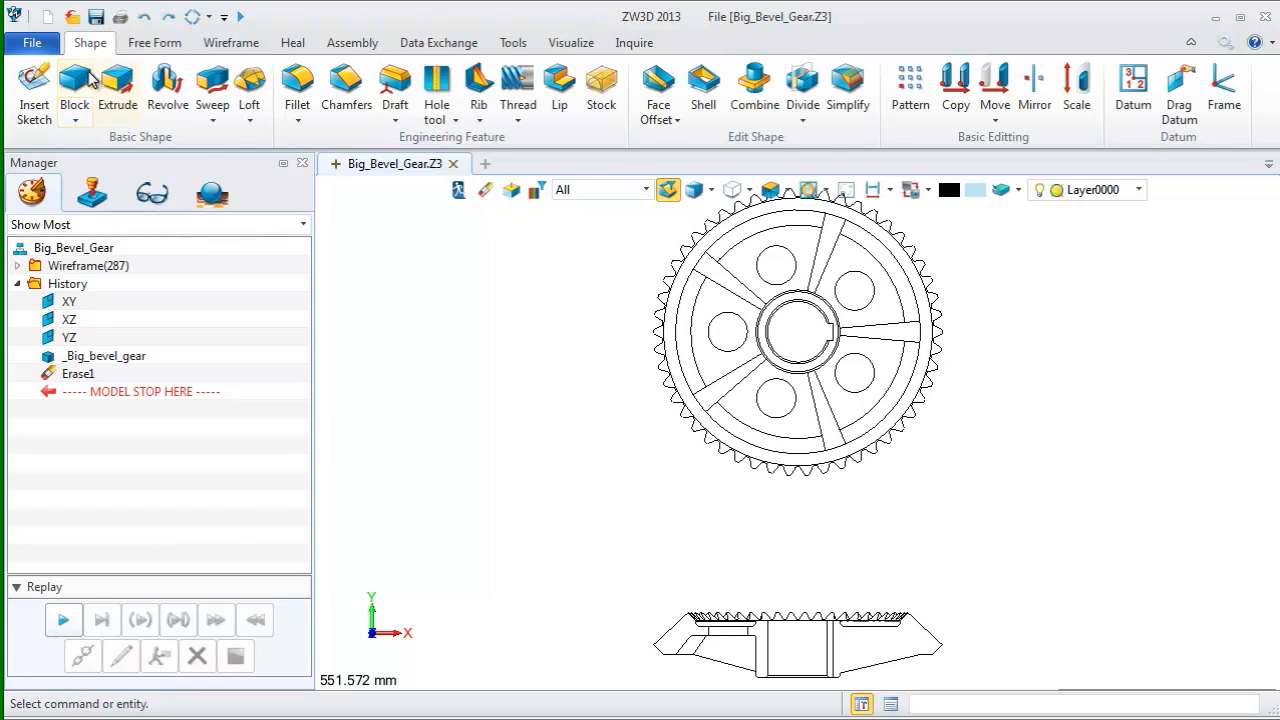
pyautogui.moveTo(994, 88)
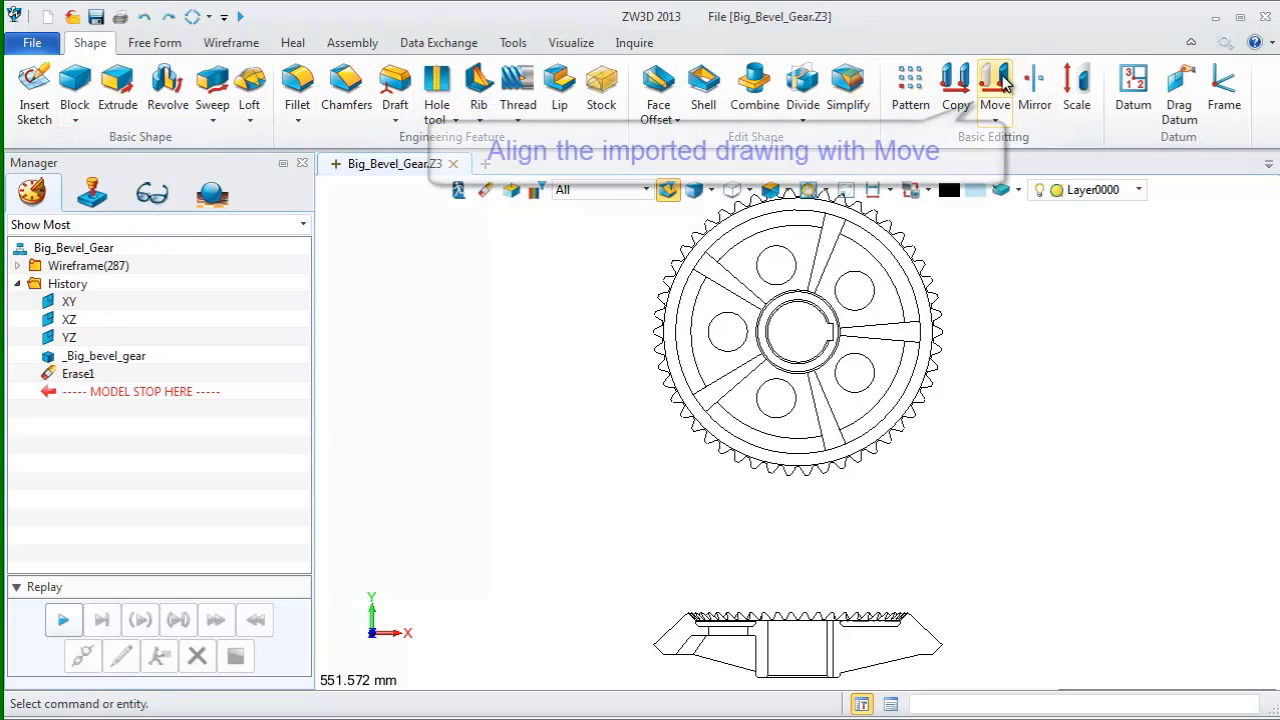
# Move the gear face outline from its bore circle centre to the origin (0)
pyautogui.click(994, 85)
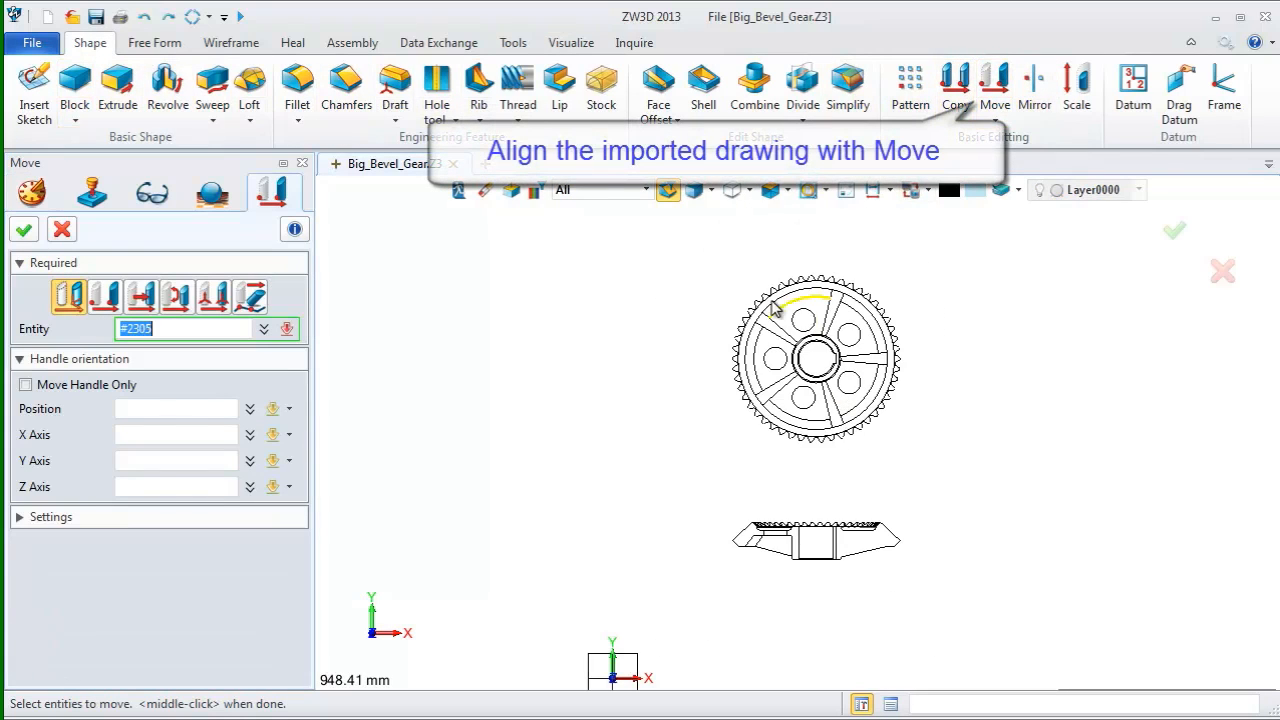
pyautogui.click(104, 295)
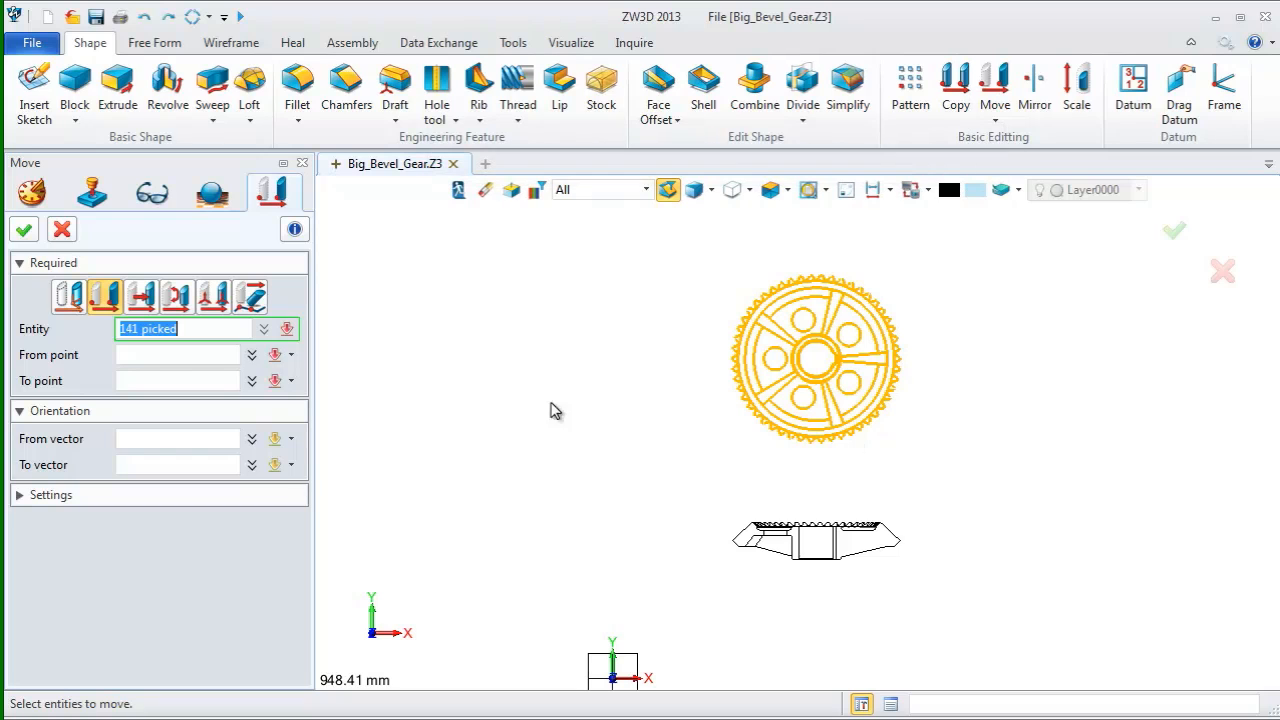
pyautogui.click(449, 353)
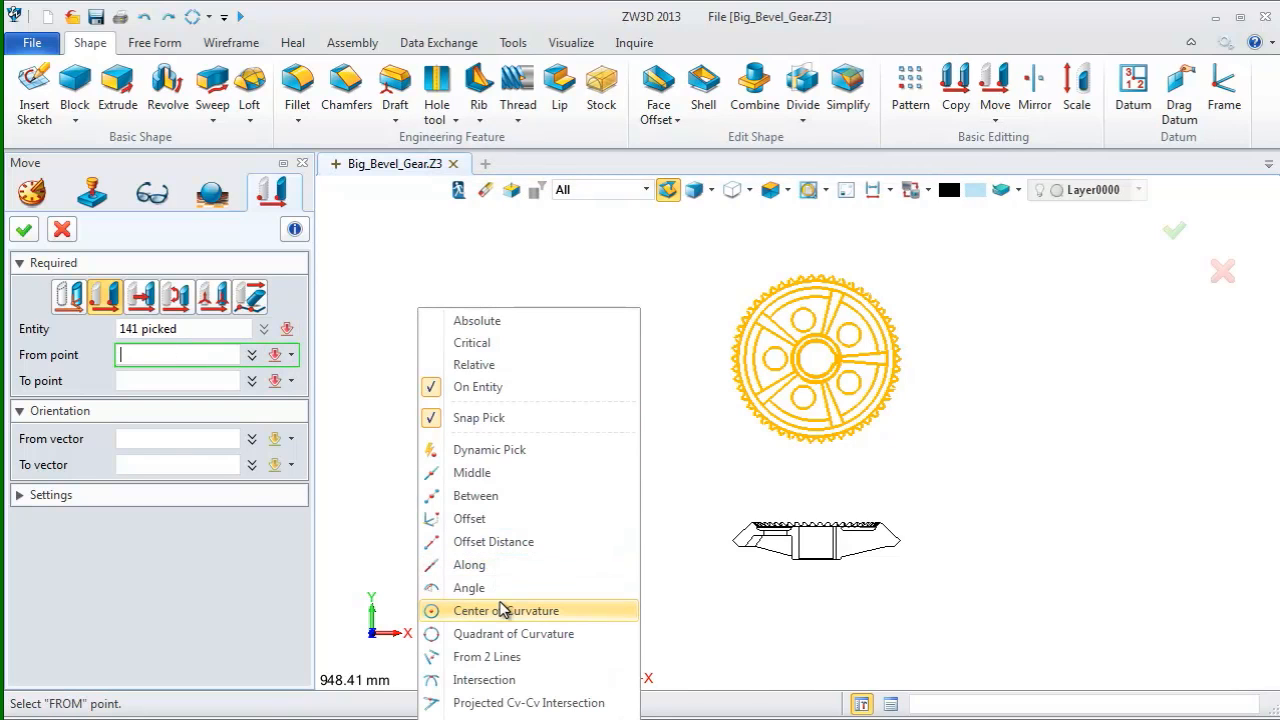
pyautogui.click(505, 610)
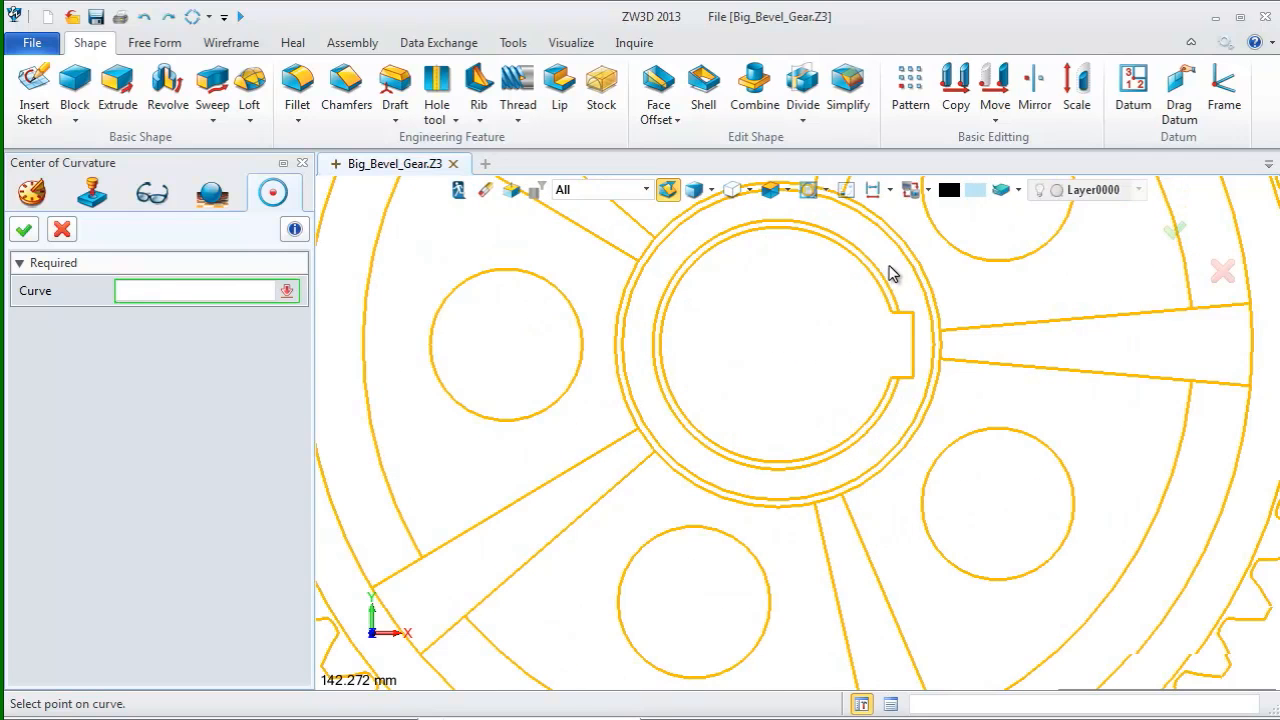
pyautogui.click(994, 90)
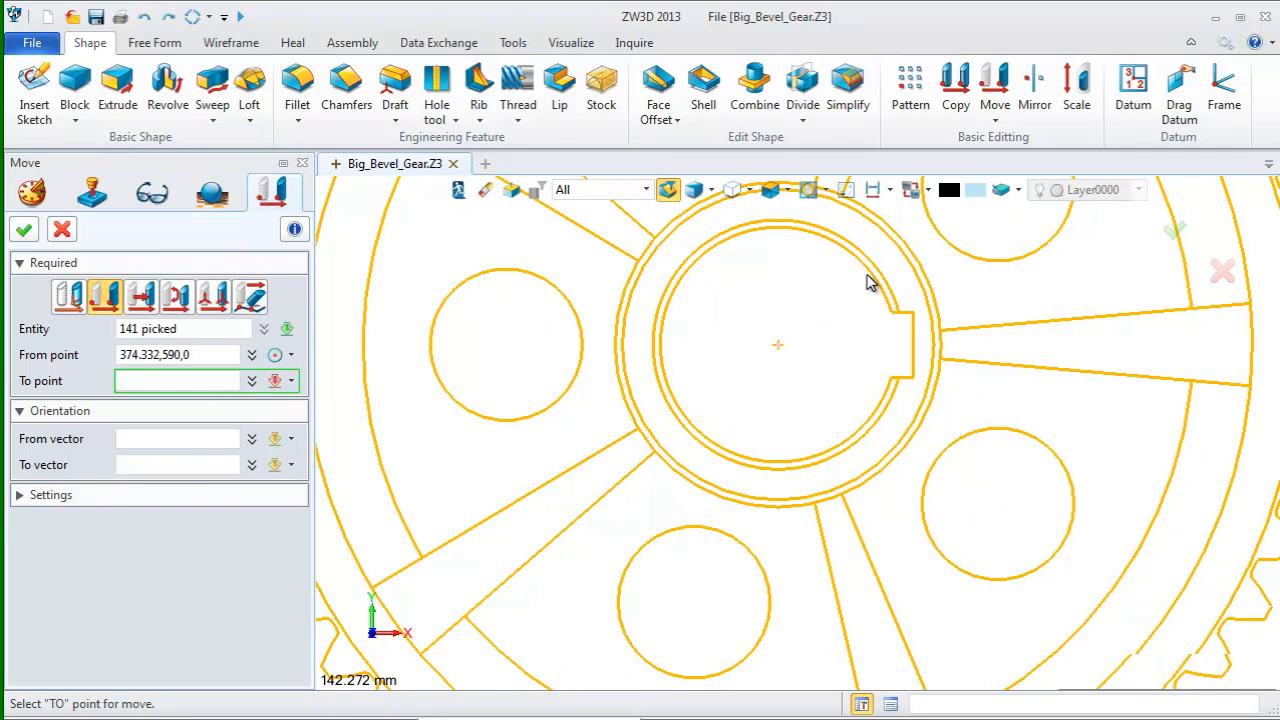
pyautogui.click(178, 380)
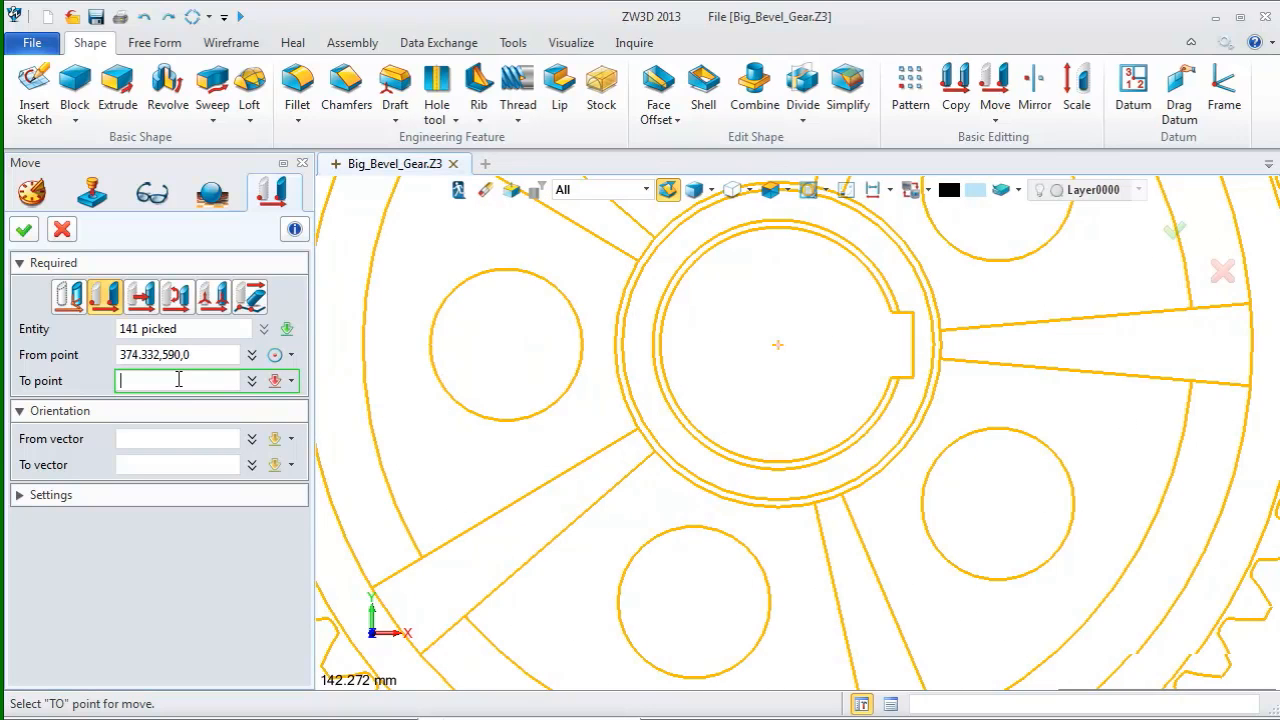
pyautogui.write('0')
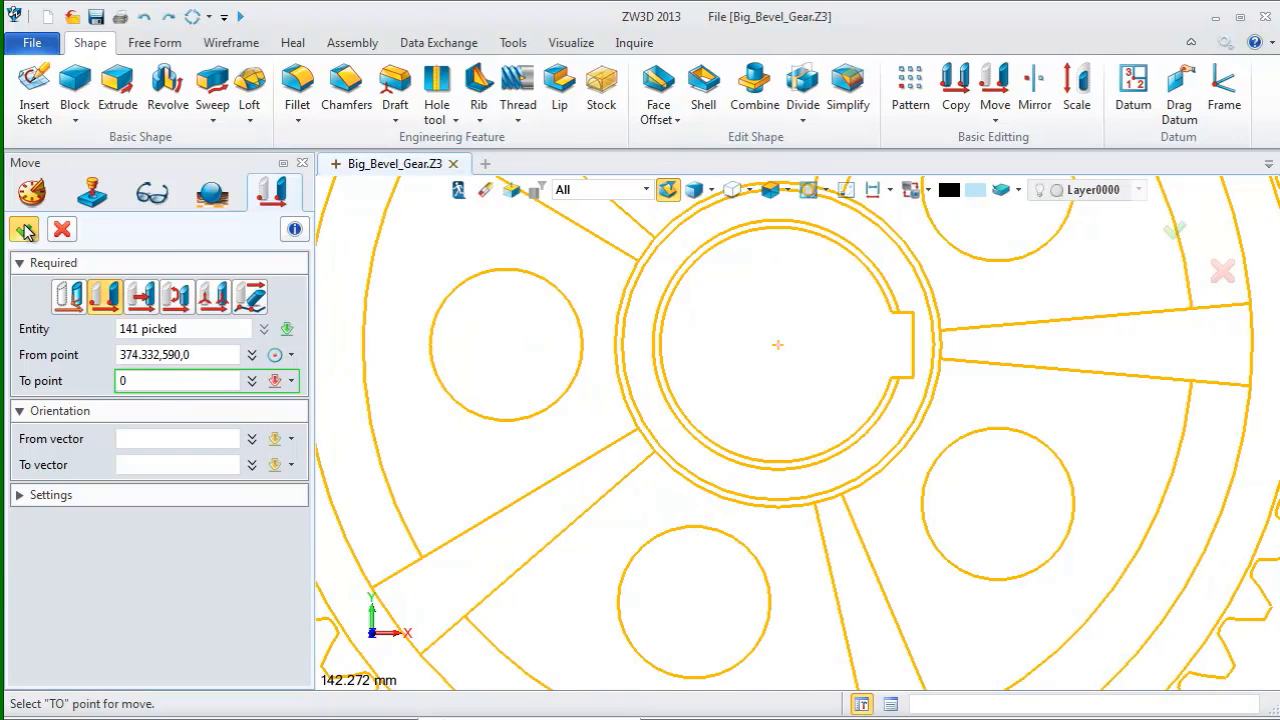
pyautogui.click(24, 229)
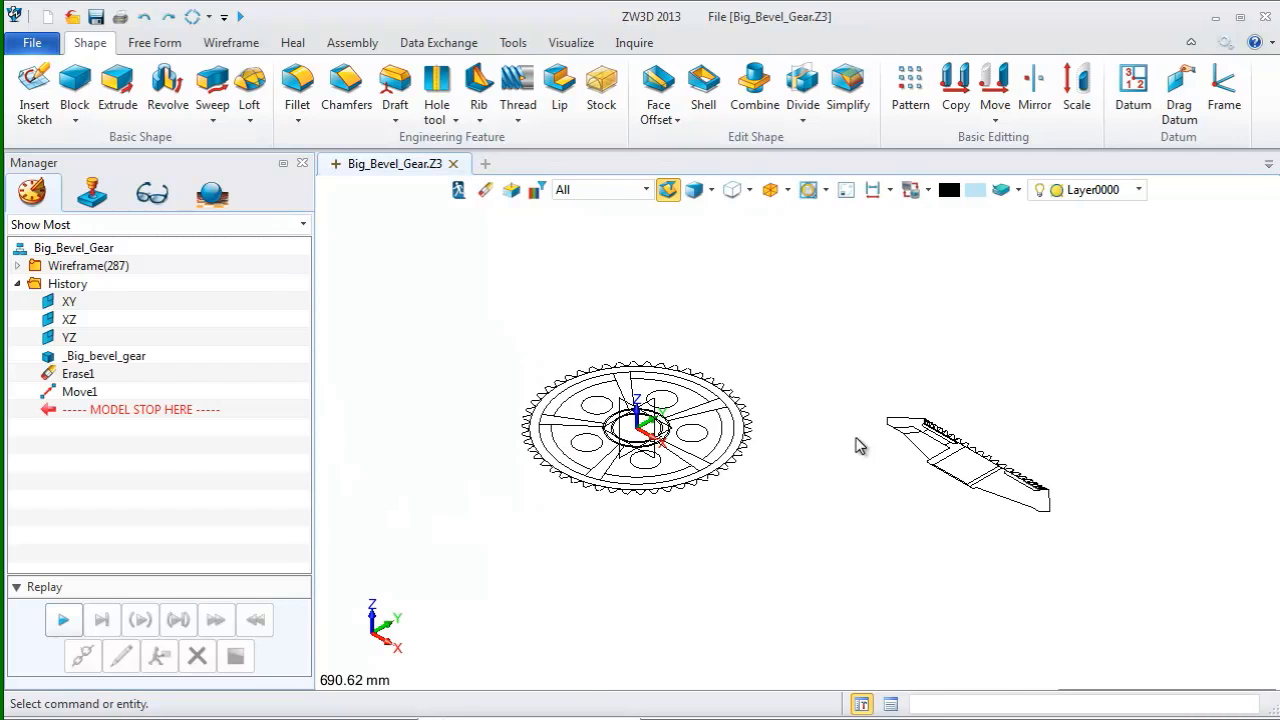
pyautogui.moveTo(994, 90)
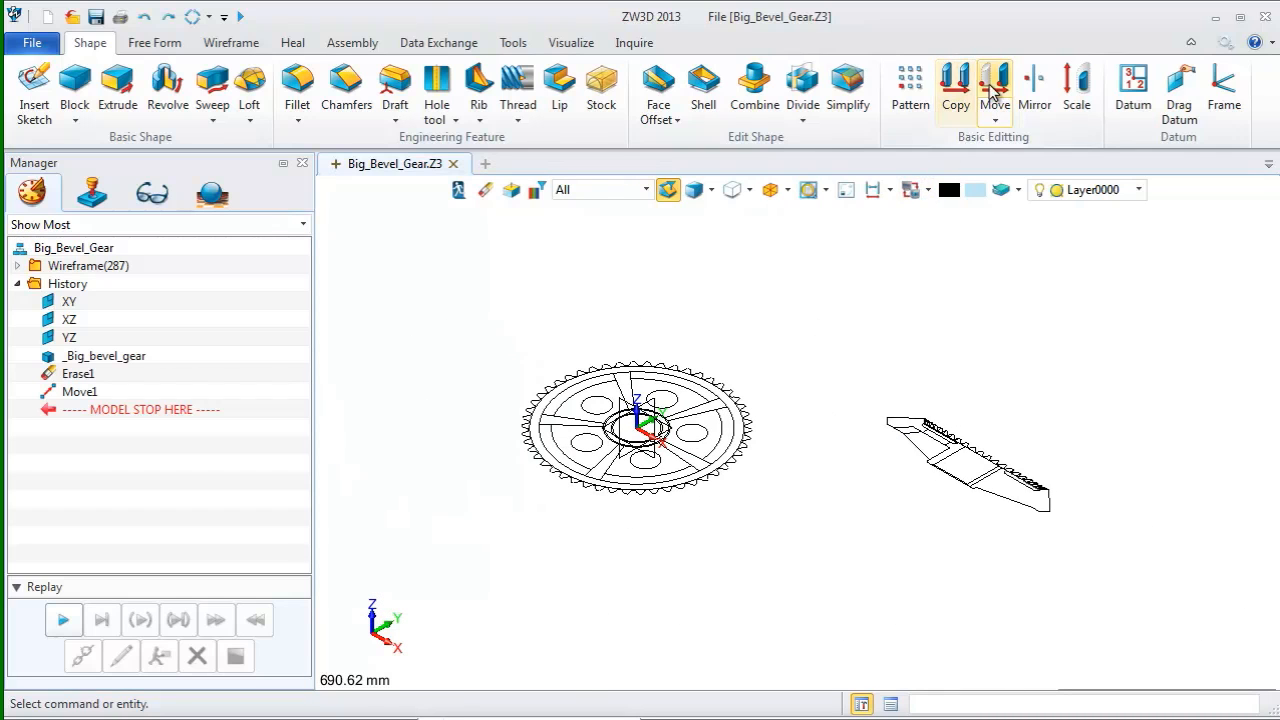
# Rotate the gear side-profile curves 270° about the X axis using the move handle
pyautogui.click(994, 90)
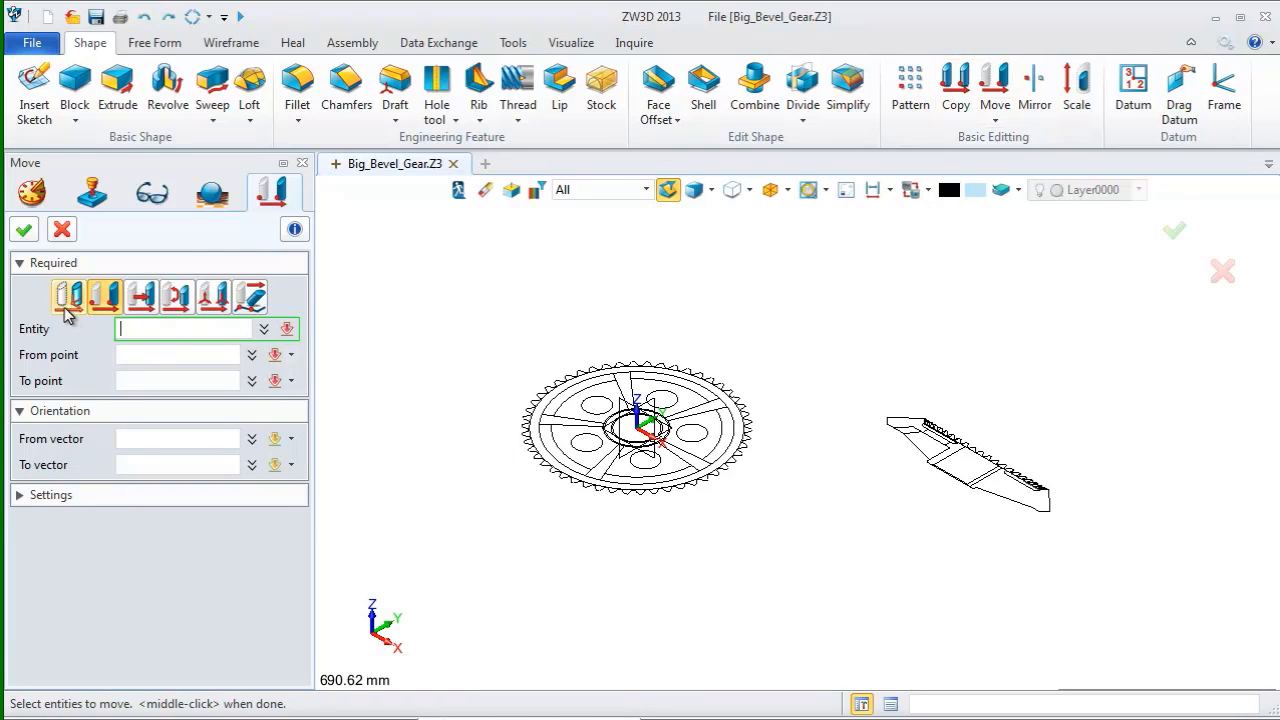
pyautogui.click(68, 296)
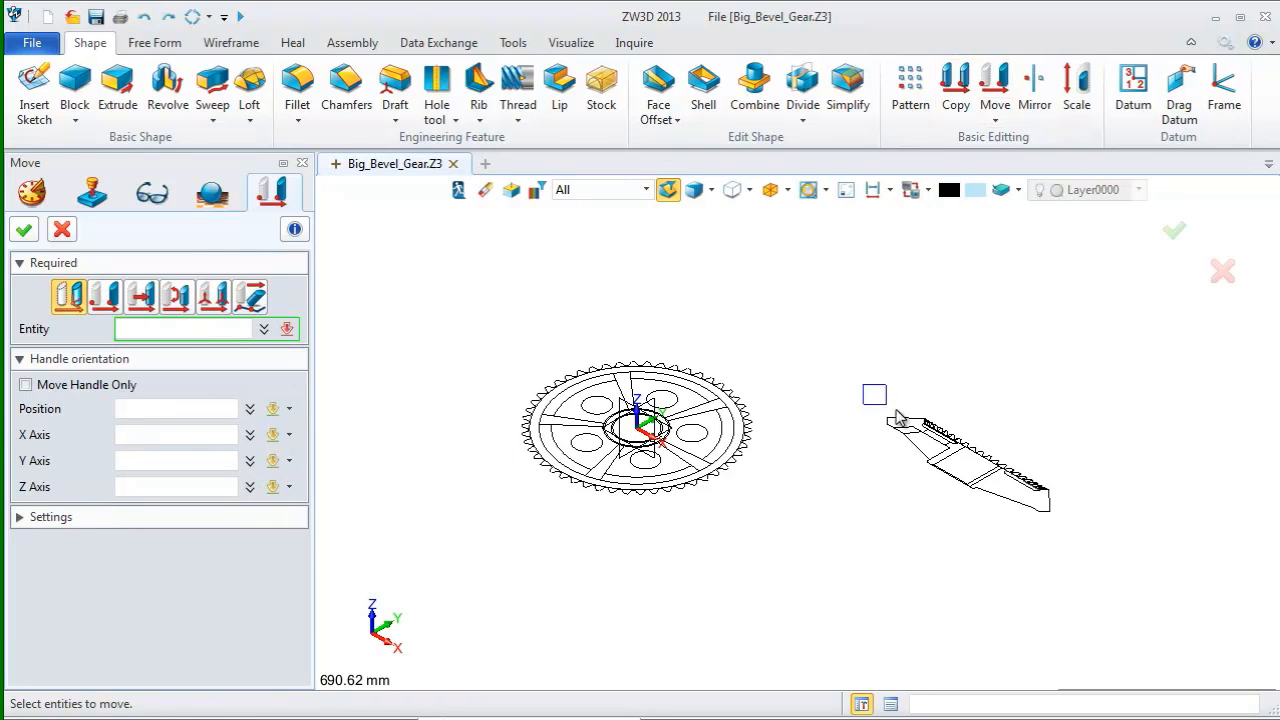
pyautogui.click(965, 450)
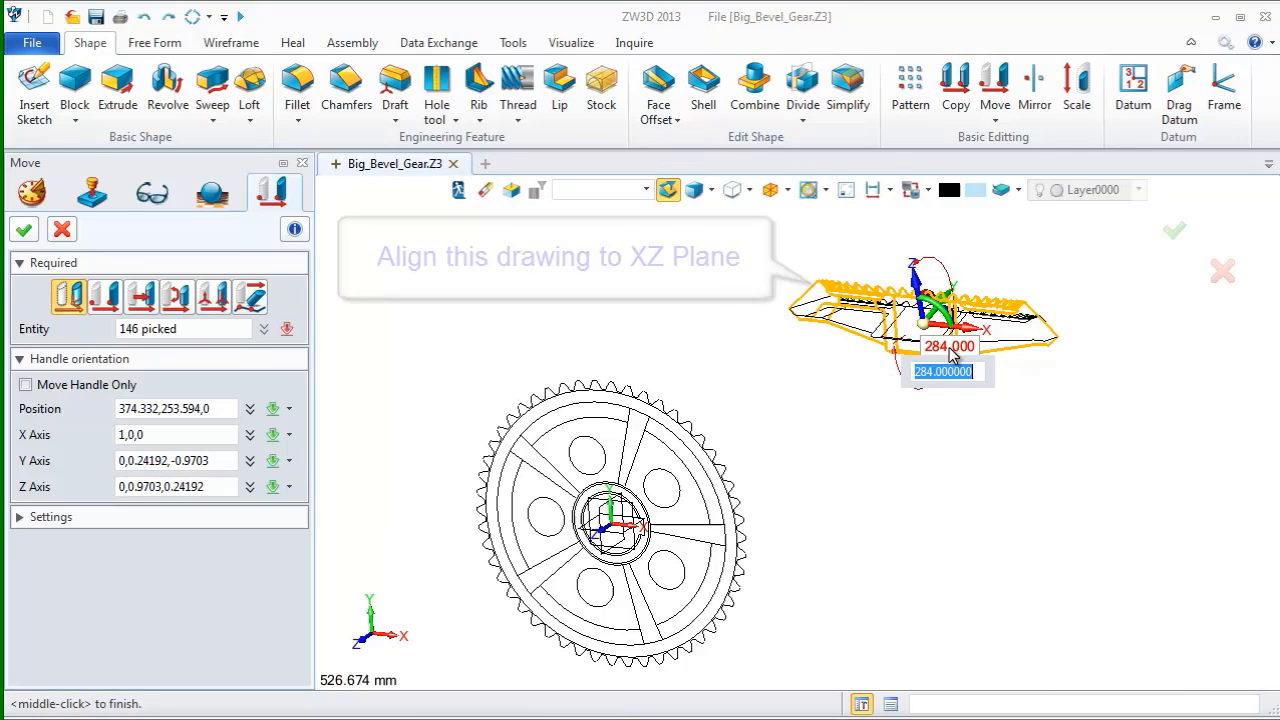
pyautogui.write('270')
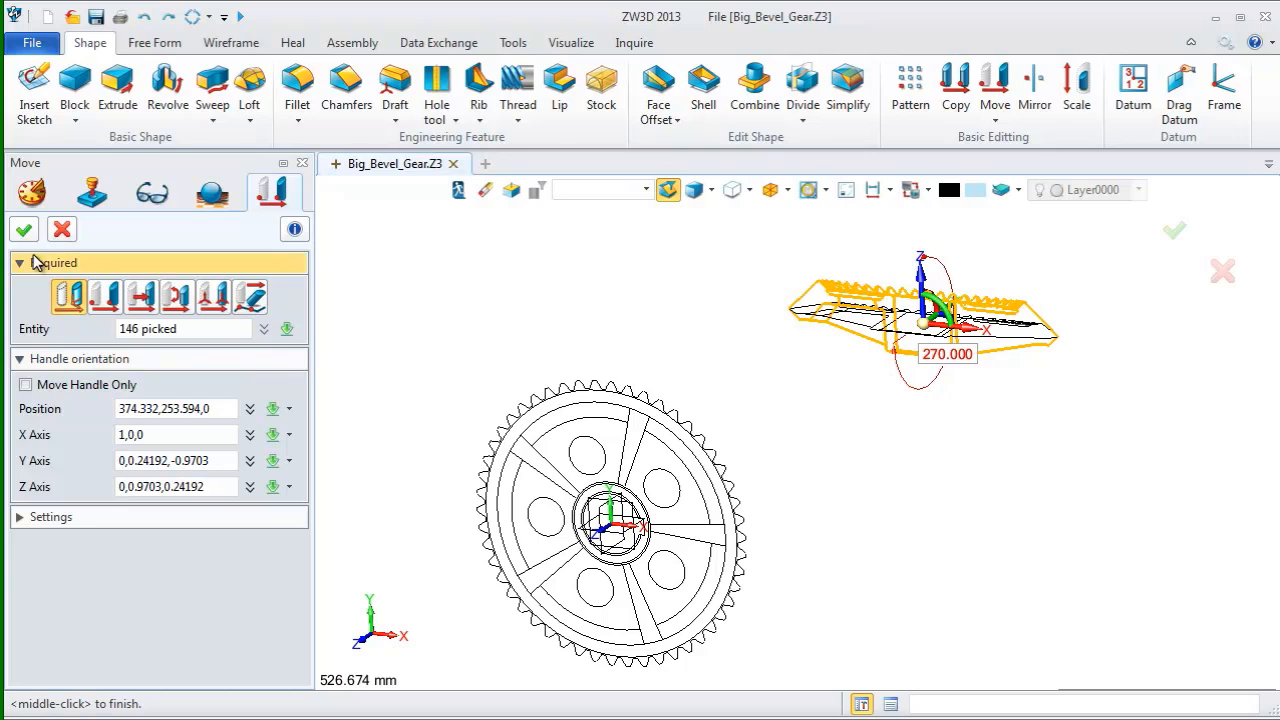
pyautogui.click(23, 229)
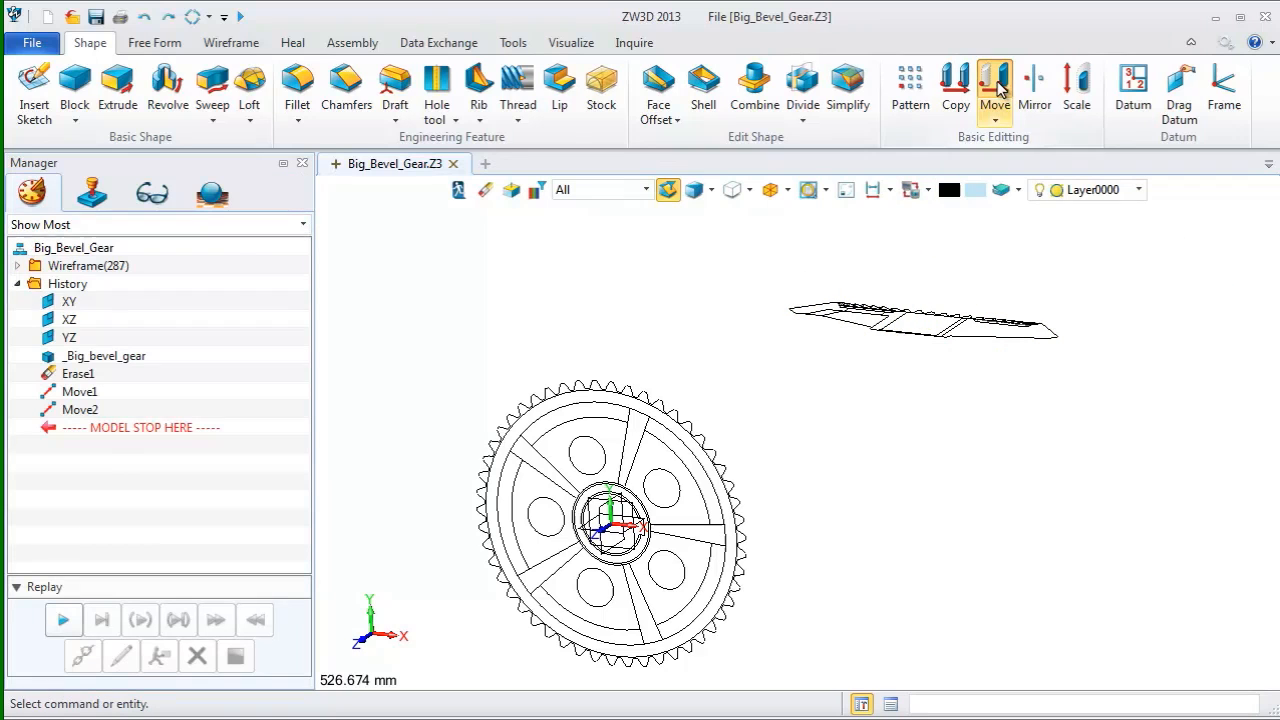
# Move the side-profile curves from a two-point midpoint (200,160,-170) to the origin
pyautogui.click(994, 90)
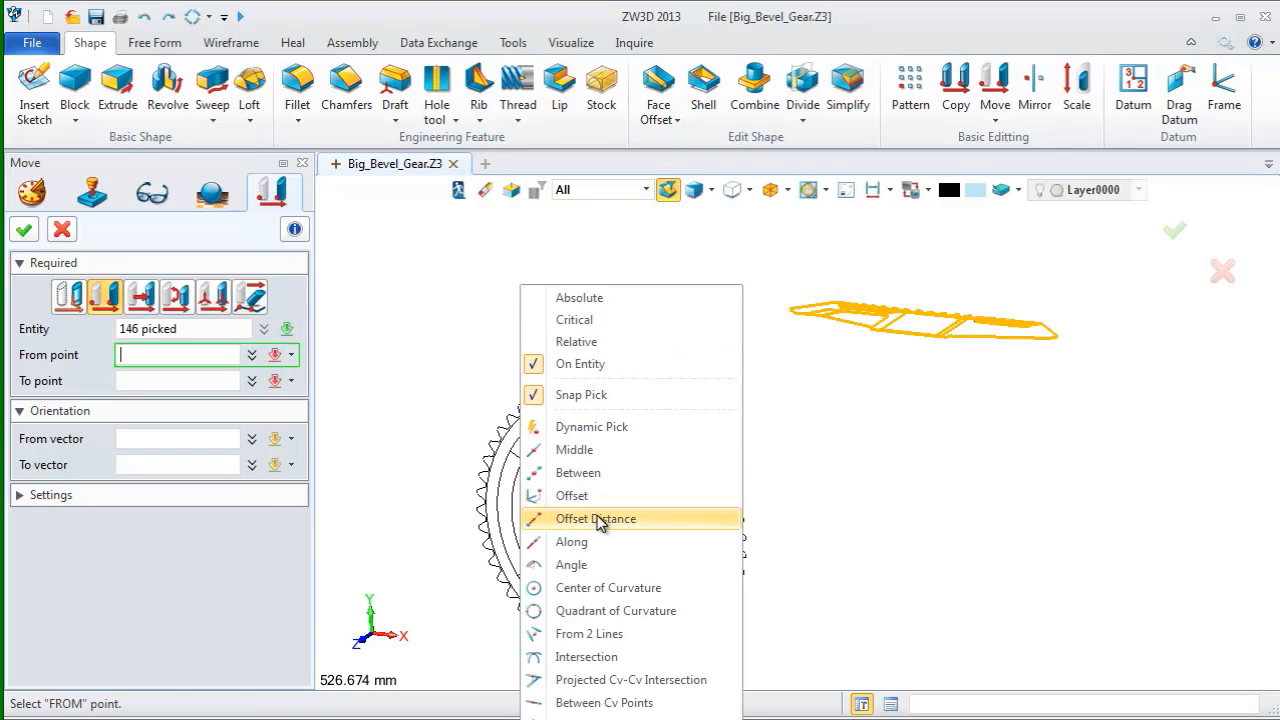
pyautogui.click(577, 472)
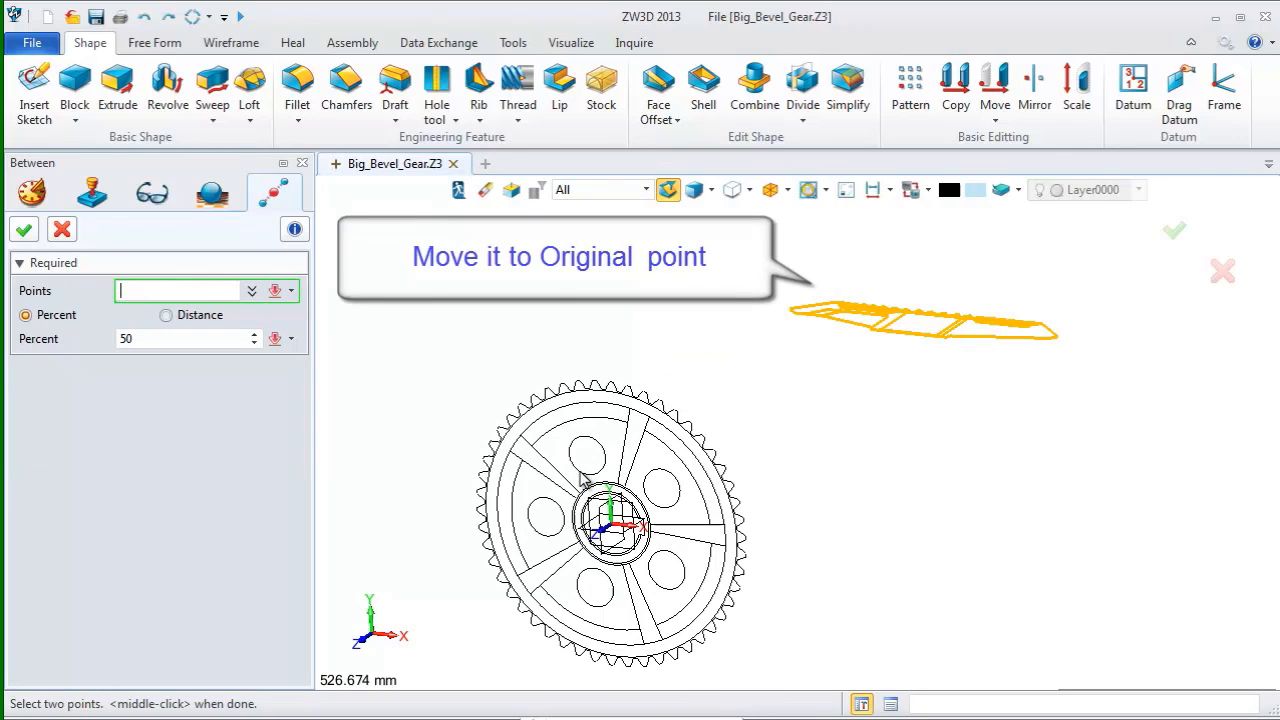
pyautogui.write('200,160,-170')
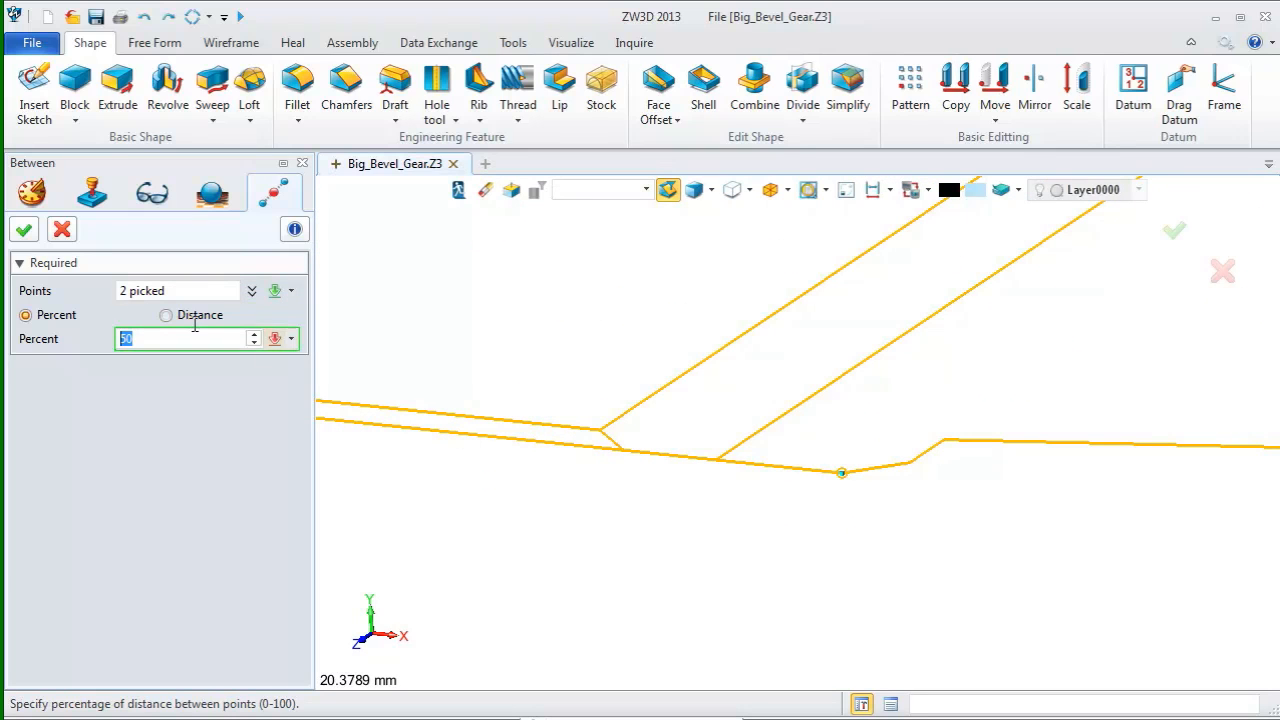
pyautogui.click(994, 88)
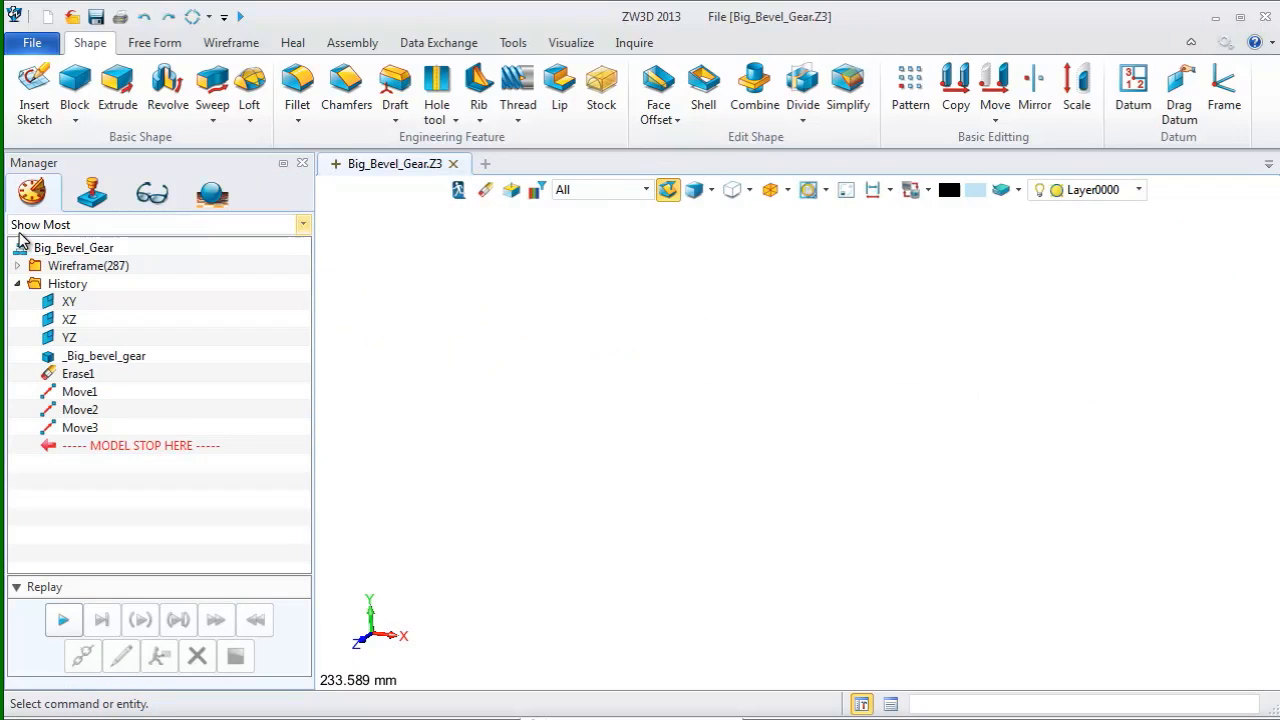
# View the gear wireframe from the front and launch the Revolve feature
pyautogui.click(768, 189)
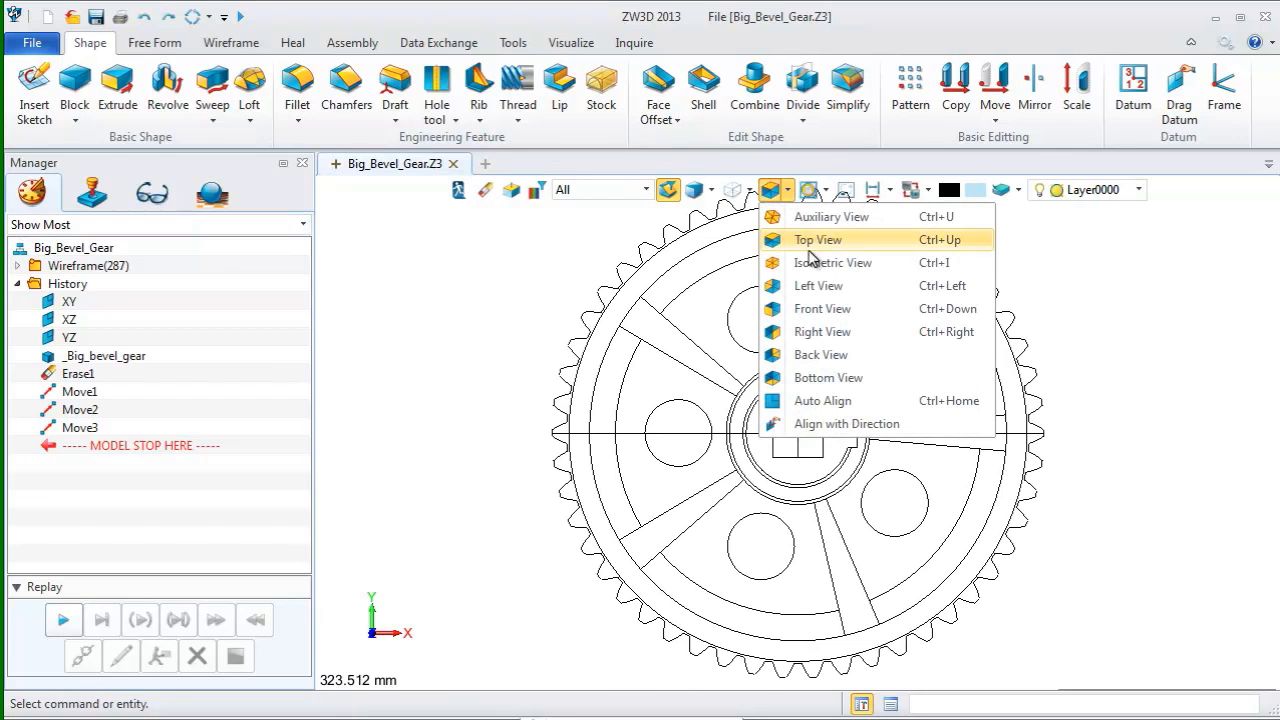
pyautogui.click(818, 239)
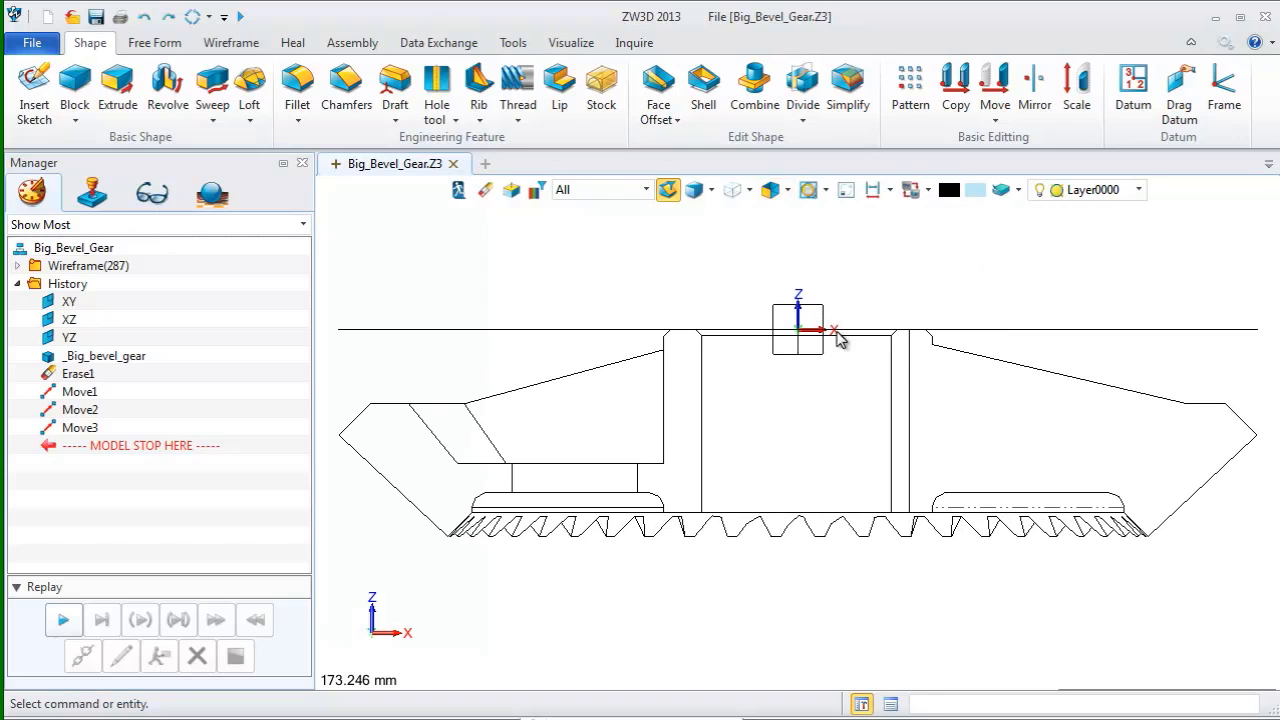
pyautogui.moveTo(367, 222)
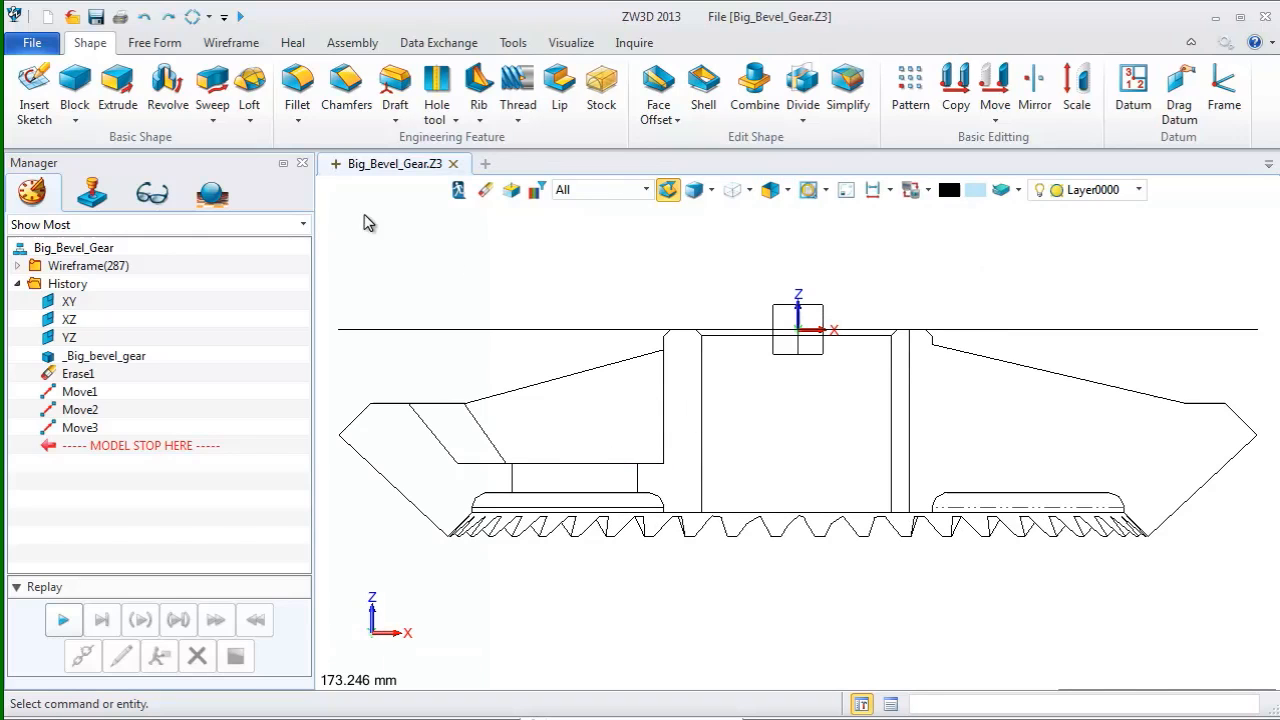
pyautogui.click(167, 90)
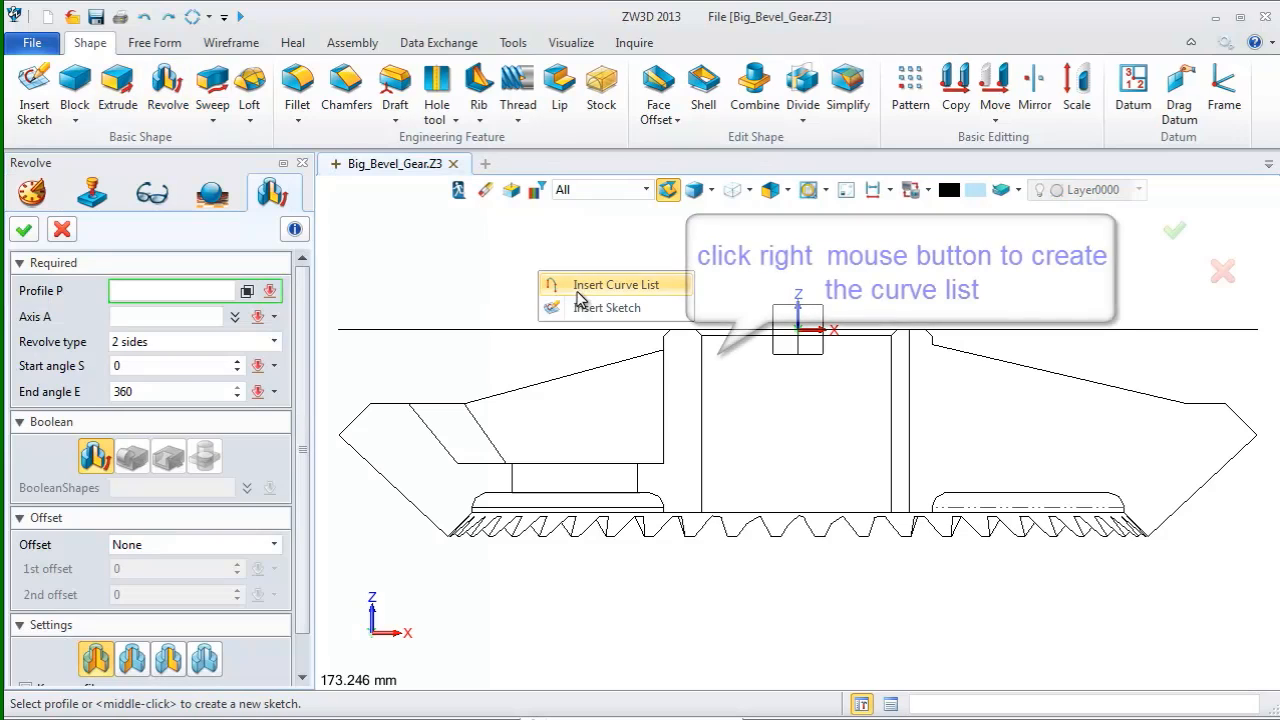
# Revolve the 17-edge side-profile curve list 360° about the Z axis
pyautogui.click(615, 284)
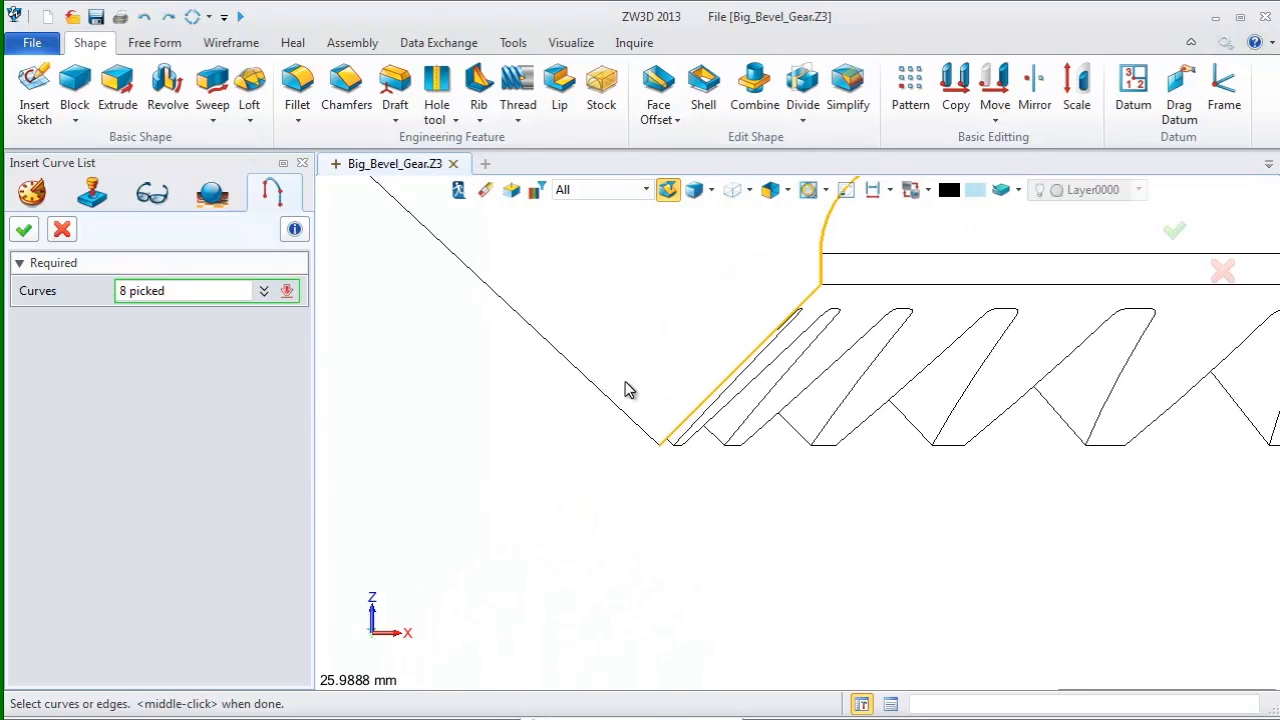
pyautogui.click(460, 305)
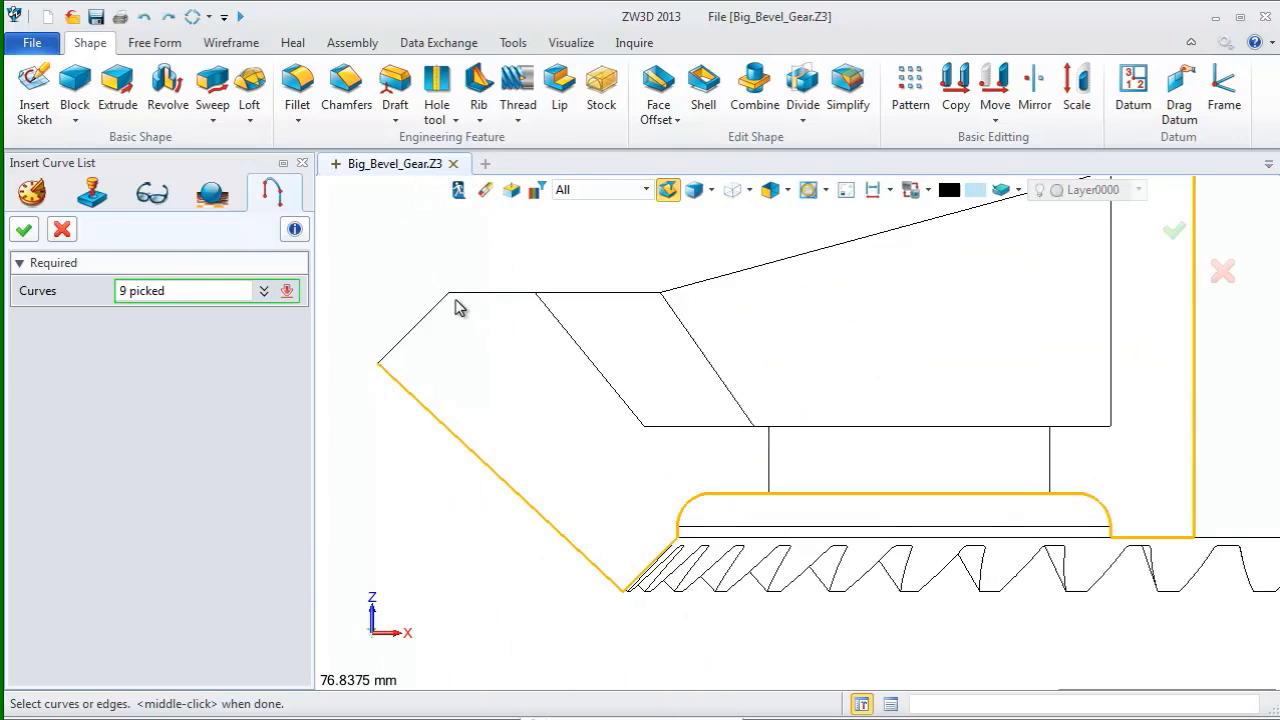
pyautogui.click(560, 330)
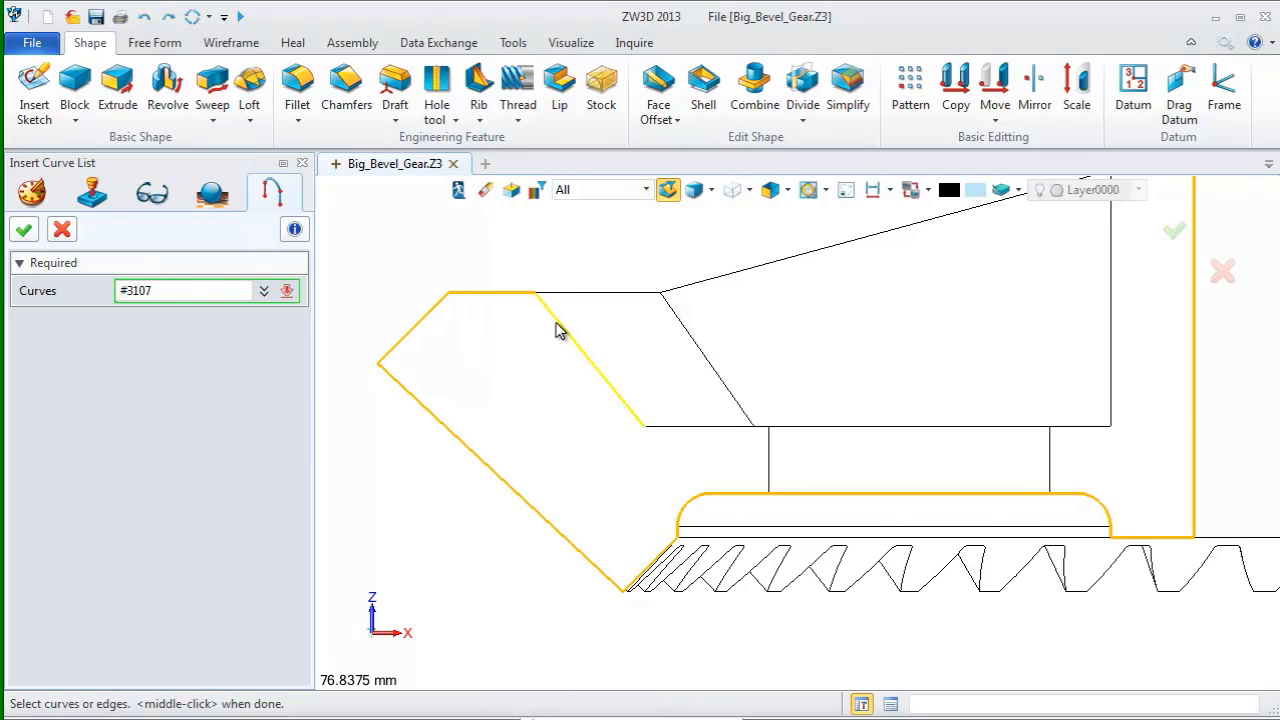
pyautogui.click(1045, 425)
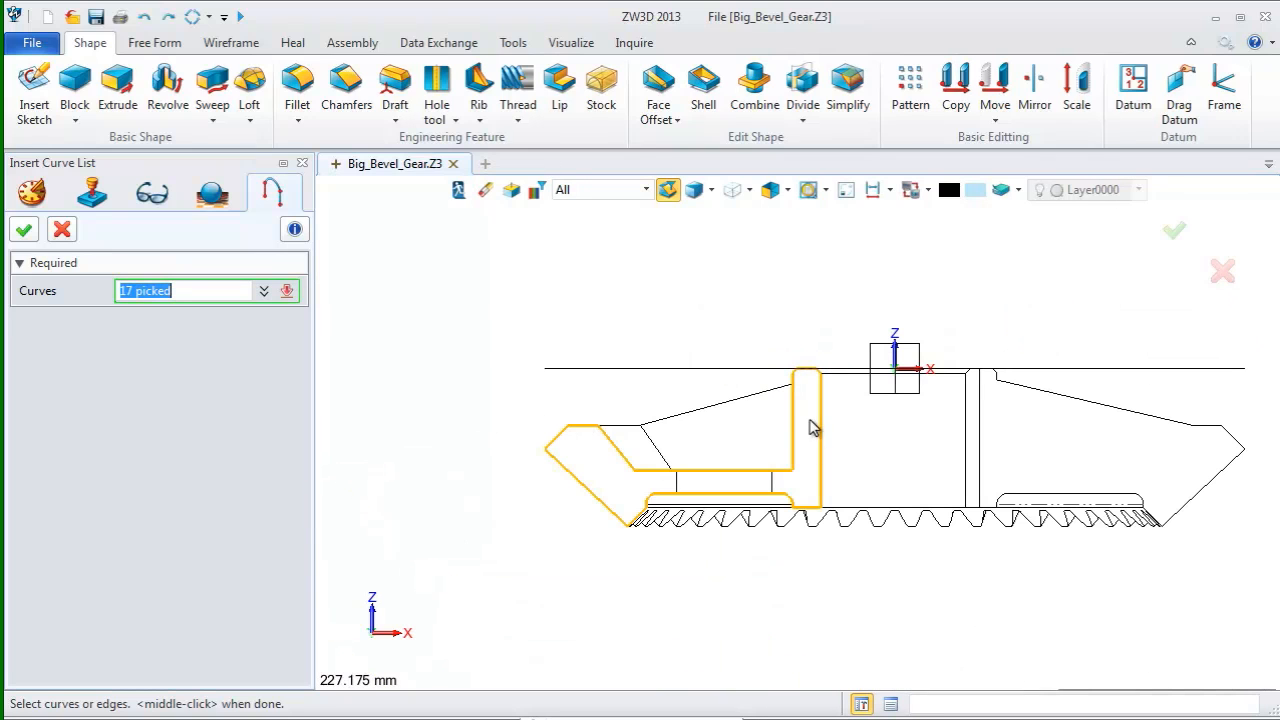
pyautogui.click(23, 229)
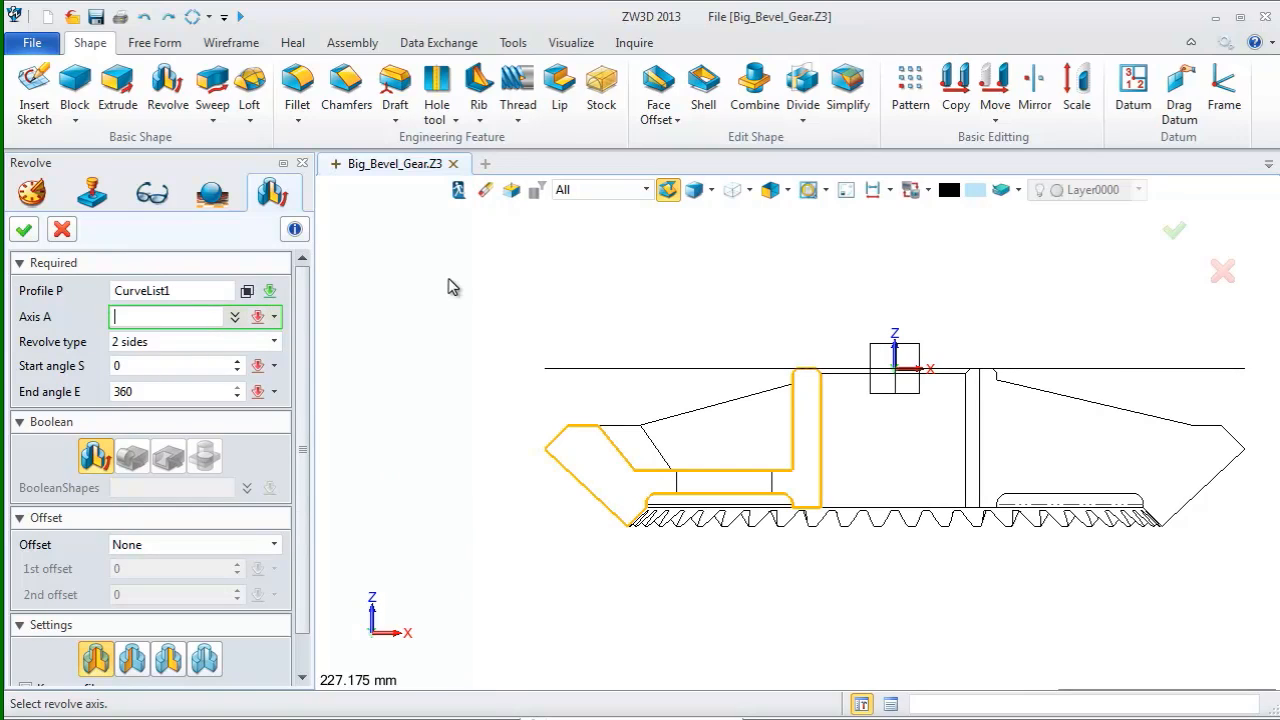
pyautogui.click(273, 317)
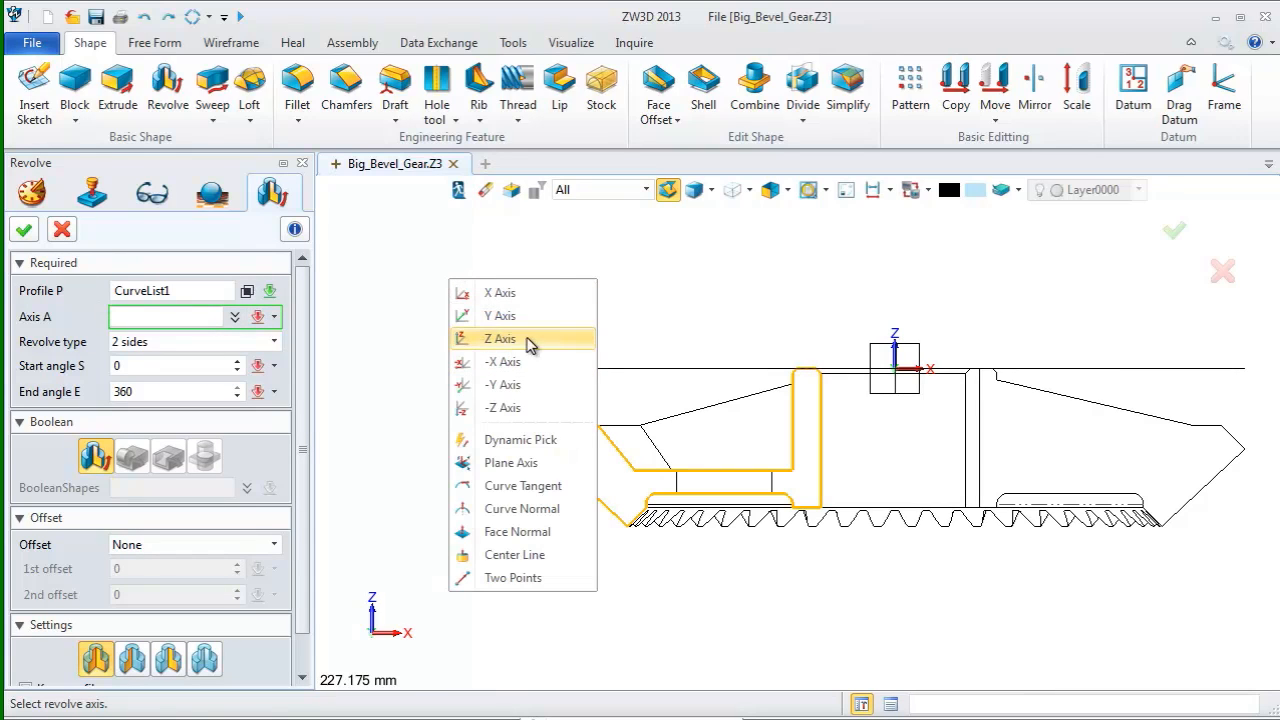
pyautogui.click(500, 338)
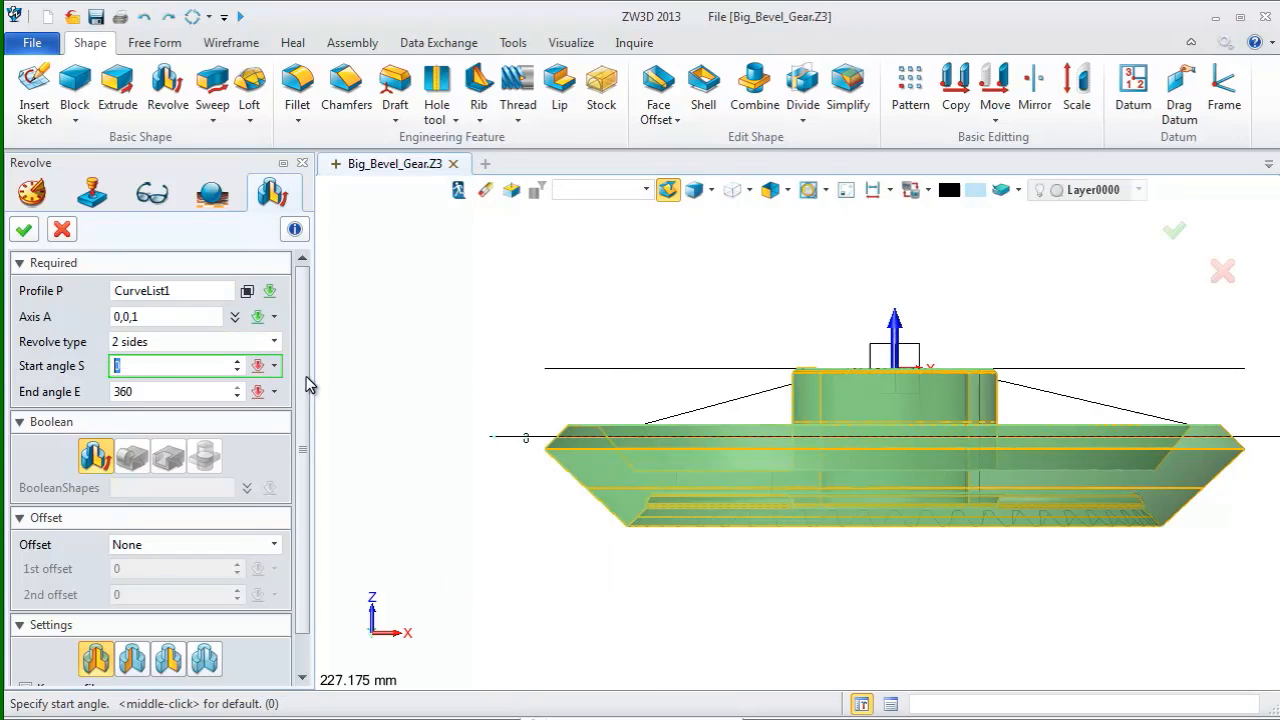
pyautogui.click(23, 229)
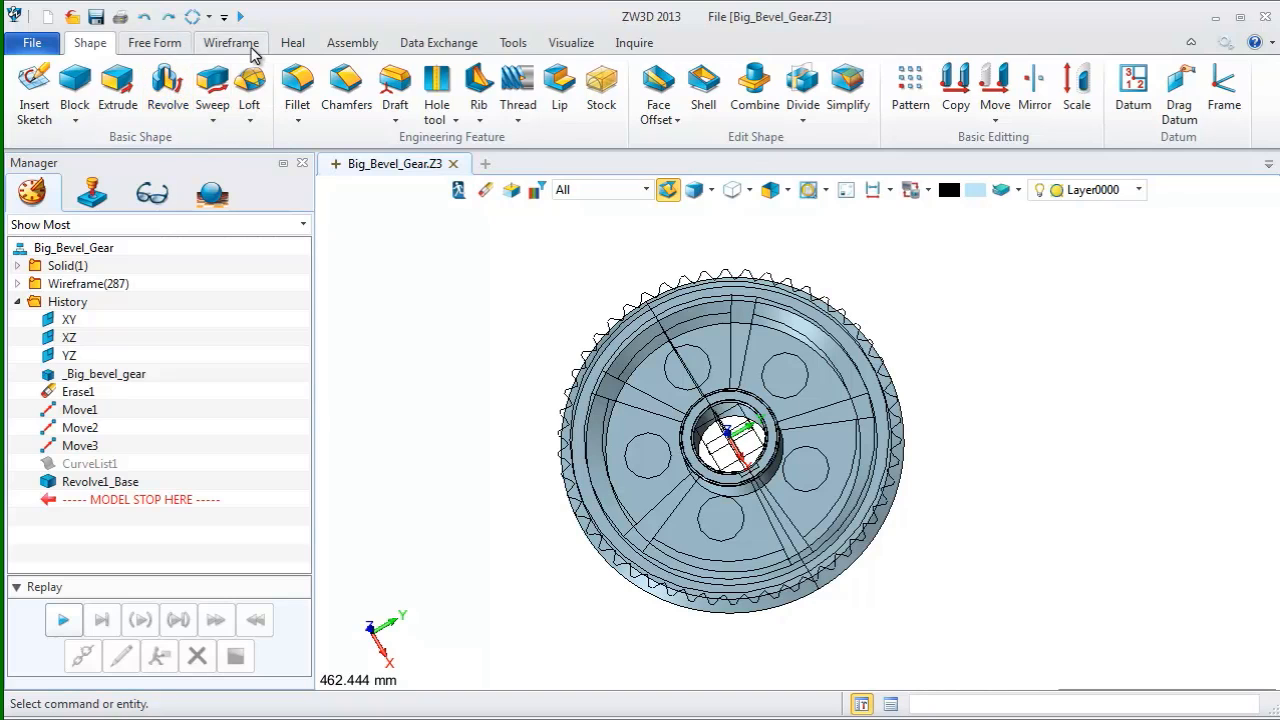
# Project the tooth-gap curve onto the gear's conical face along -Z
pyautogui.click(231, 42)
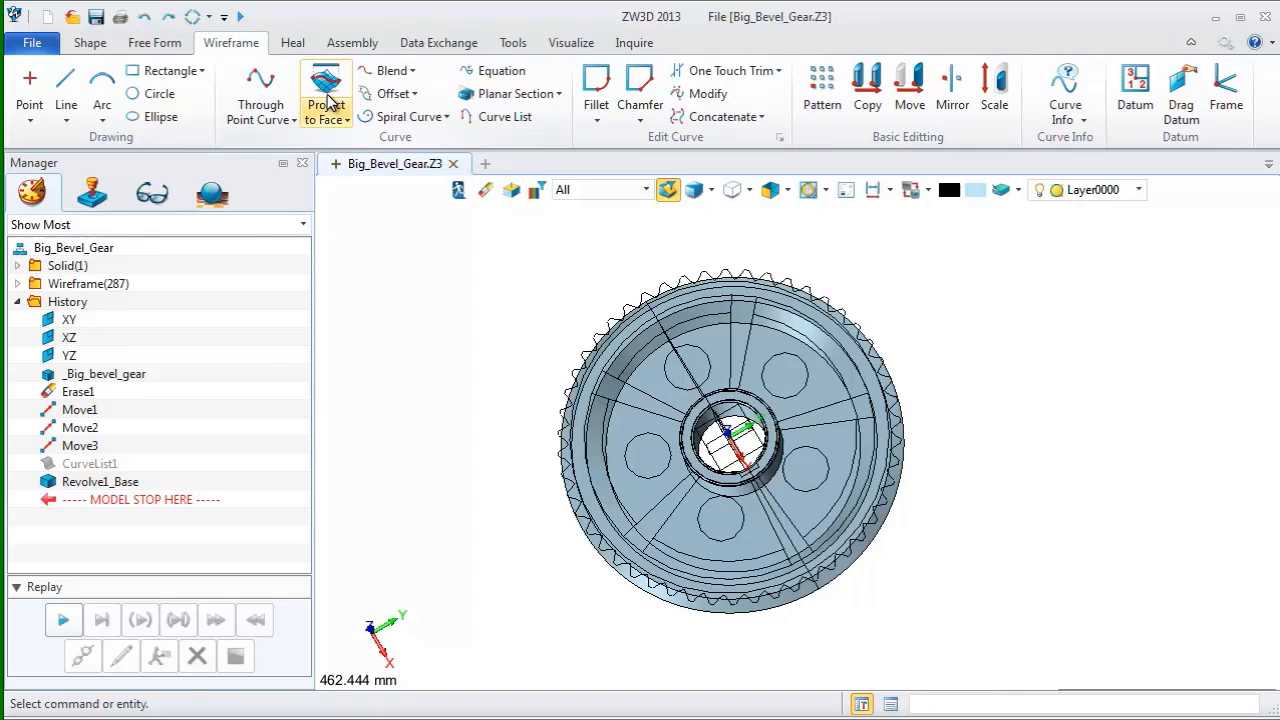
pyautogui.click(325, 95)
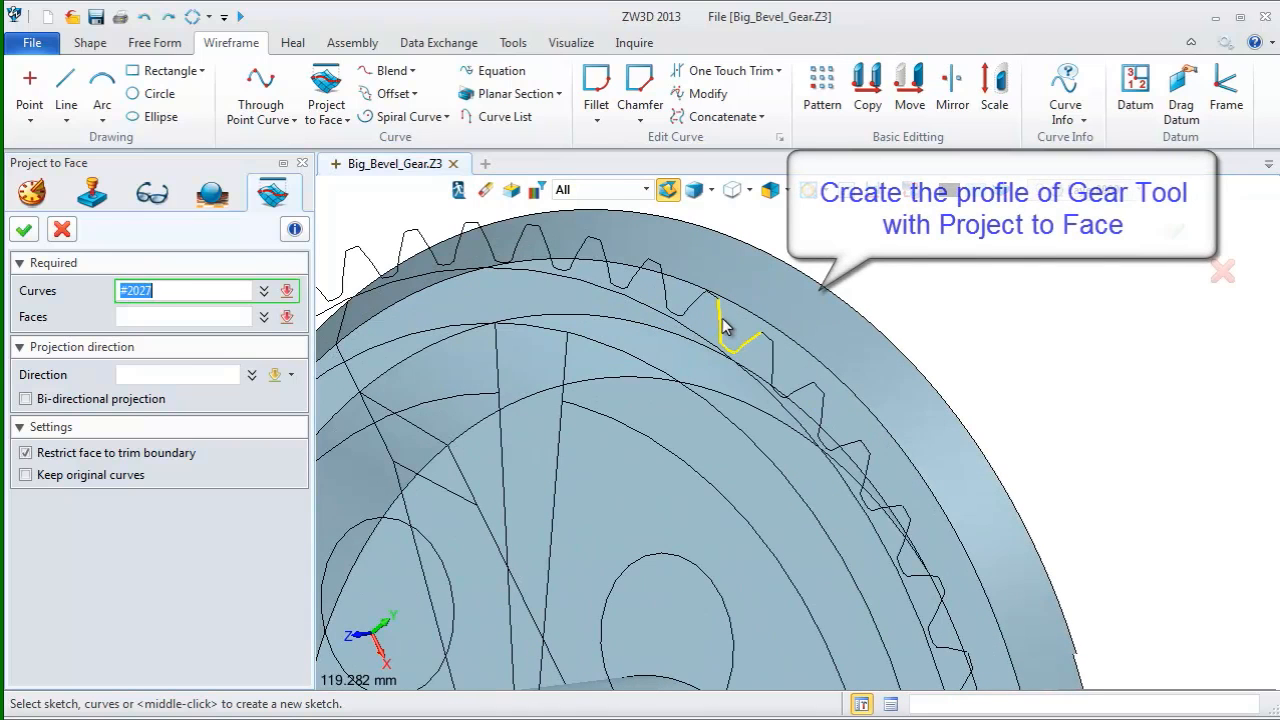
pyautogui.click(710, 325)
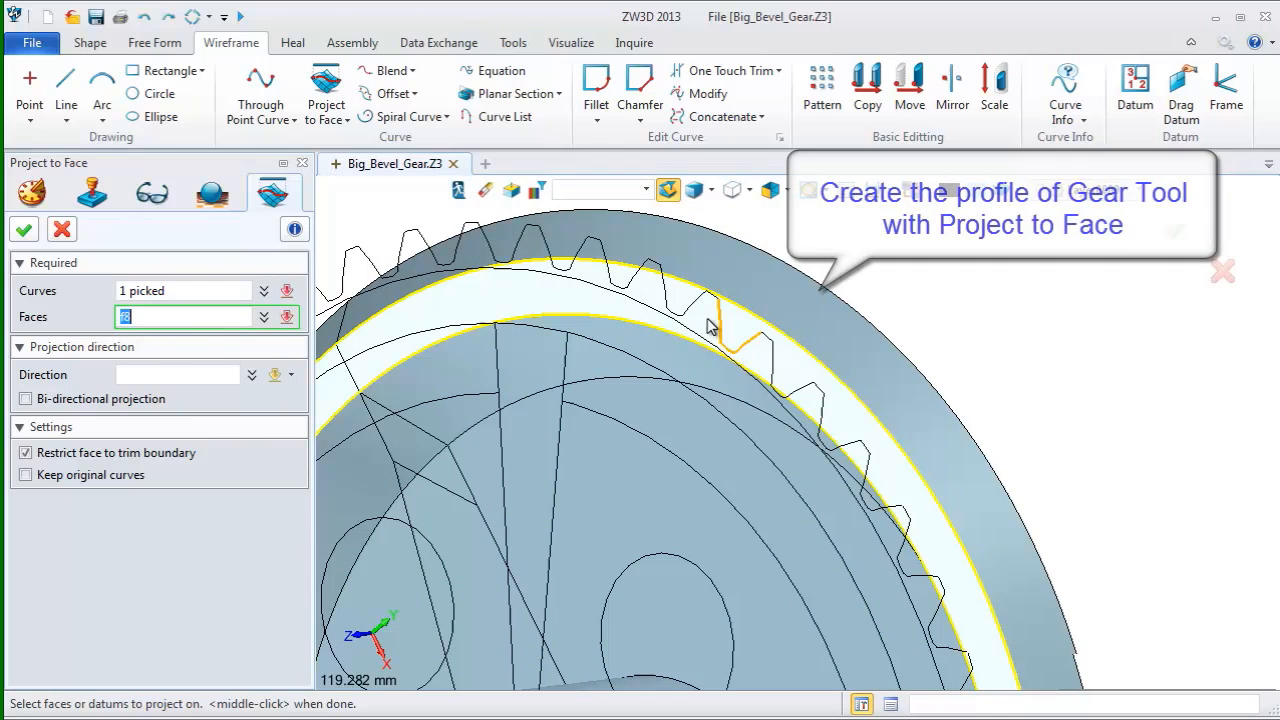
pyautogui.click(700, 330)
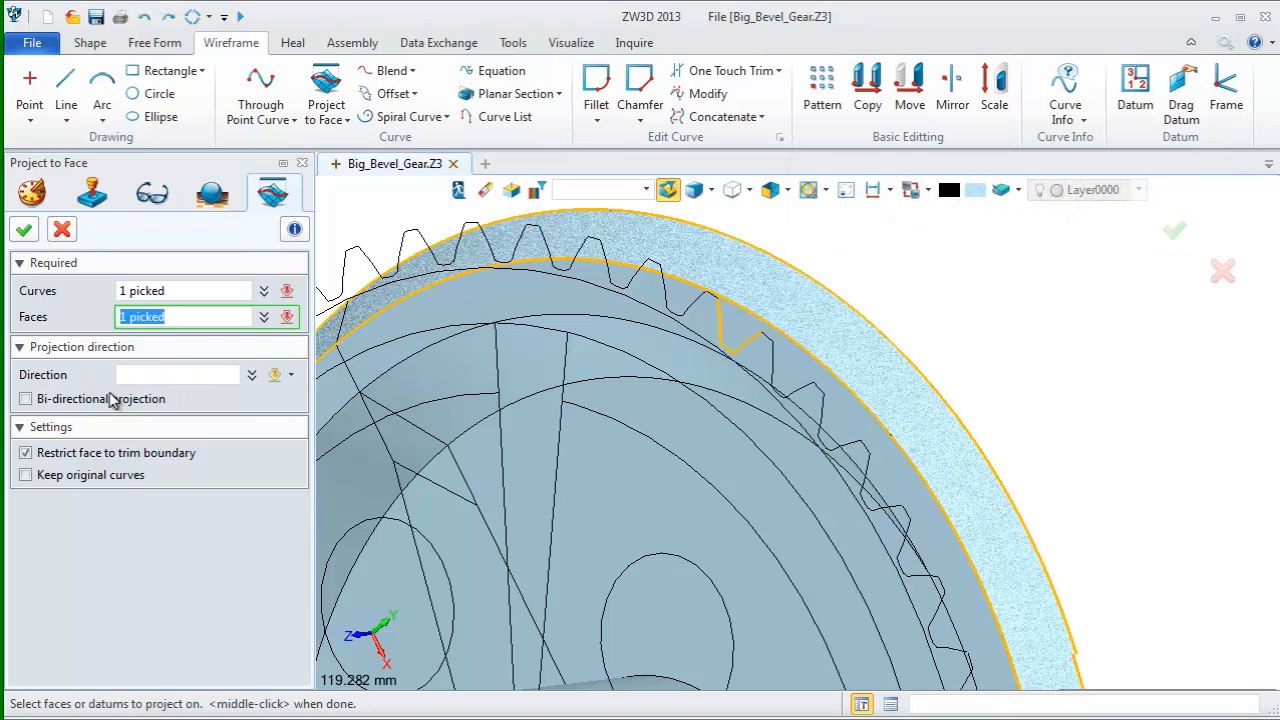
pyautogui.click(251, 374)
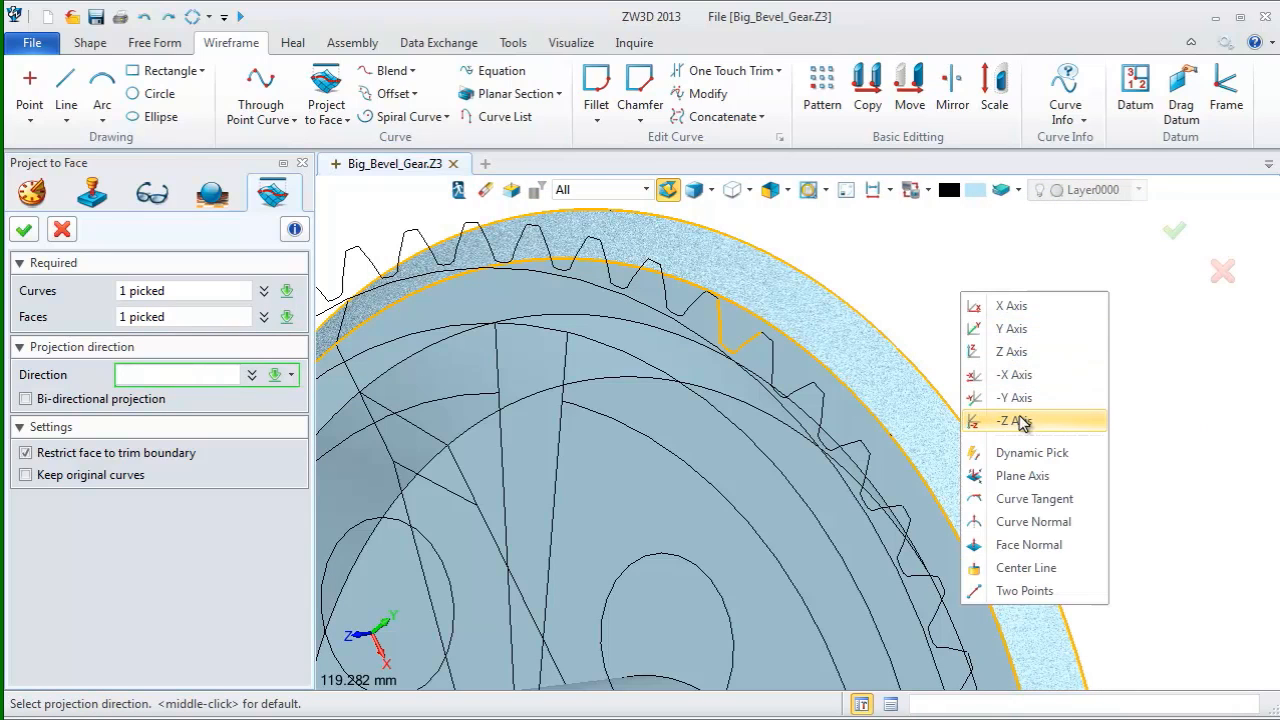
pyautogui.click(1011, 420)
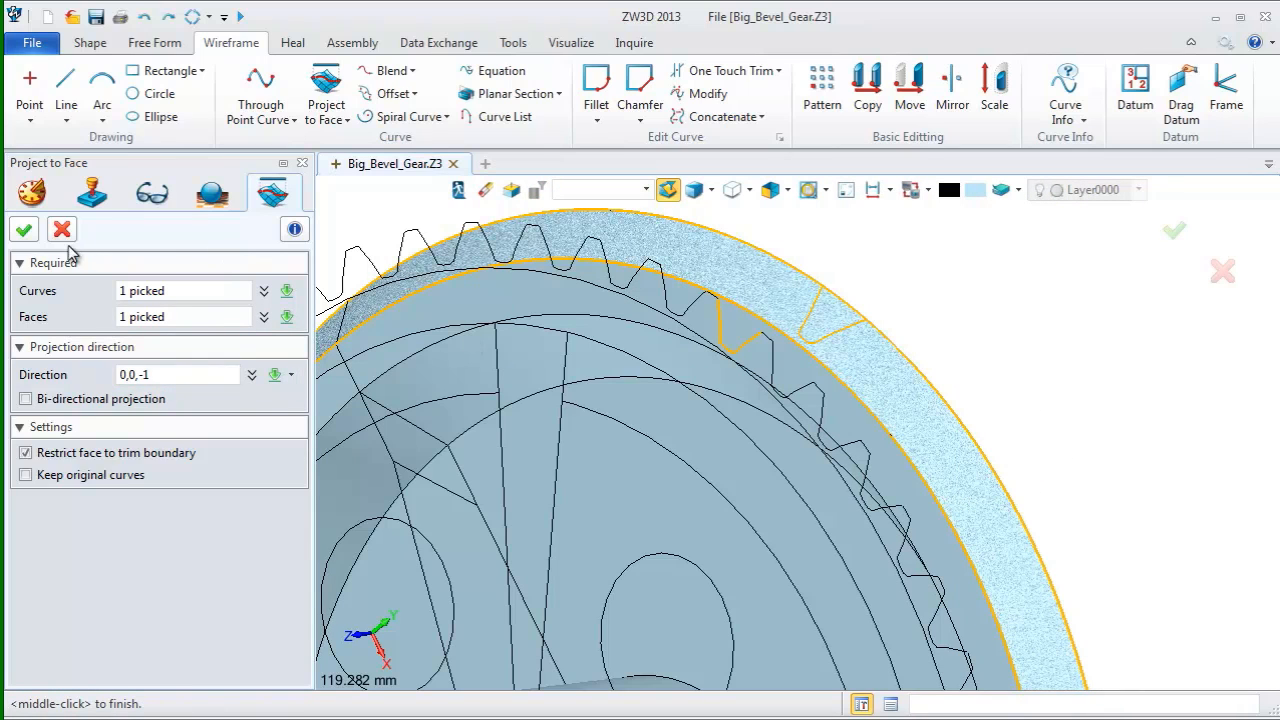
pyautogui.click(23, 229)
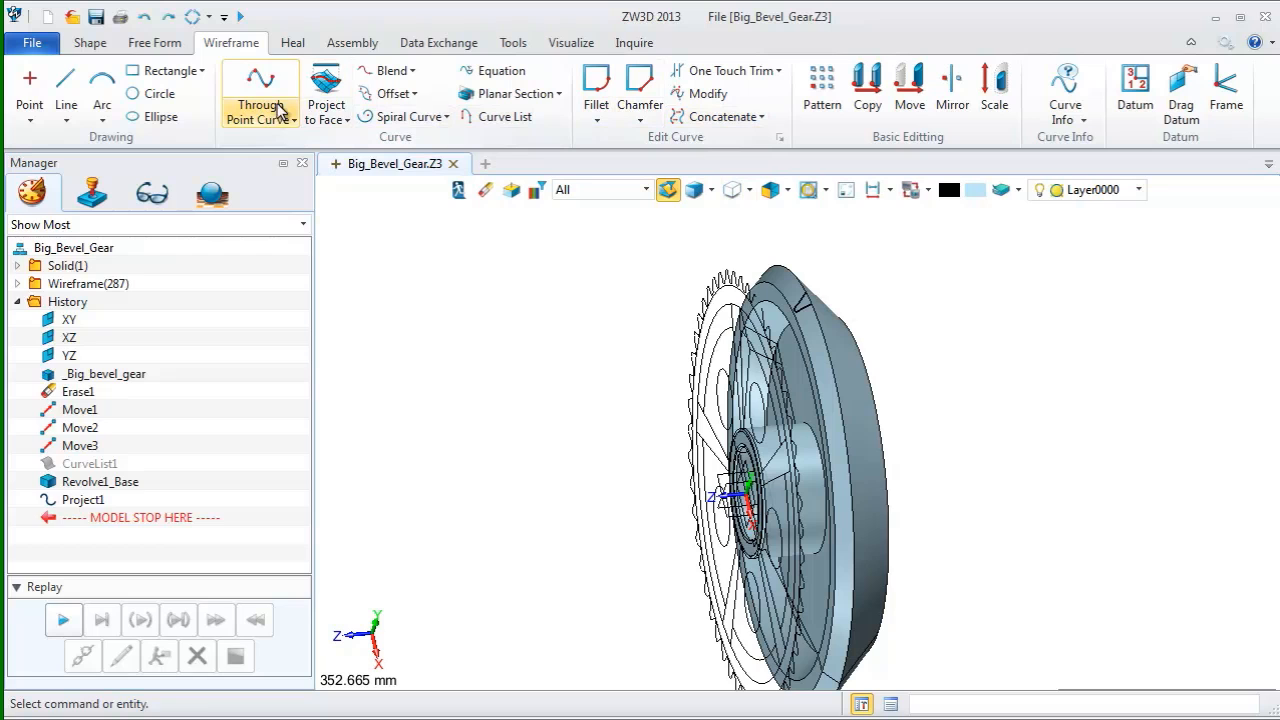
# Project a second curve onto the face, then create Curve1 through points
pyautogui.click(325, 90)
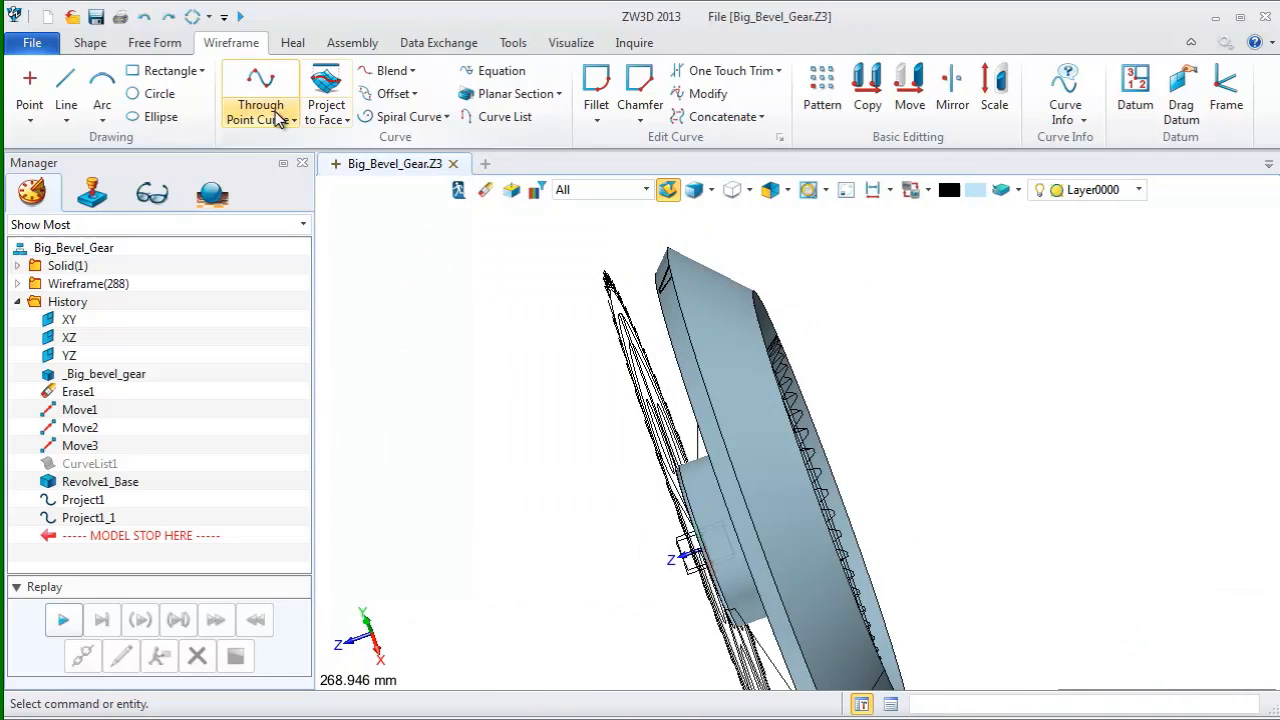
pyautogui.click(326, 95)
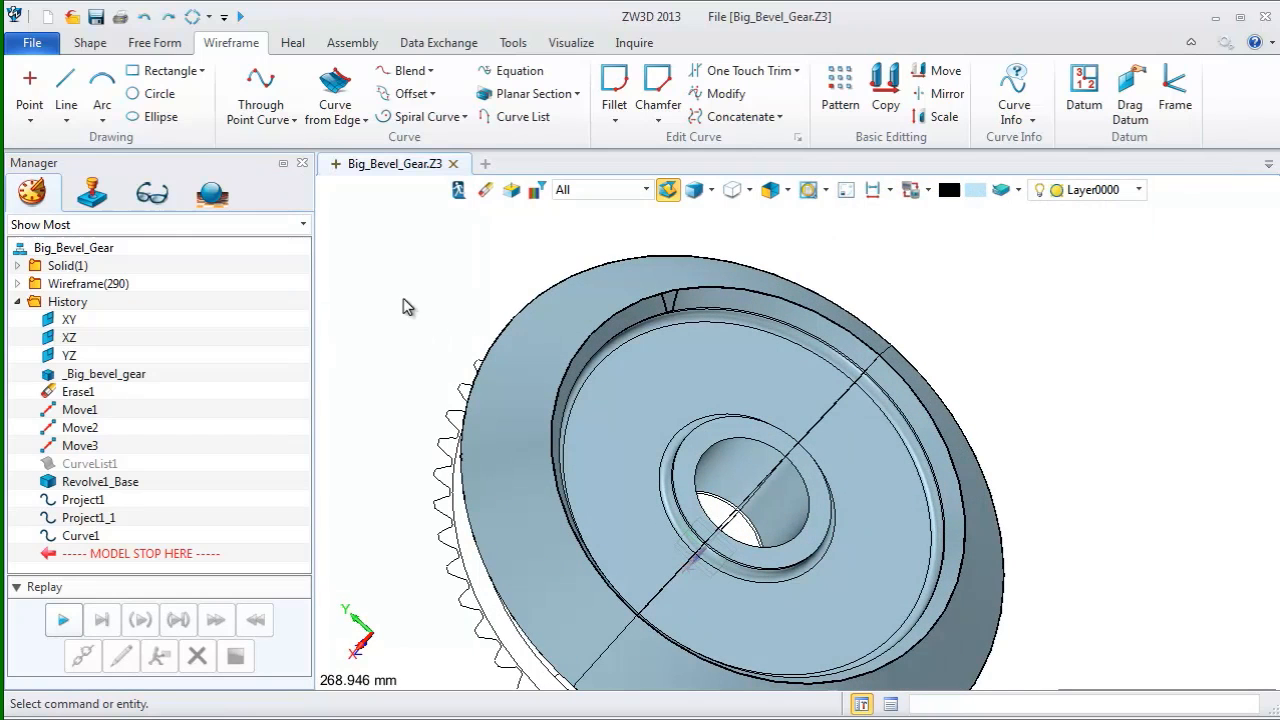
# Trim the unneeded curve segments with One Touch Trim, creating TrimWire1 through TrimWire6
pyautogui.click(745, 70)
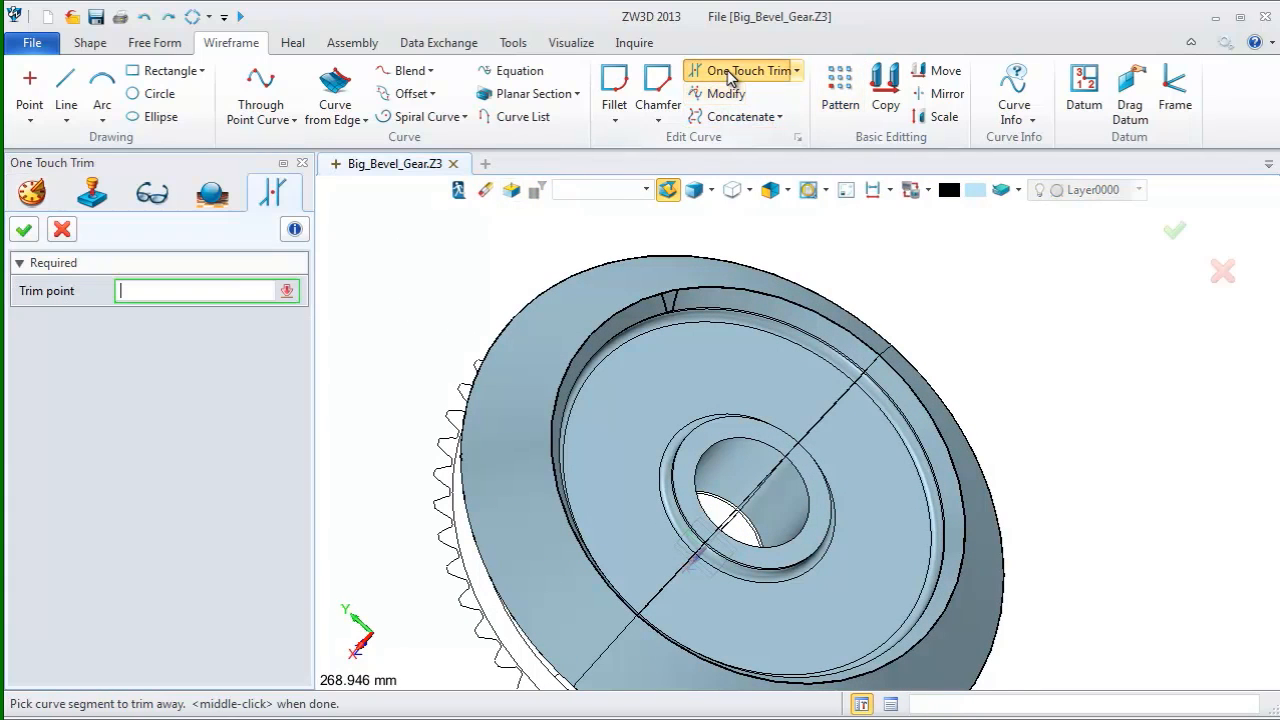
pyautogui.click(728, 291)
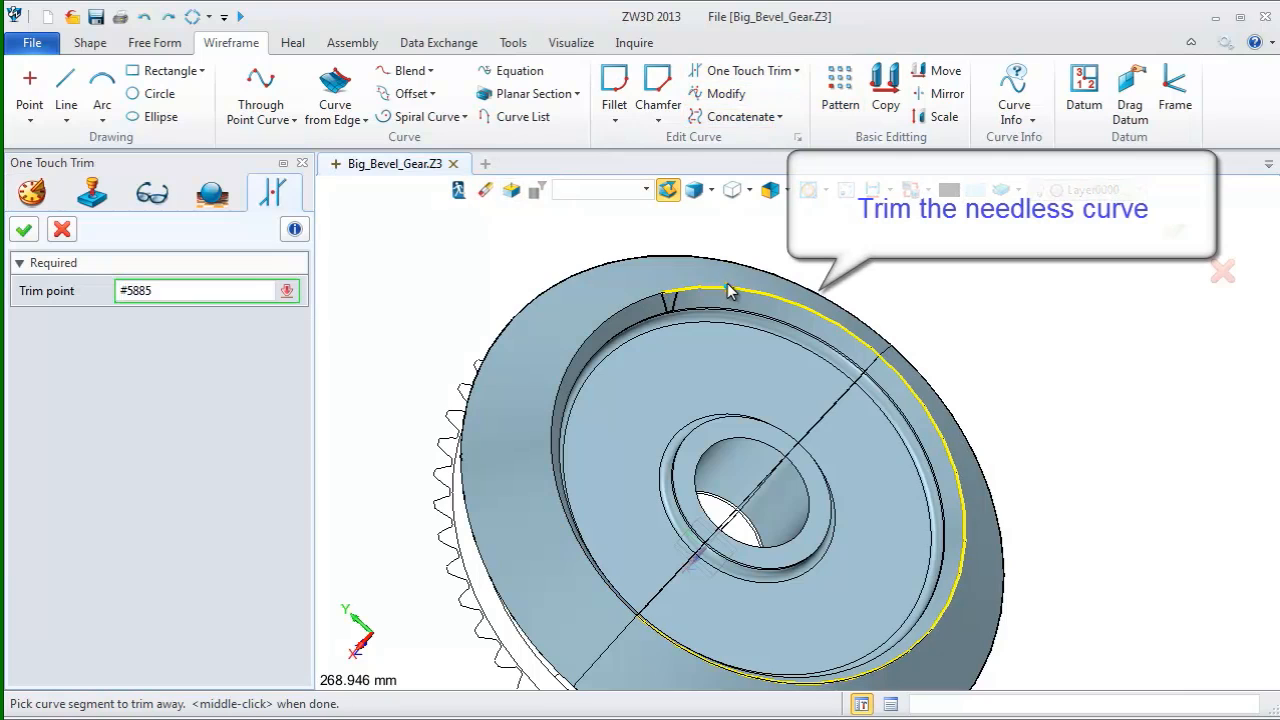
pyautogui.click(730, 290)
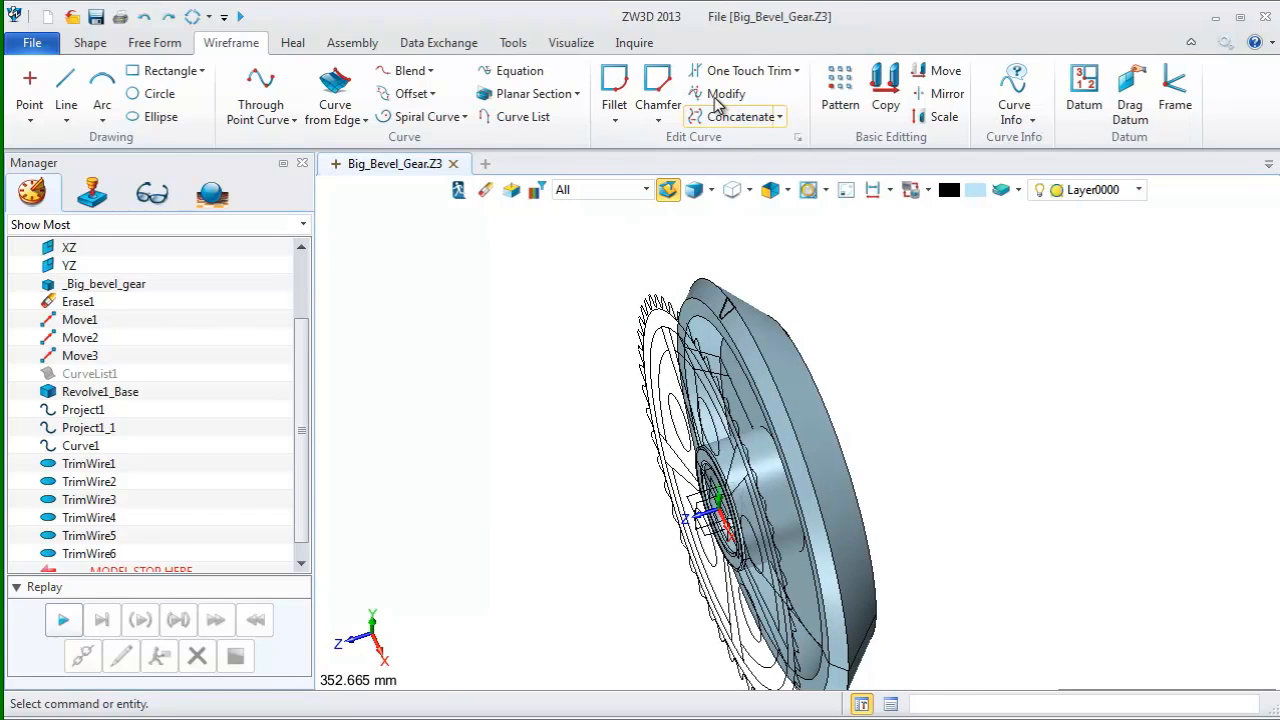
# Loft a tooth-gap solid between the first and second tooth profile curve lists
pyautogui.click(89, 42)
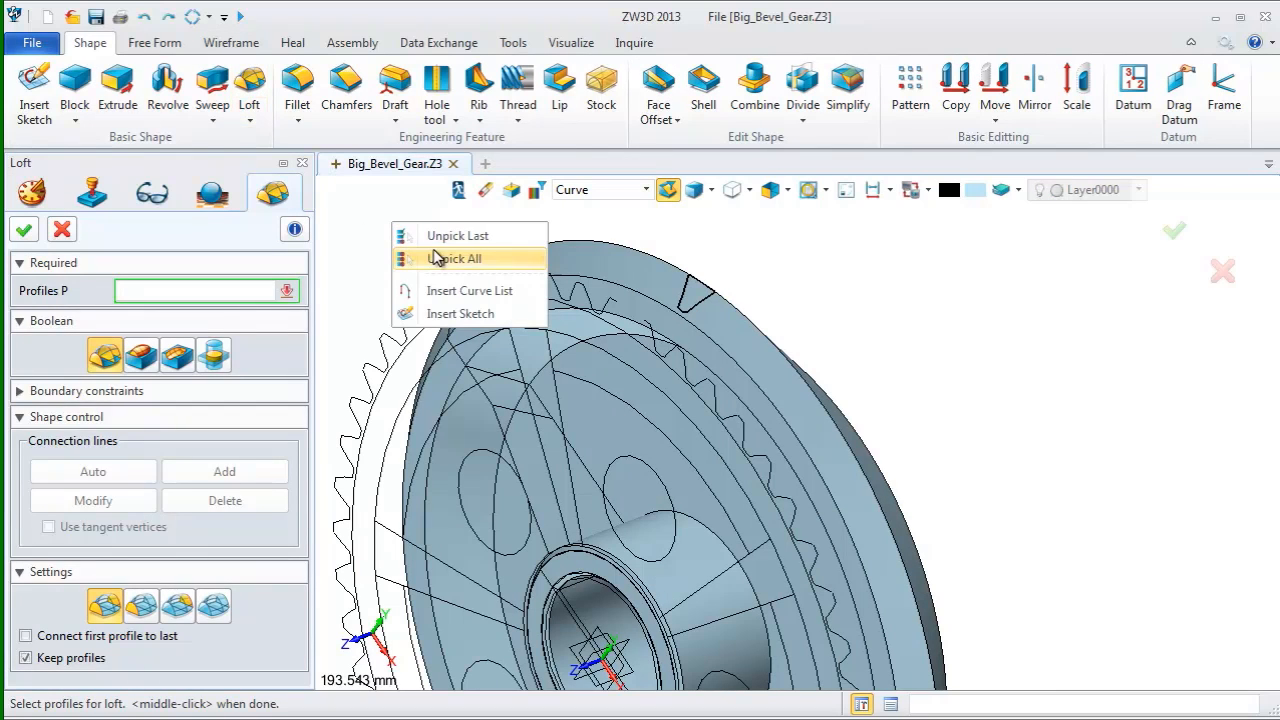
pyautogui.click(469, 290)
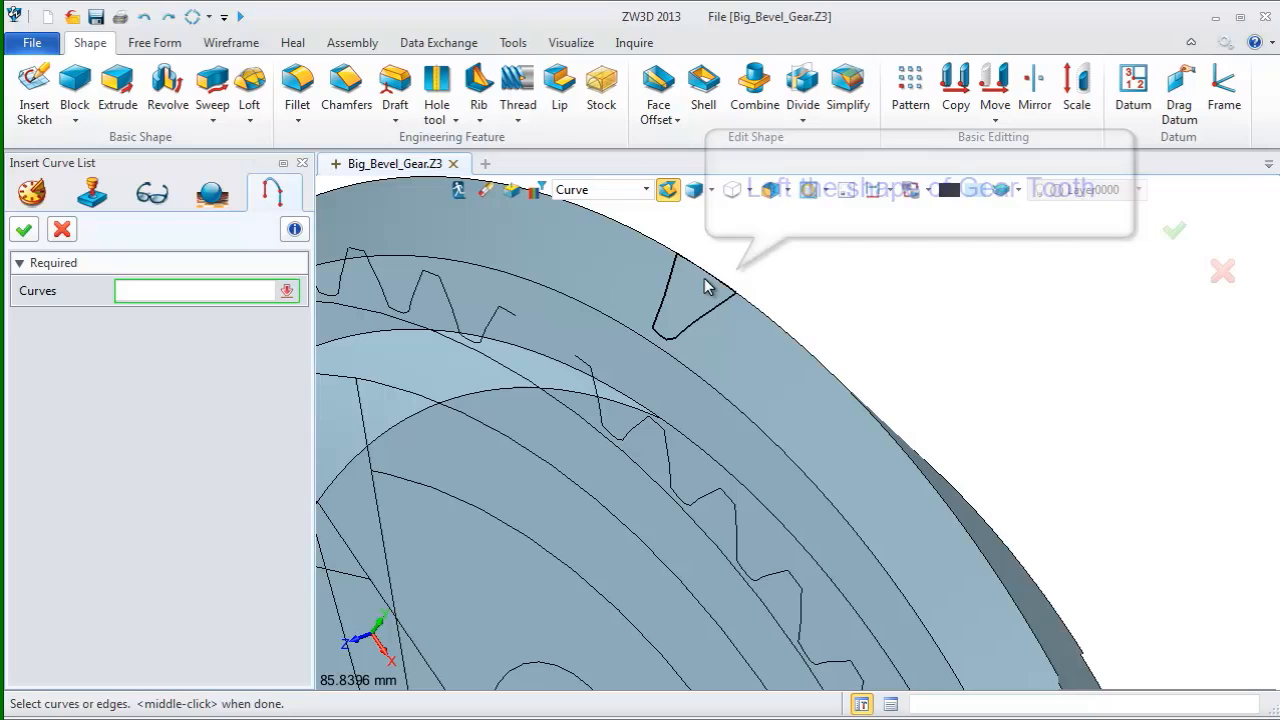
pyautogui.click(678, 300)
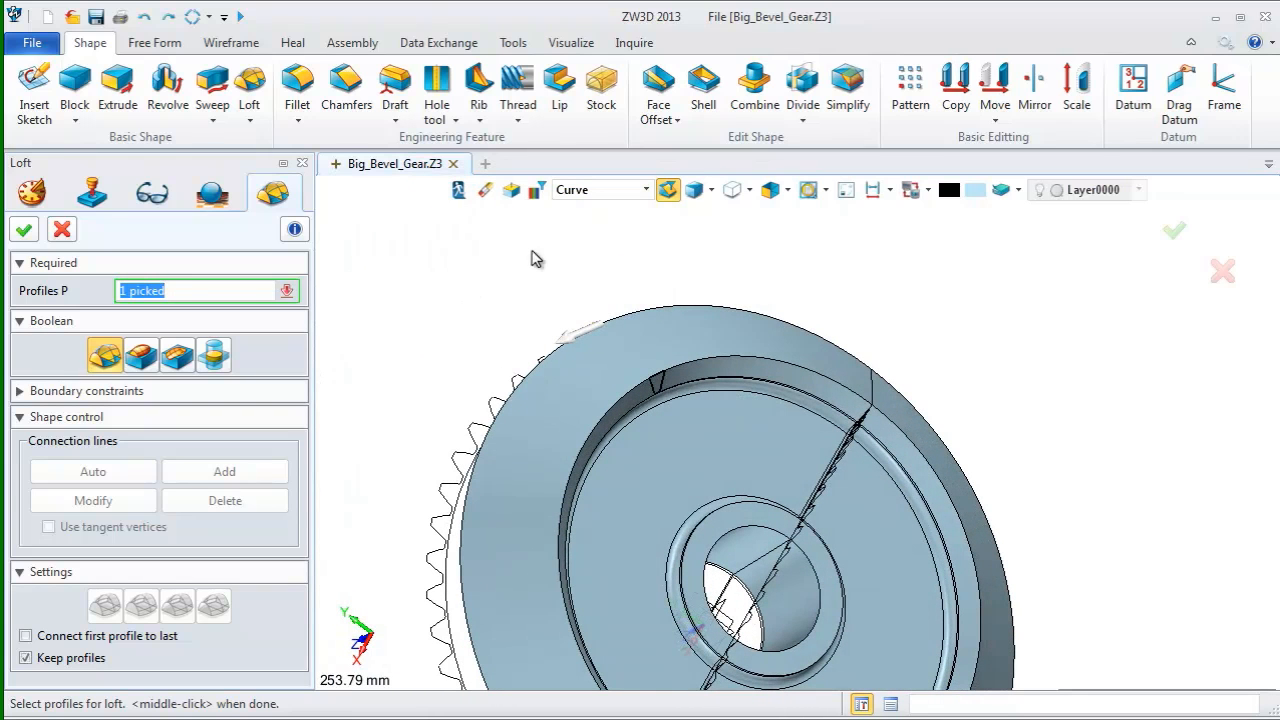
pyautogui.rightClick(535, 258)
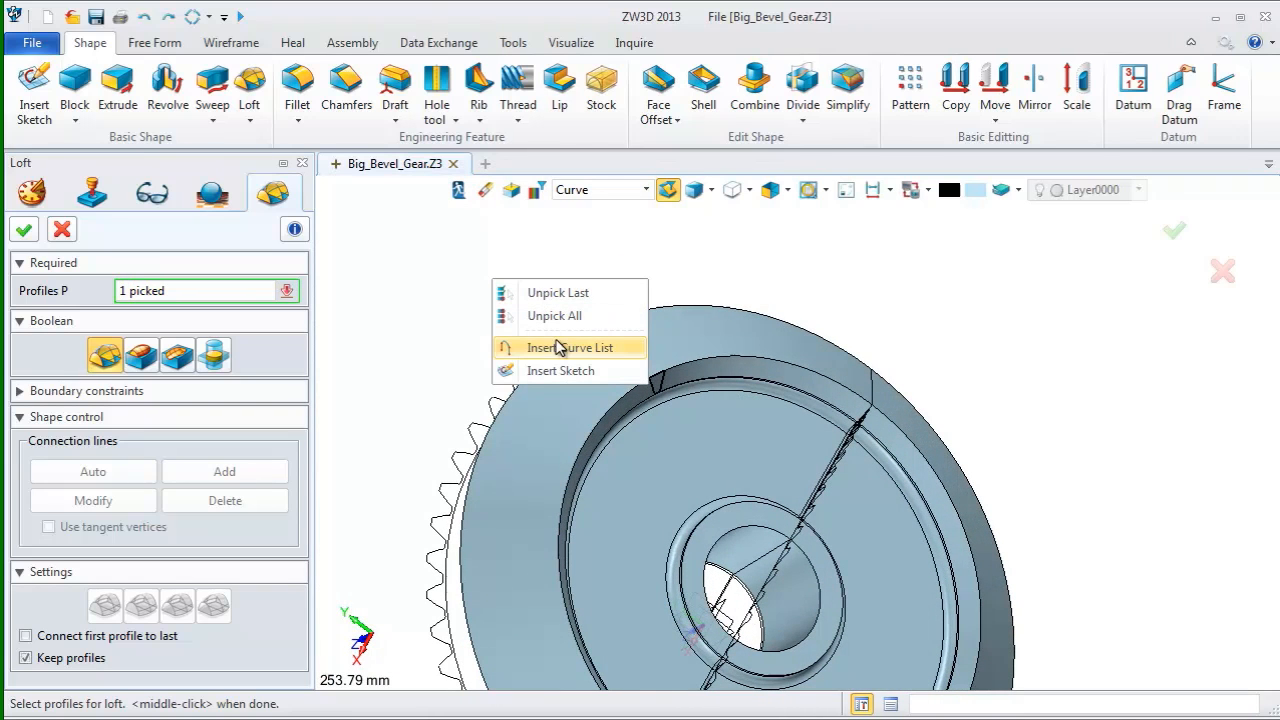
pyautogui.click(569, 347)
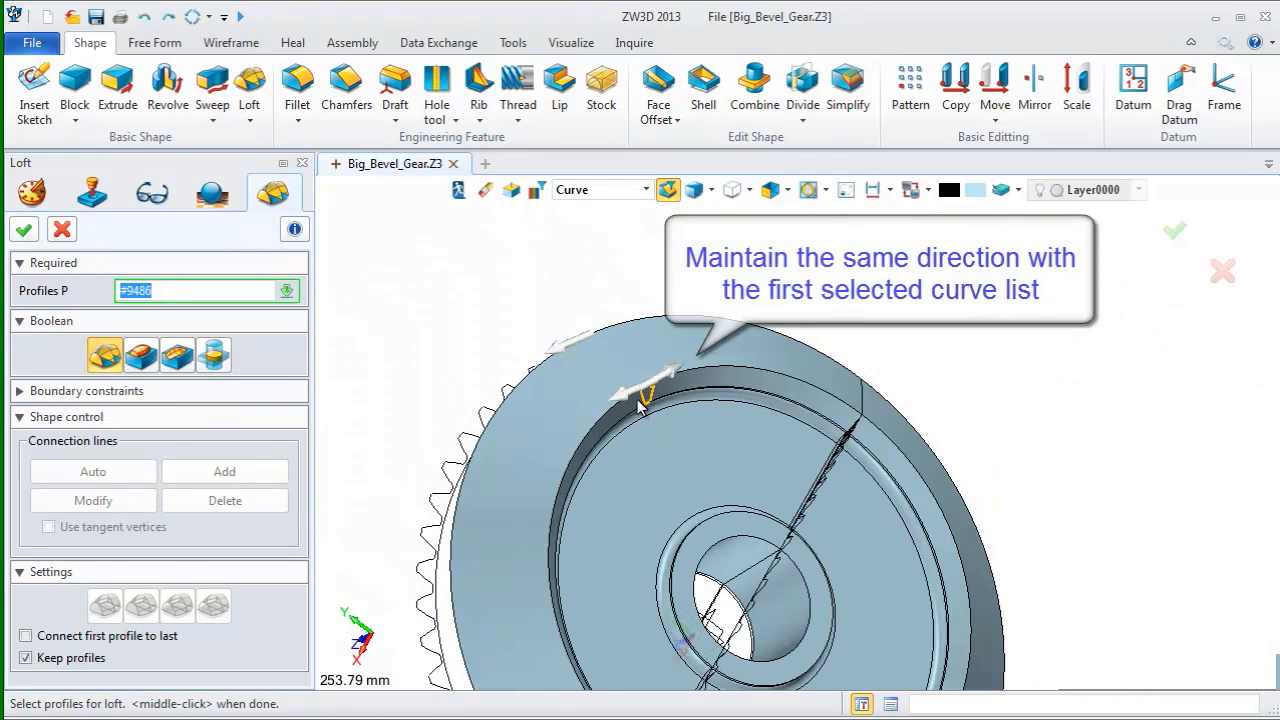
pyautogui.click(23, 229)
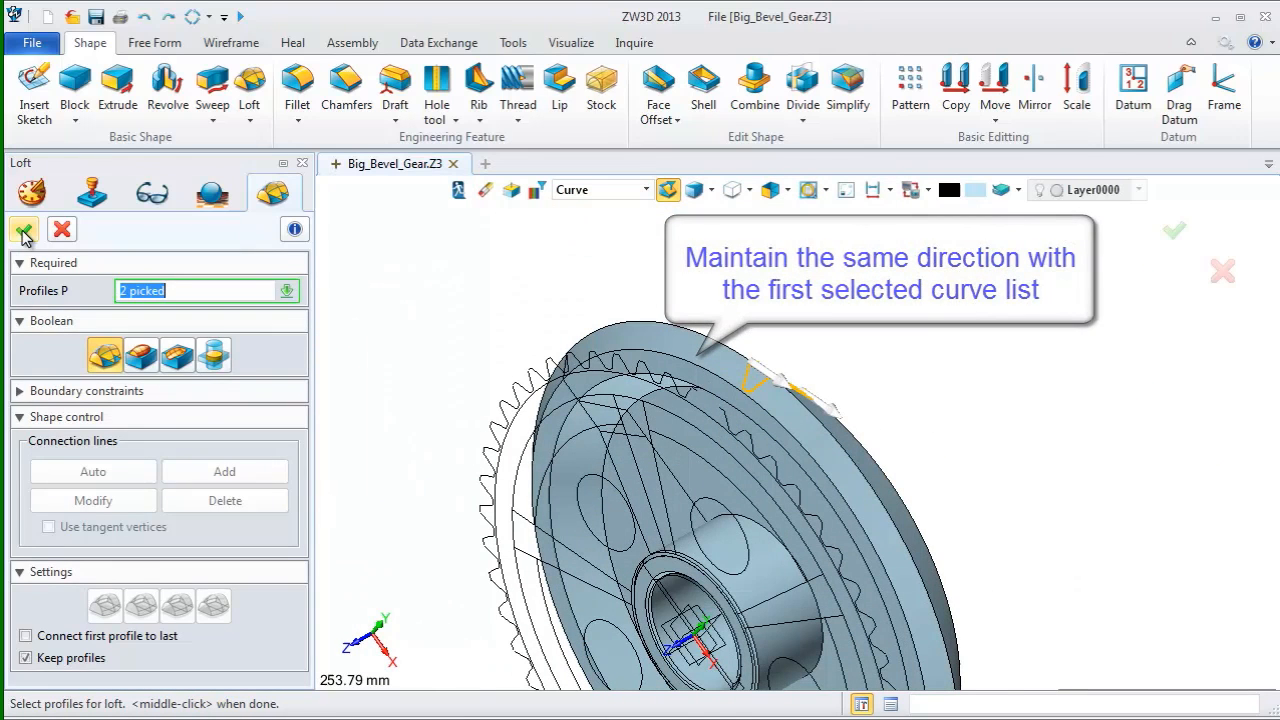
pyautogui.click(24, 229)
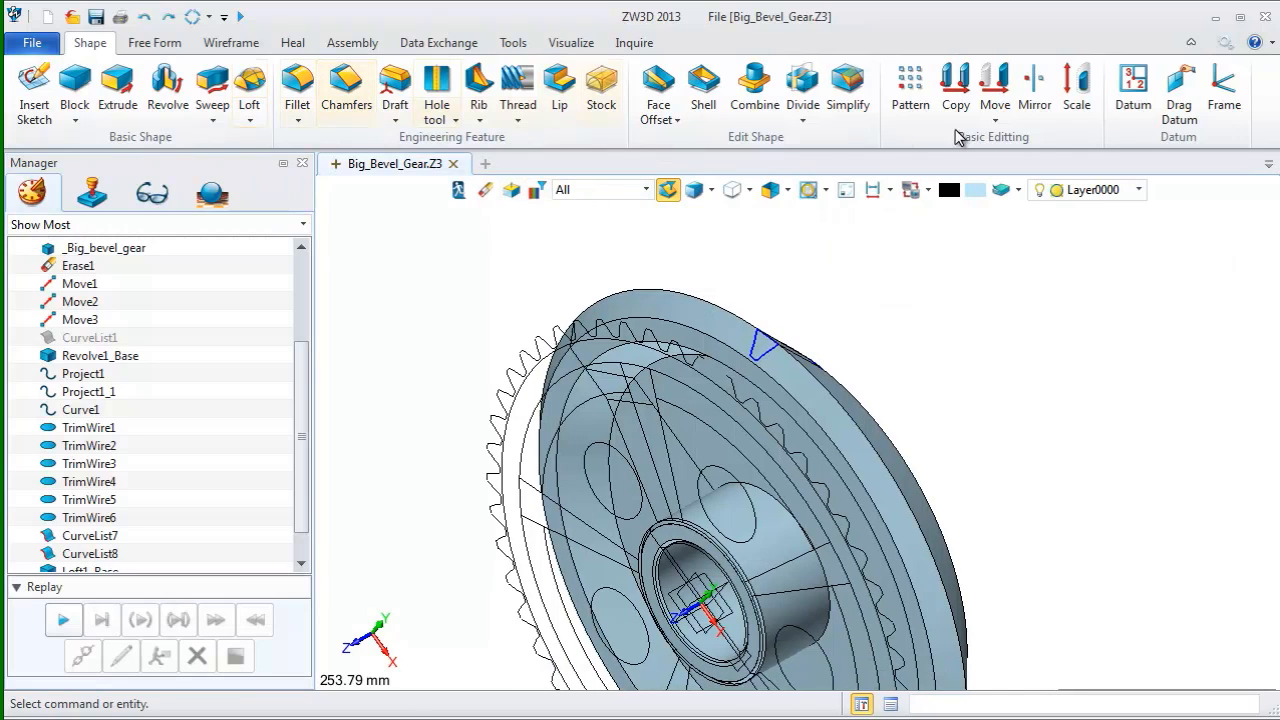
# Pattern the lofted tooth shape 50 times at 7.2° spacing around the gear axis
pyautogui.click(909, 88)
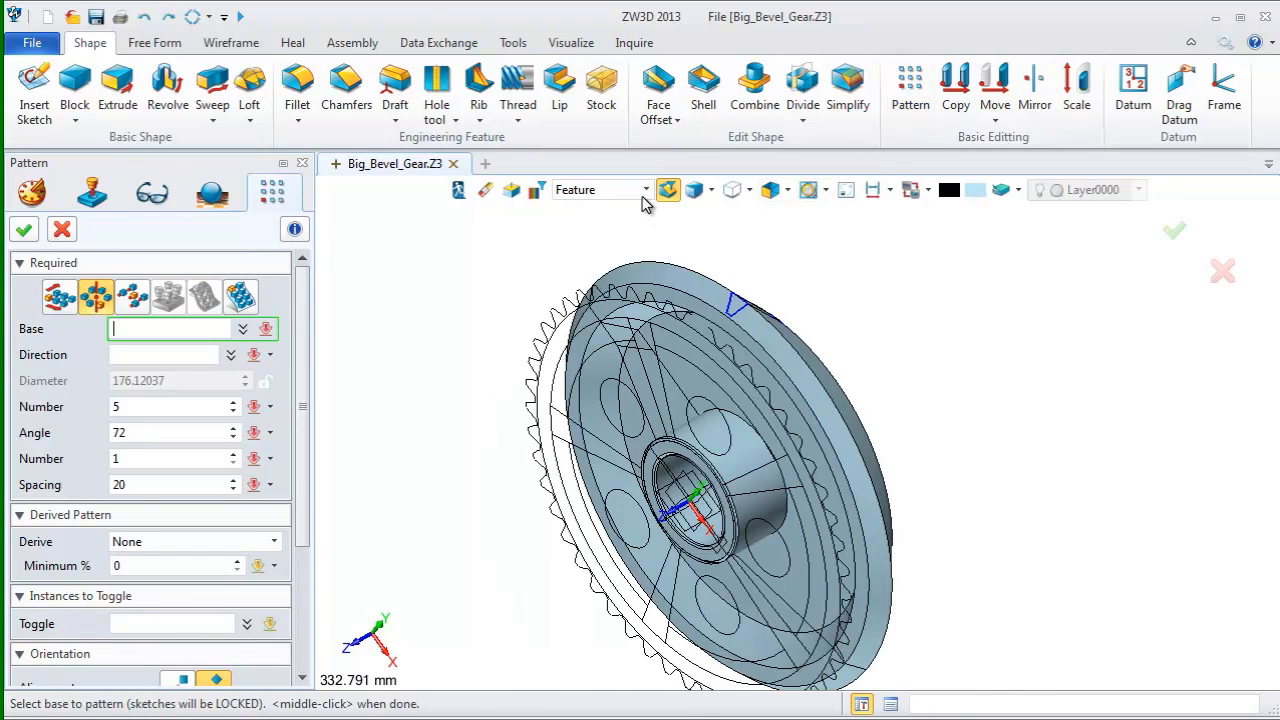
pyautogui.click(646, 189)
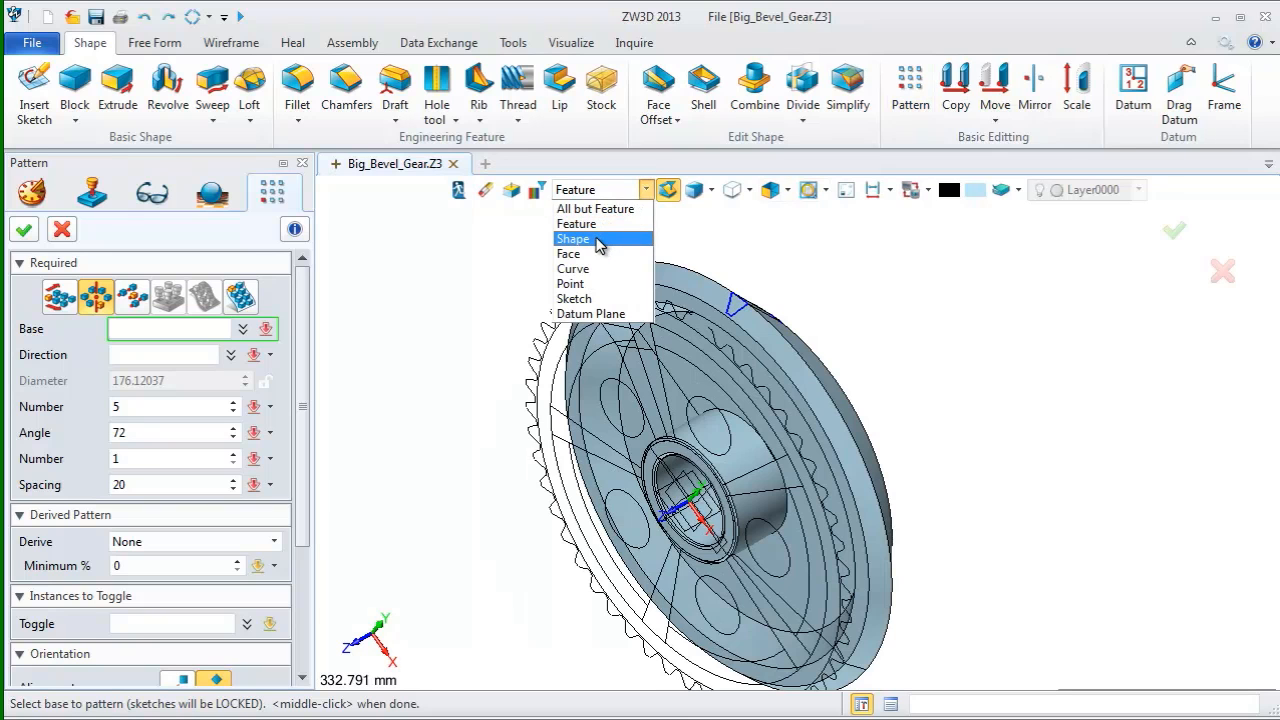
pyautogui.click(573, 238)
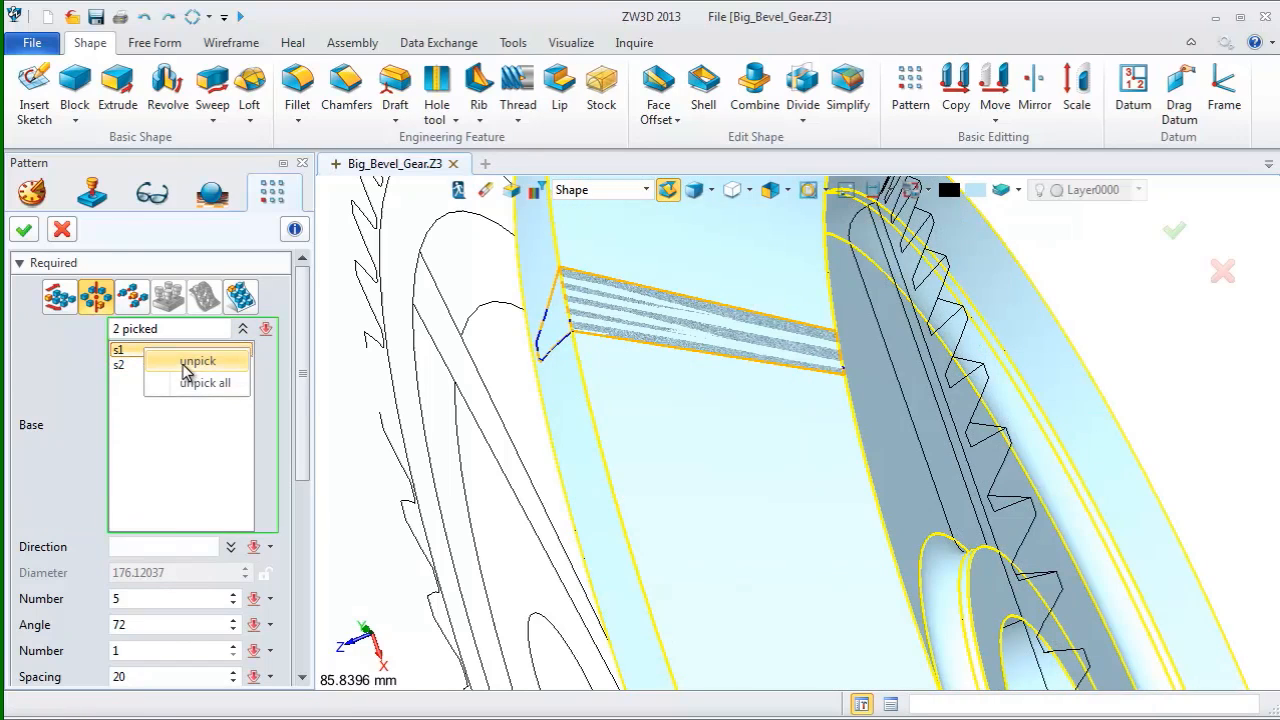
pyautogui.click(197, 361)
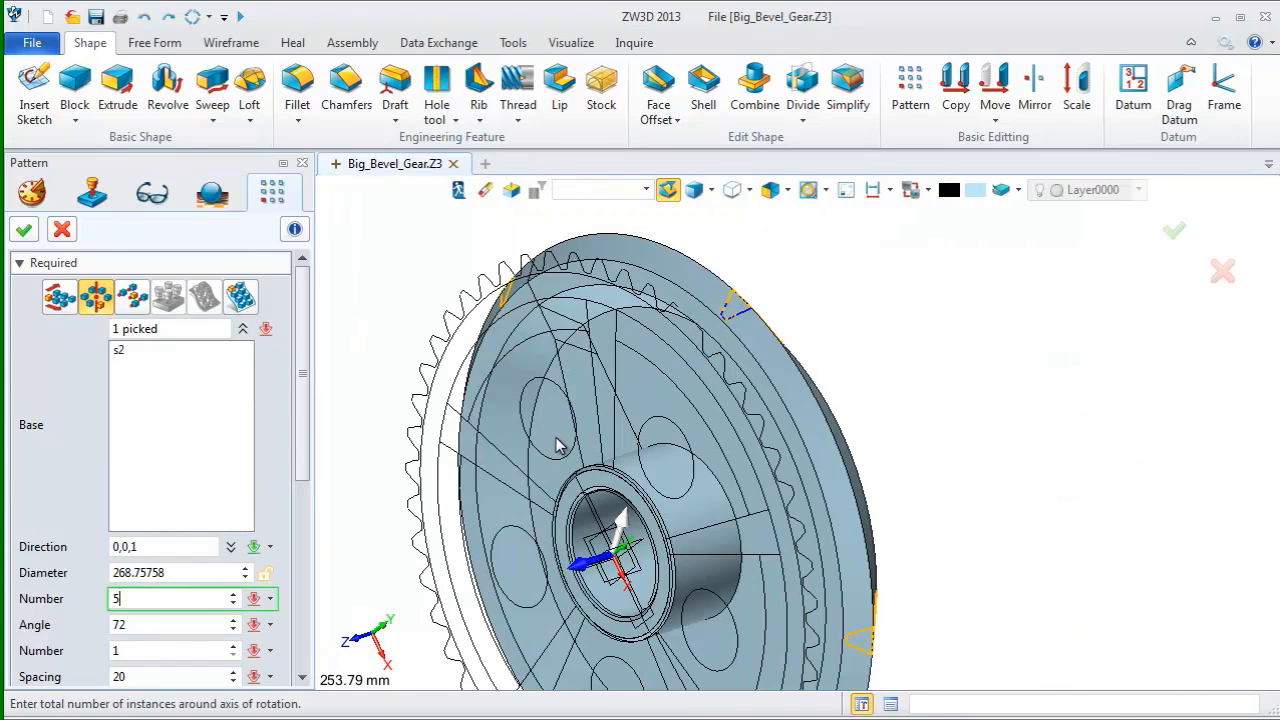
pyautogui.click(170, 598)
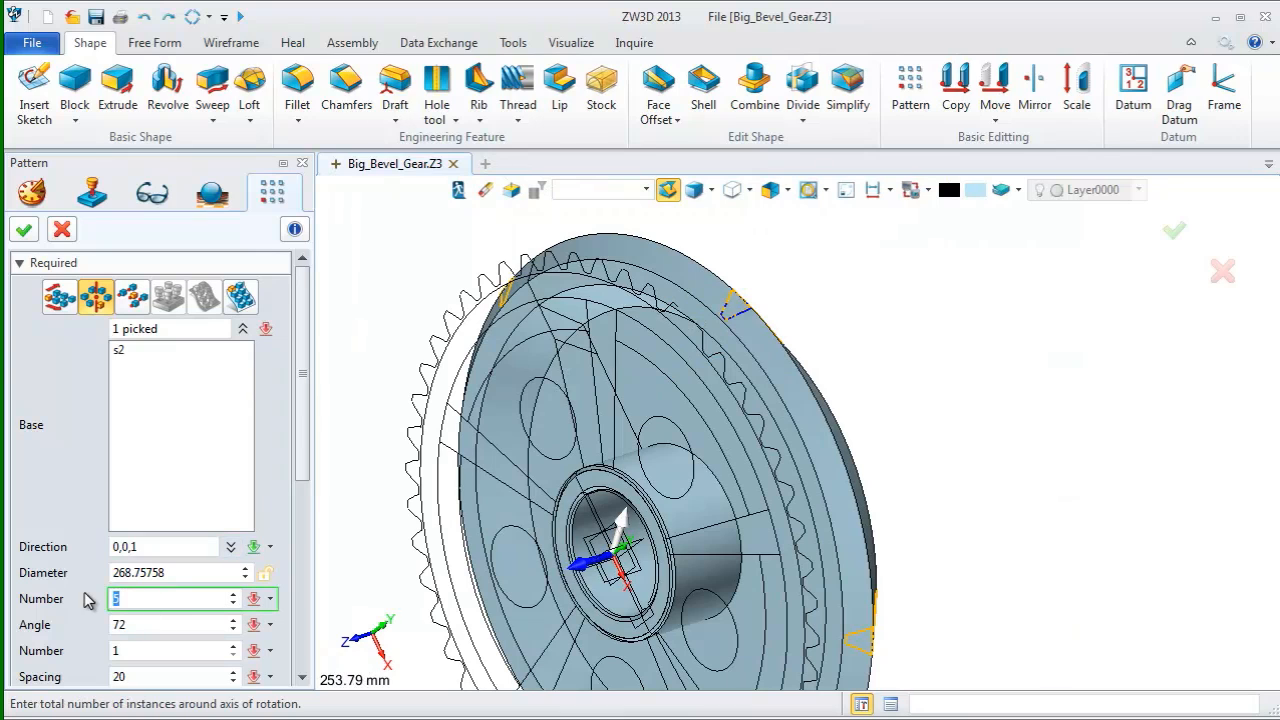
pyautogui.click(170, 624)
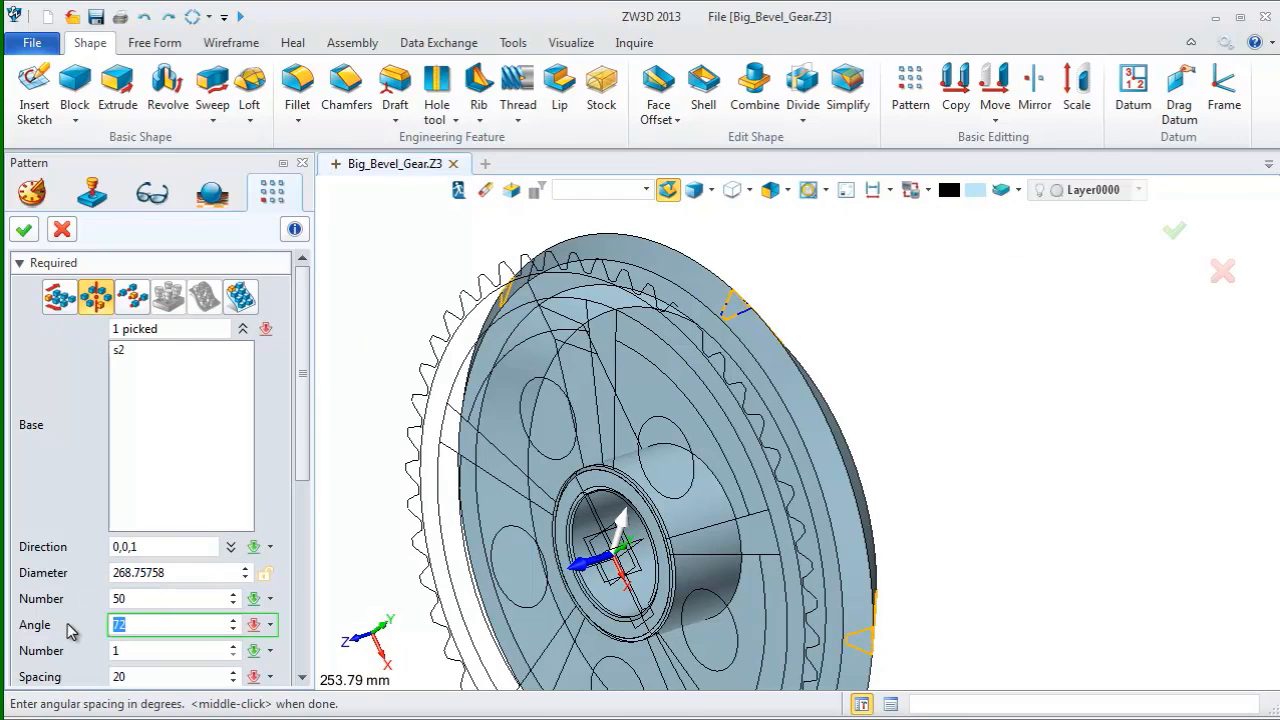
pyautogui.write('7.2')
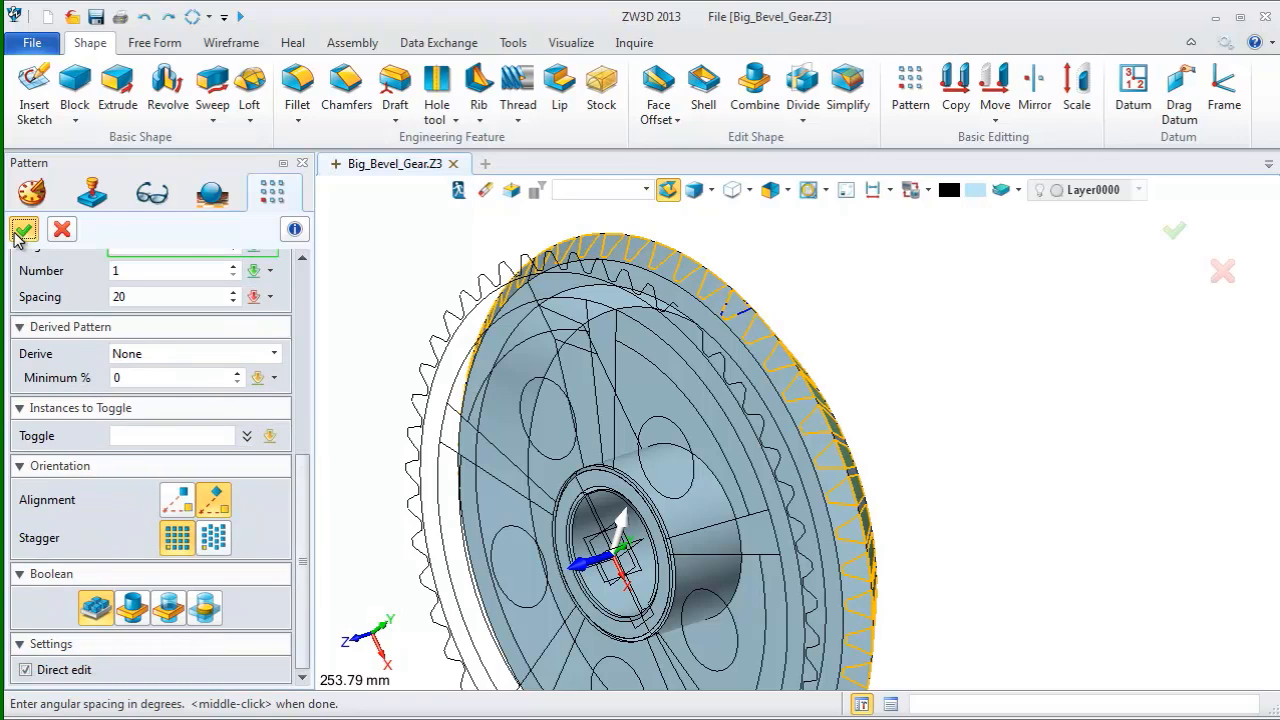
pyautogui.click(23, 229)
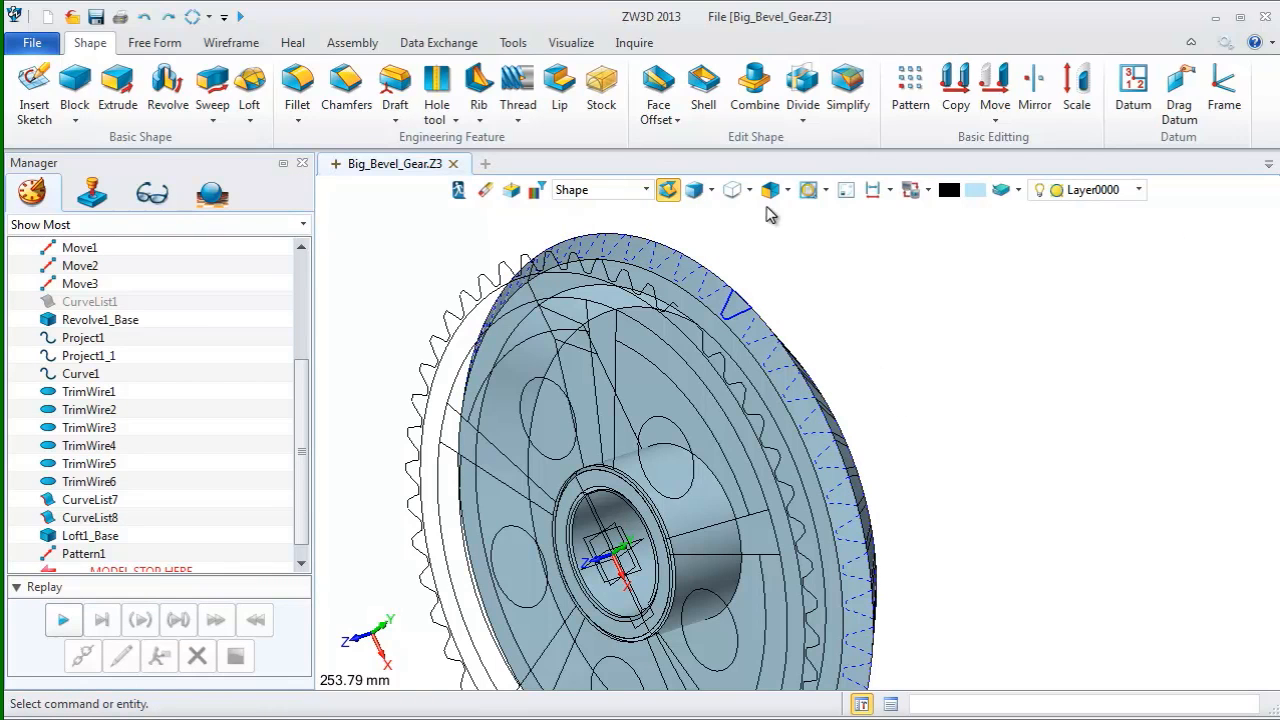
# Subtract the patterned tooth shapes from the gear body using Combine Remove
pyautogui.click(754, 90)
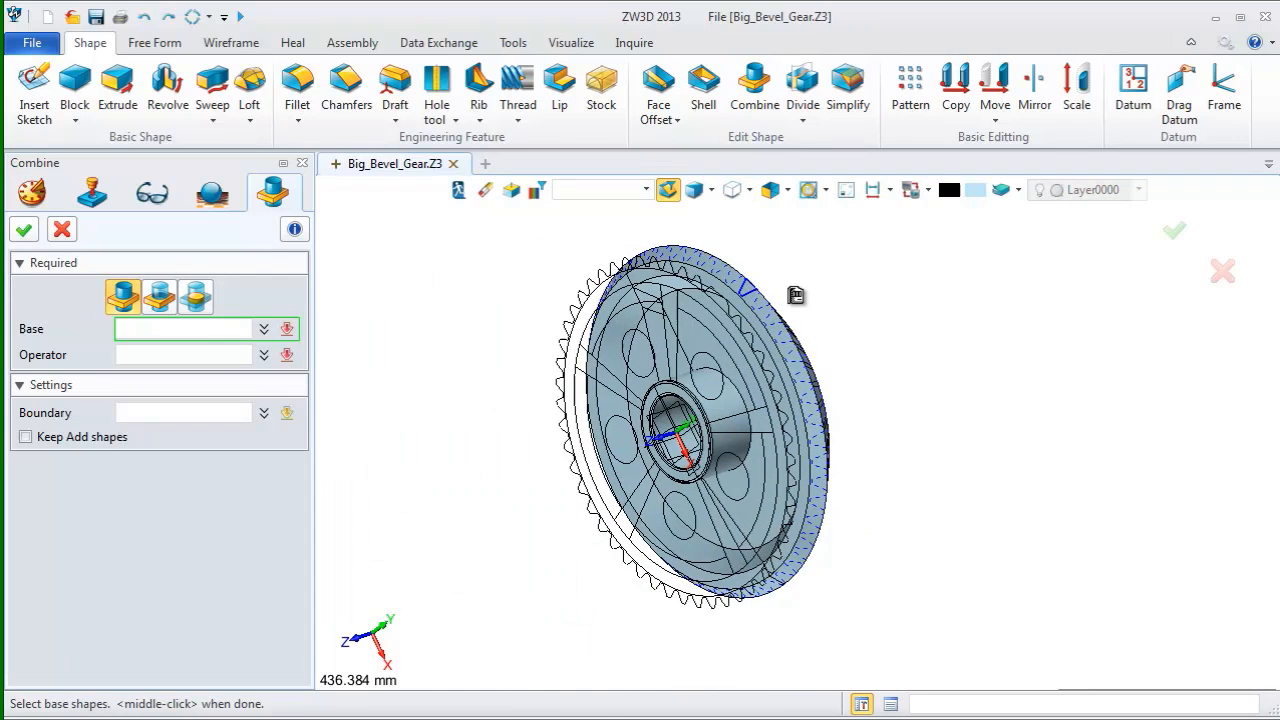
pyautogui.click(690, 420)
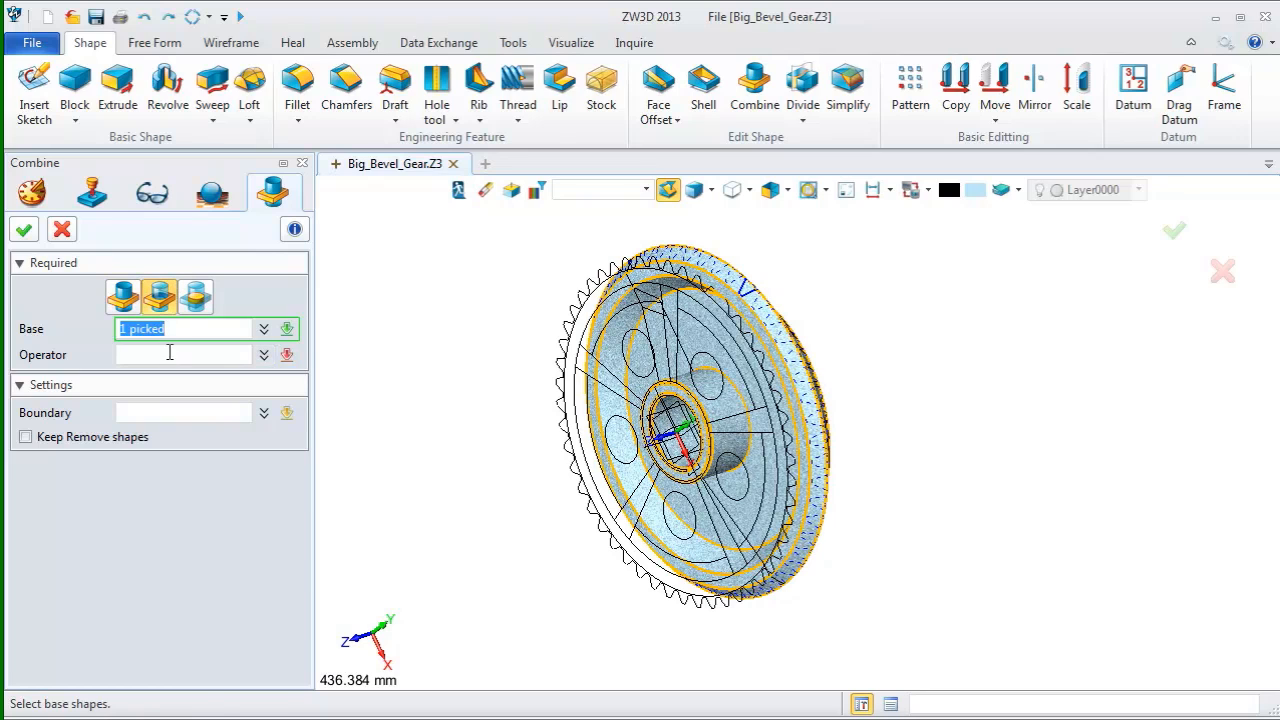
pyautogui.click(183, 355)
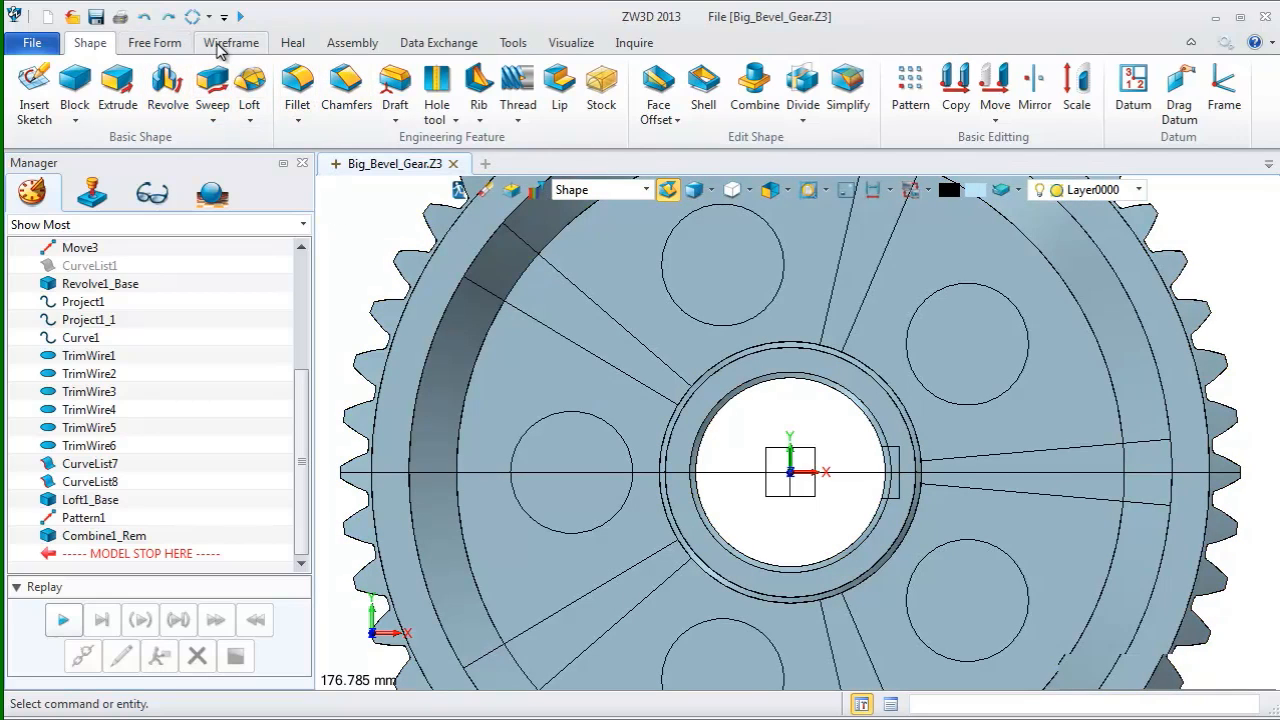
# Chain the key slot edges and bore arc into one curve list, CurveList9
pyautogui.click(116, 88)
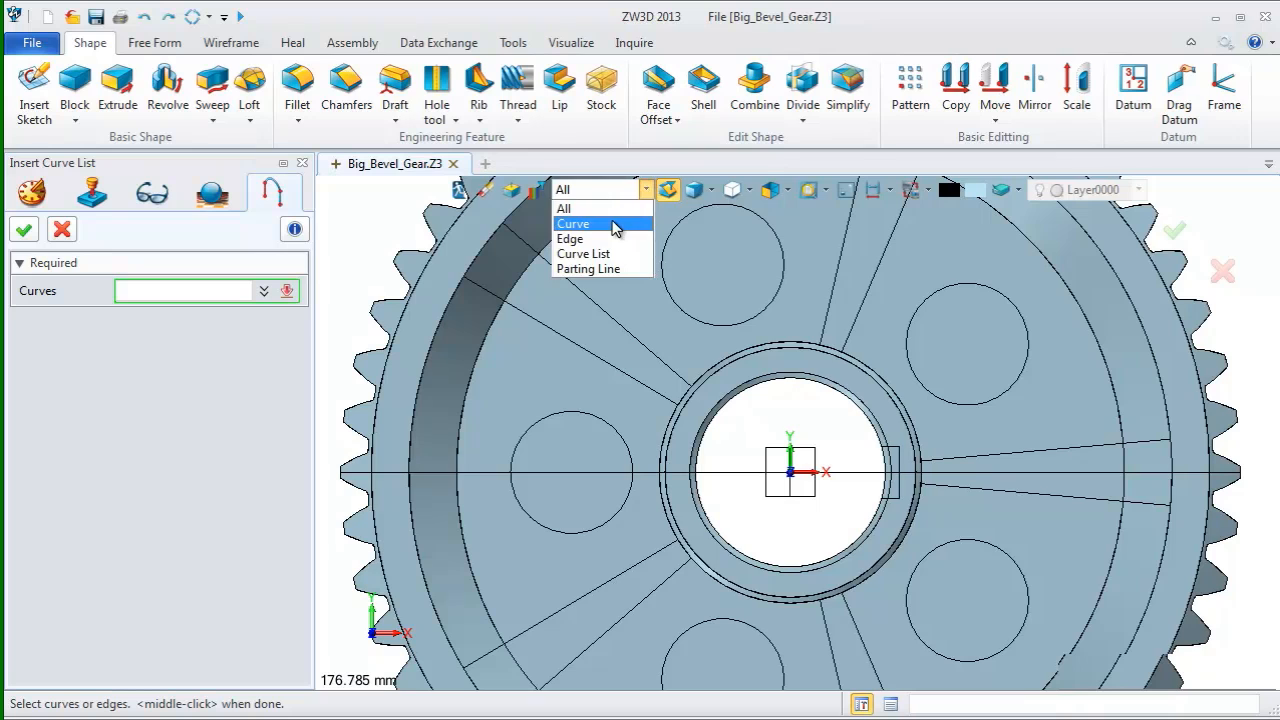
pyautogui.click(572, 223)
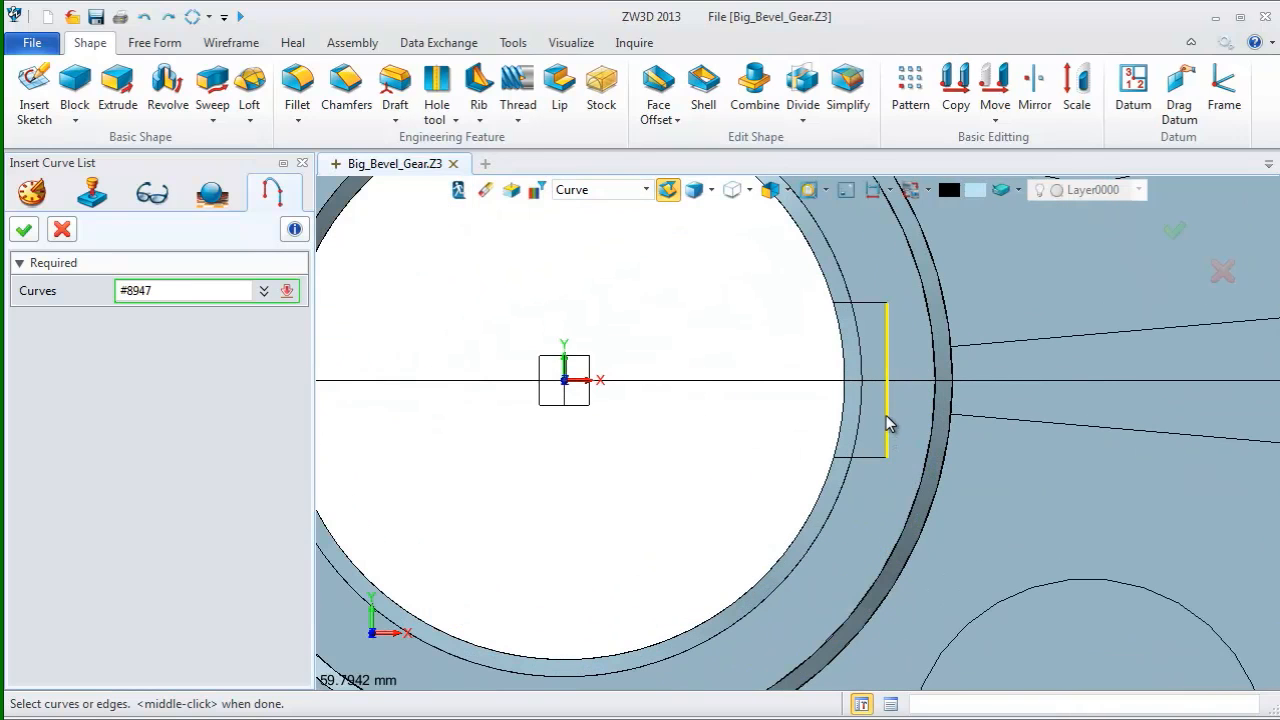
pyautogui.click(838, 310)
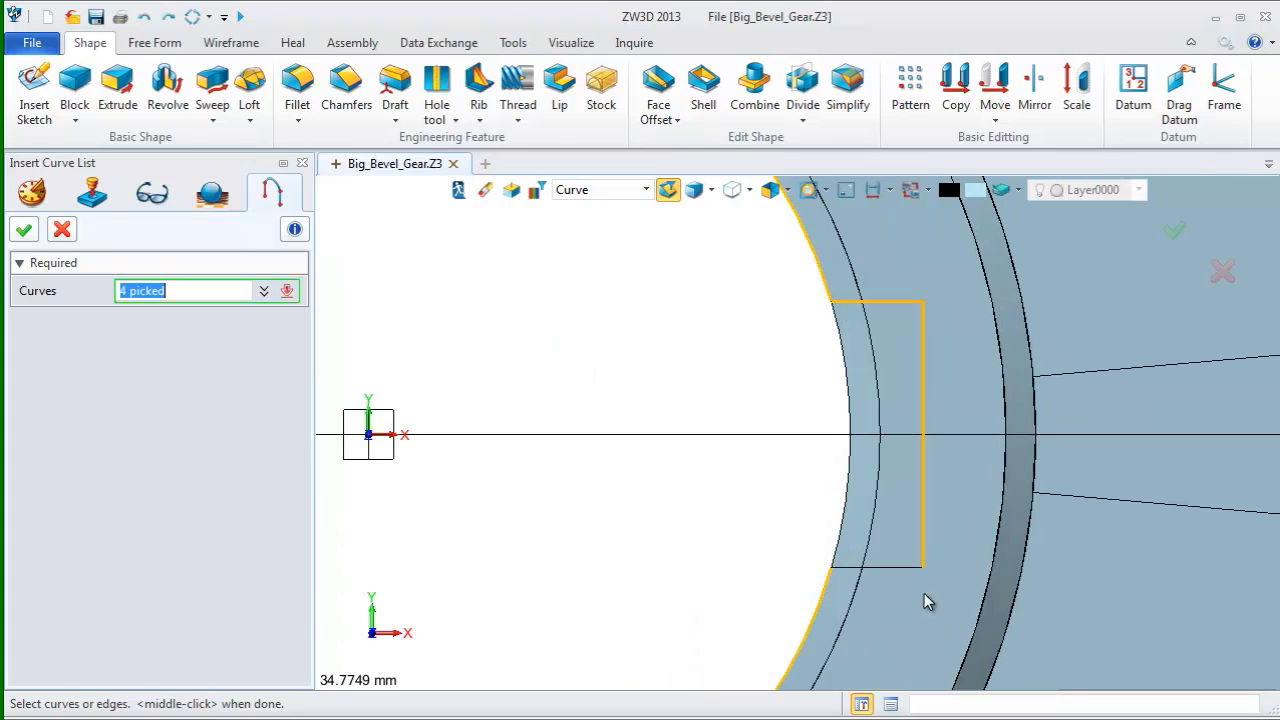
pyautogui.click(878, 568)
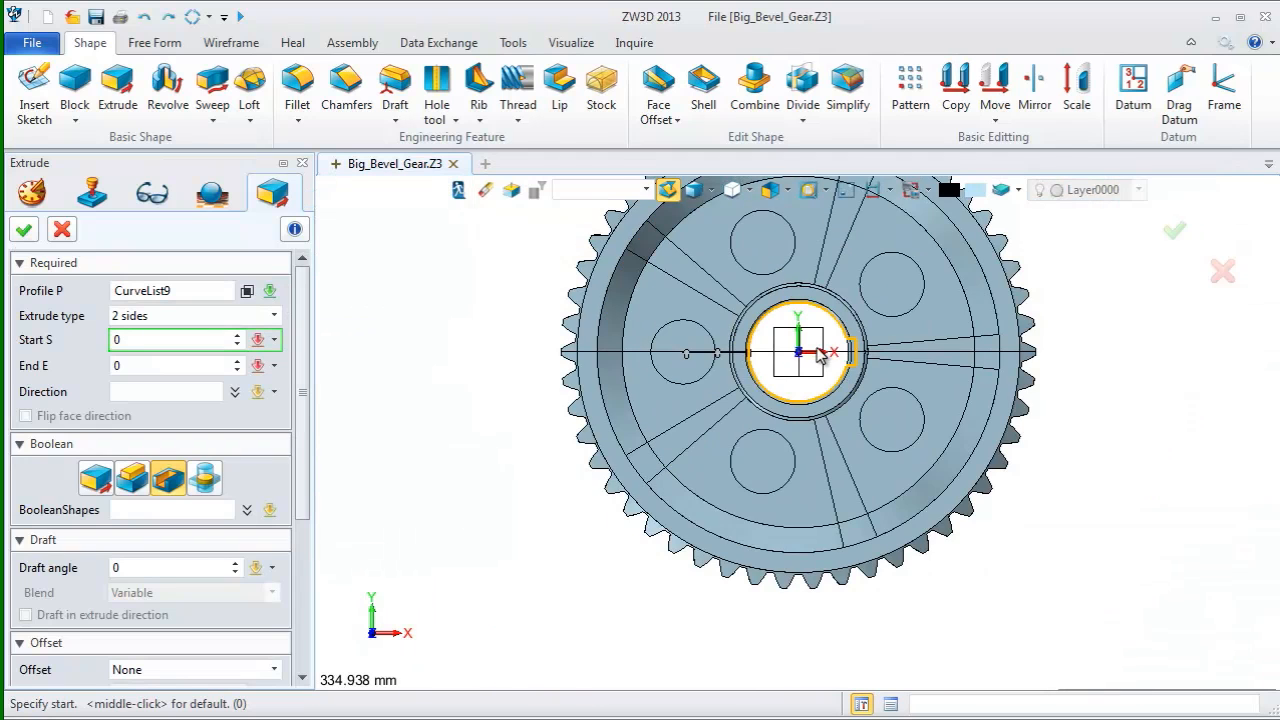
# Extrude CurveList9 as a two-sided cut using distances 280, -100 and -70
pyautogui.write('280')
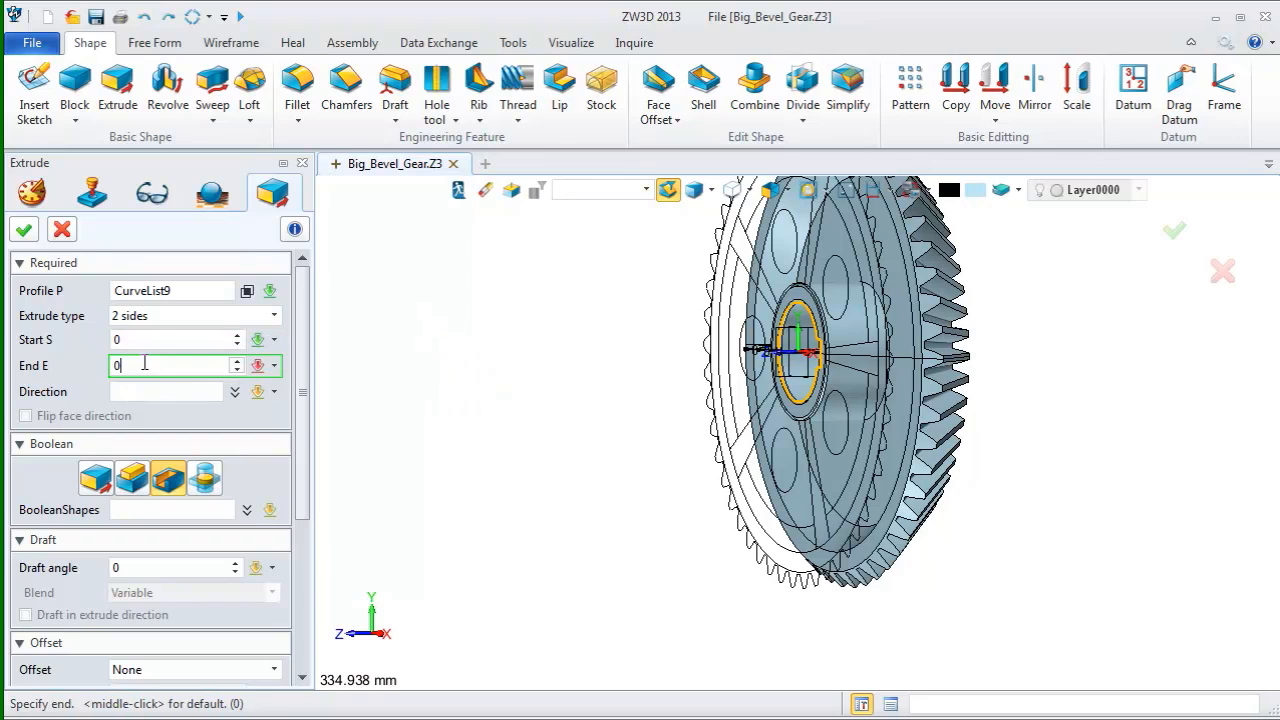
pyautogui.write('-100')
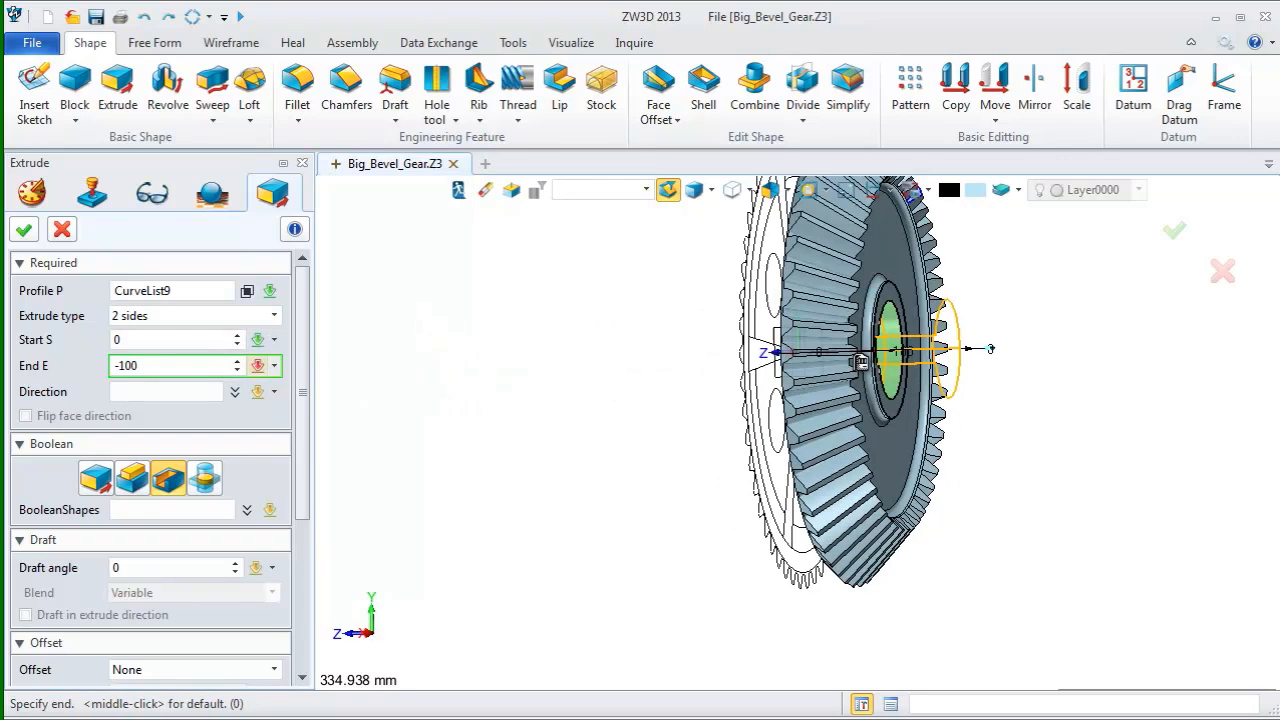
pyautogui.write('-70')
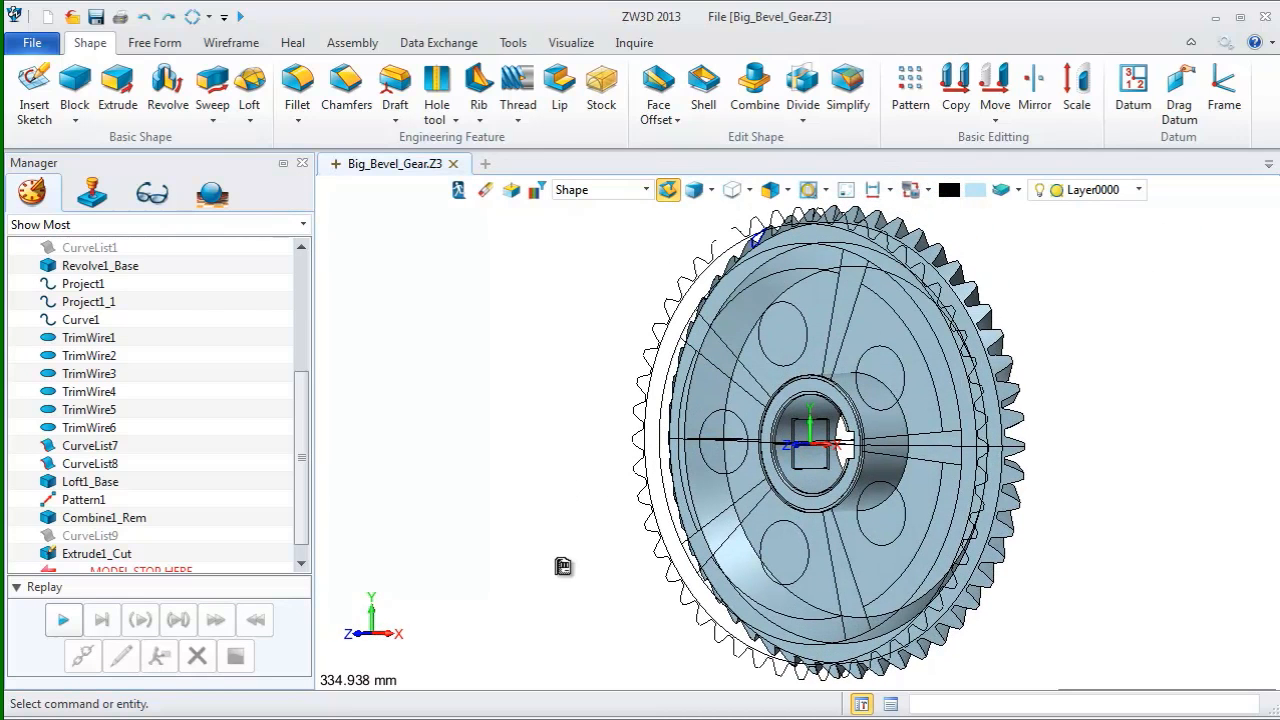
pyautogui.moveTo(530, 323)
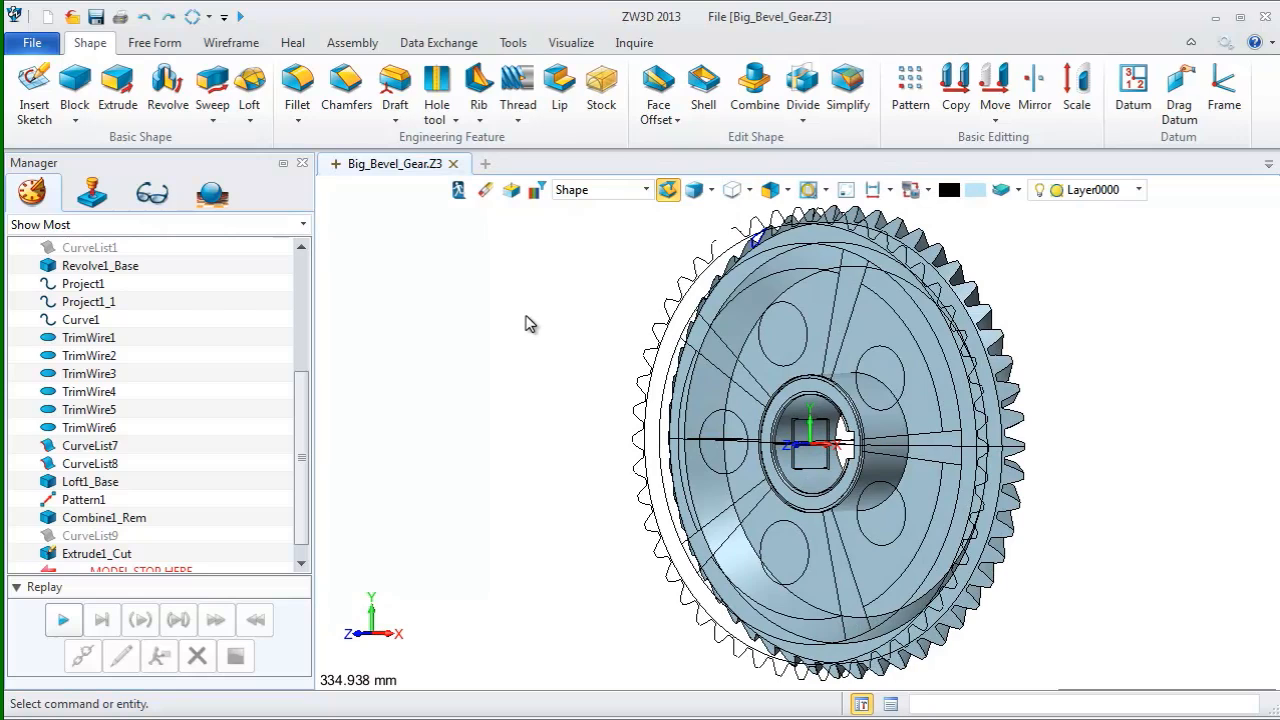
# Cut the five lightening-hole circles through the gear body up to point 0,0,-130
pyautogui.click(116, 88)
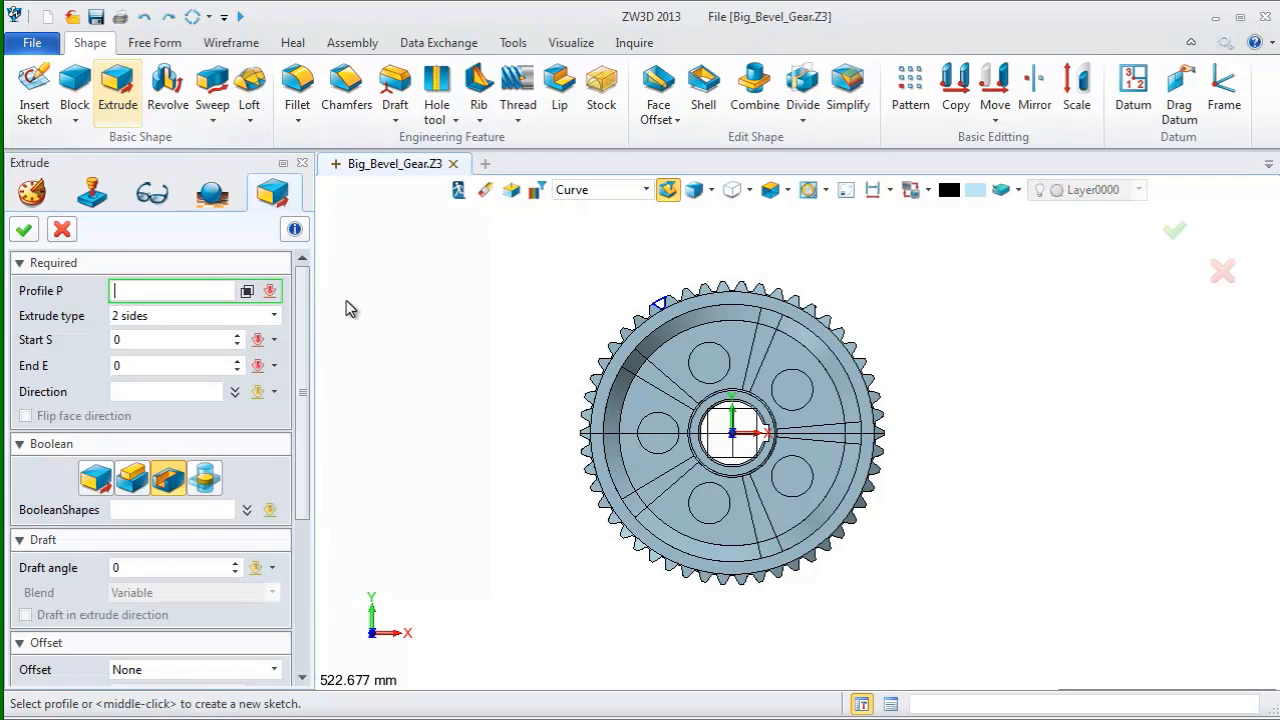
pyautogui.click(710, 362)
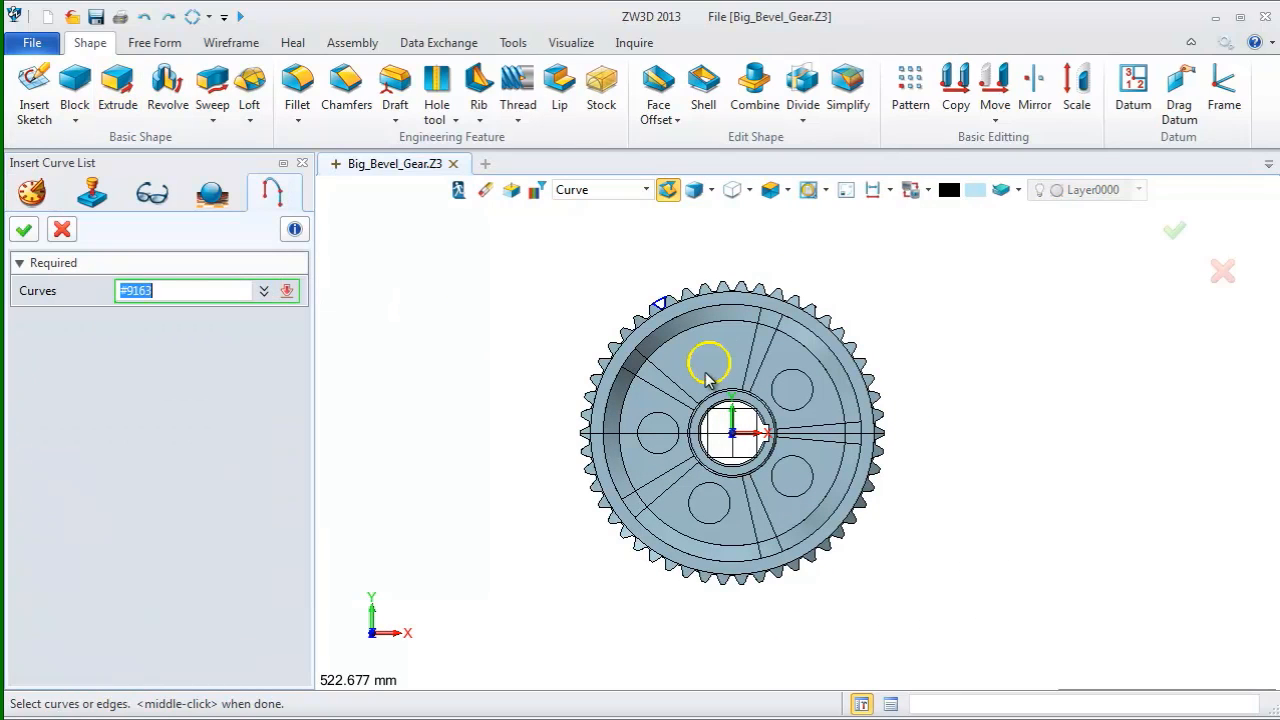
pyautogui.click(793, 477)
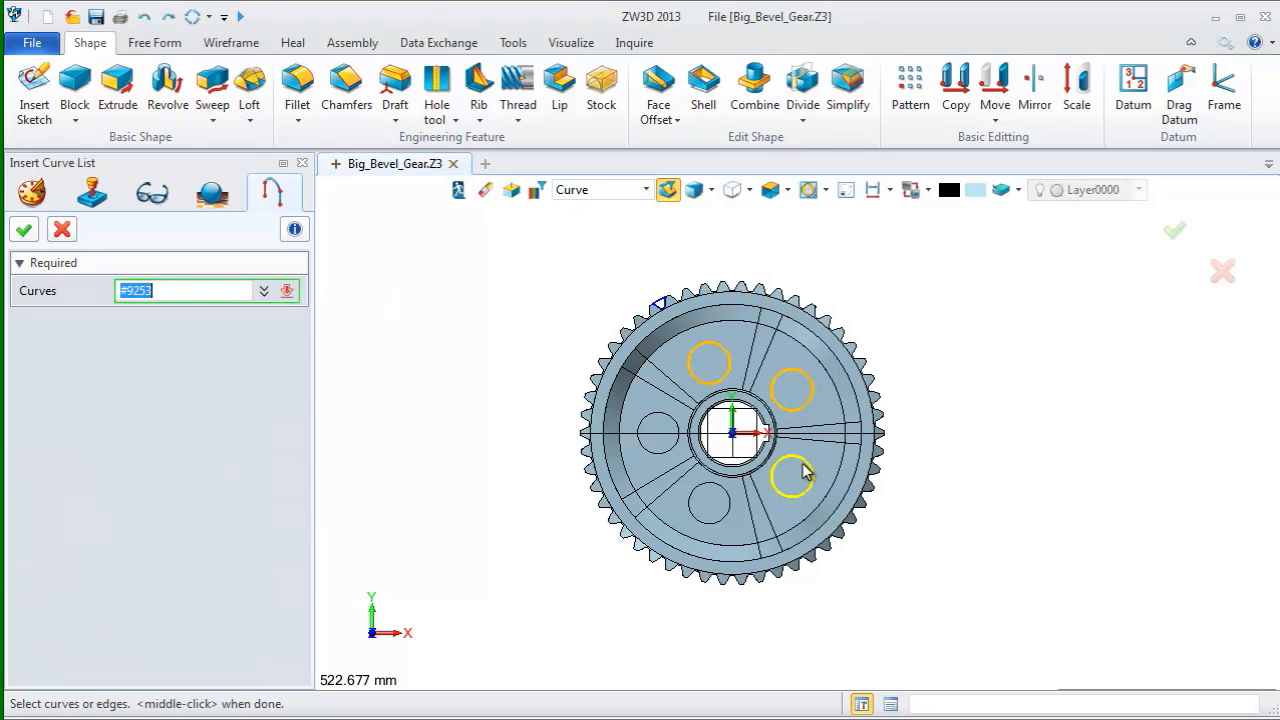
pyautogui.click(658, 437)
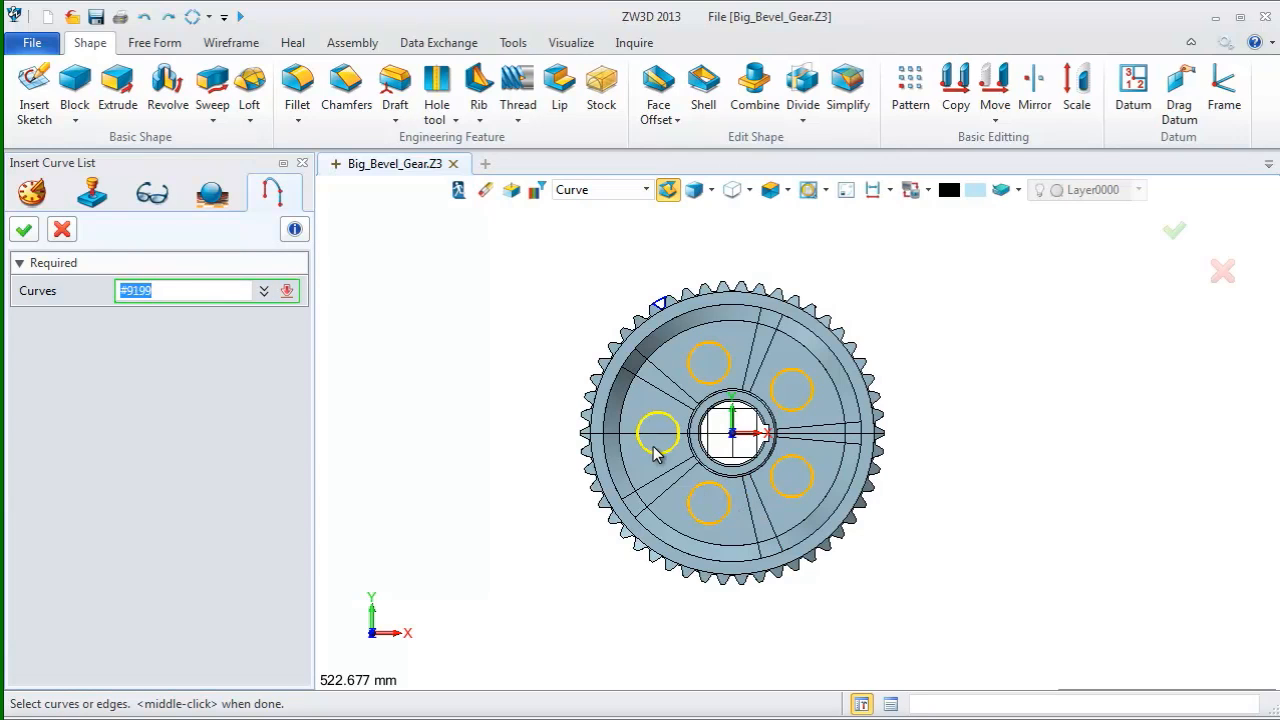
pyautogui.click(658, 433)
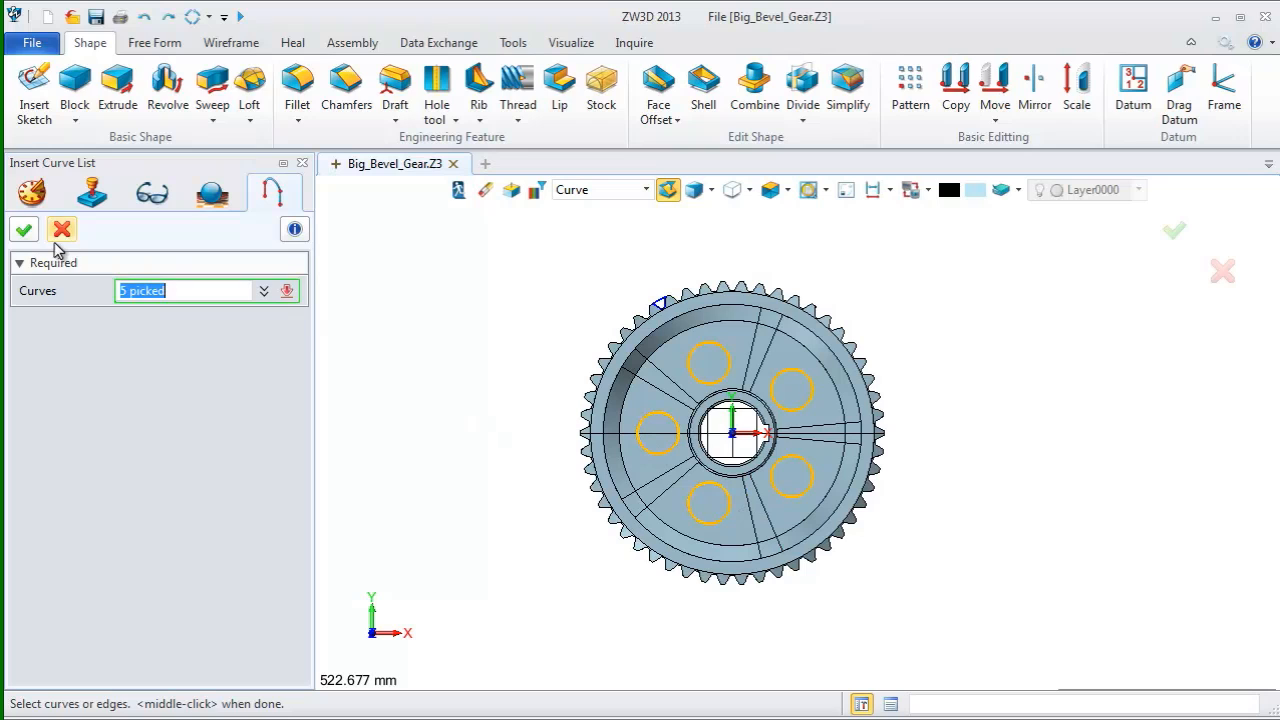
pyautogui.click(23, 229)
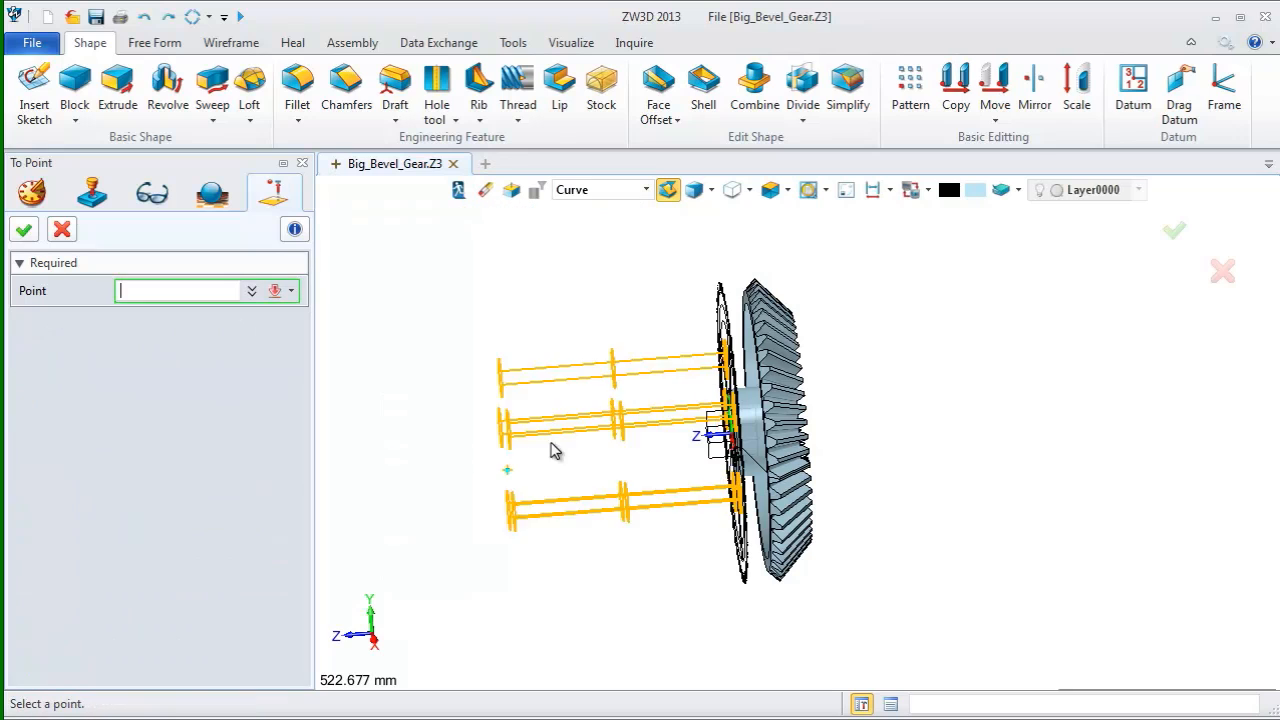
pyautogui.write('0,0,-130')
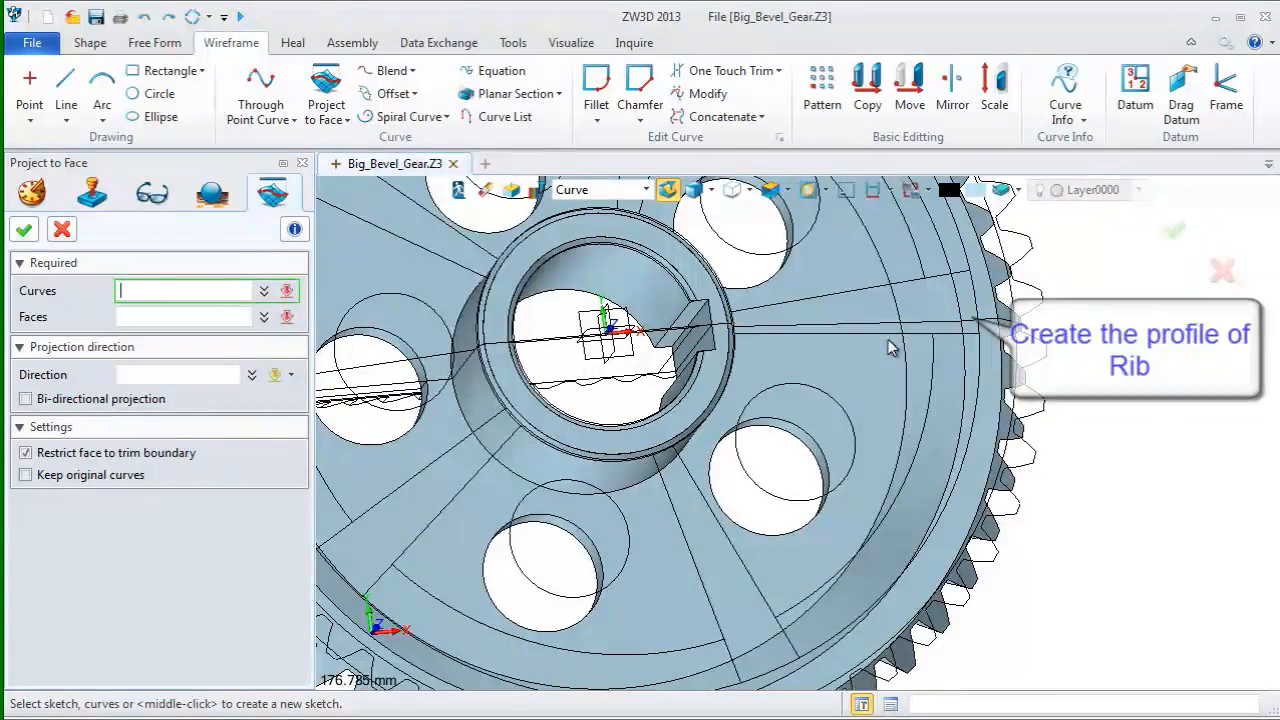
# Project the radial rib lines onto the gear web face, creating Project2 and Project3
pyautogui.click(910, 308)
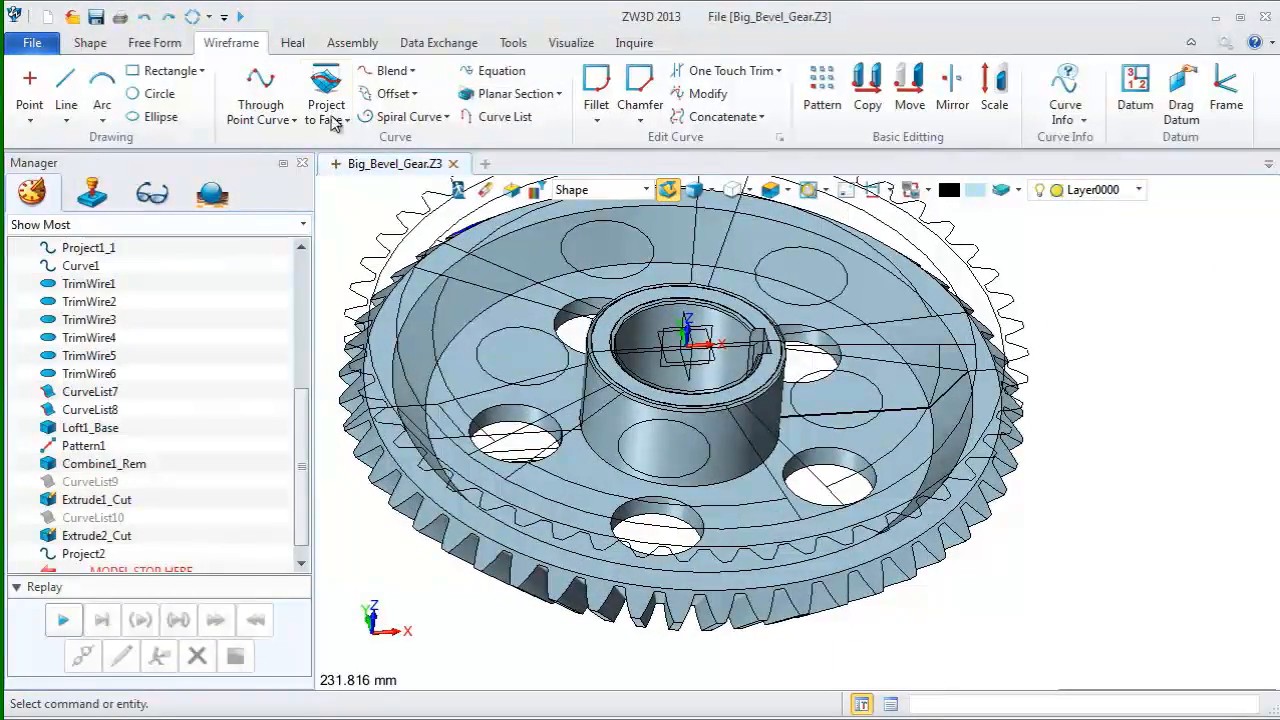
pyautogui.click(325, 90)
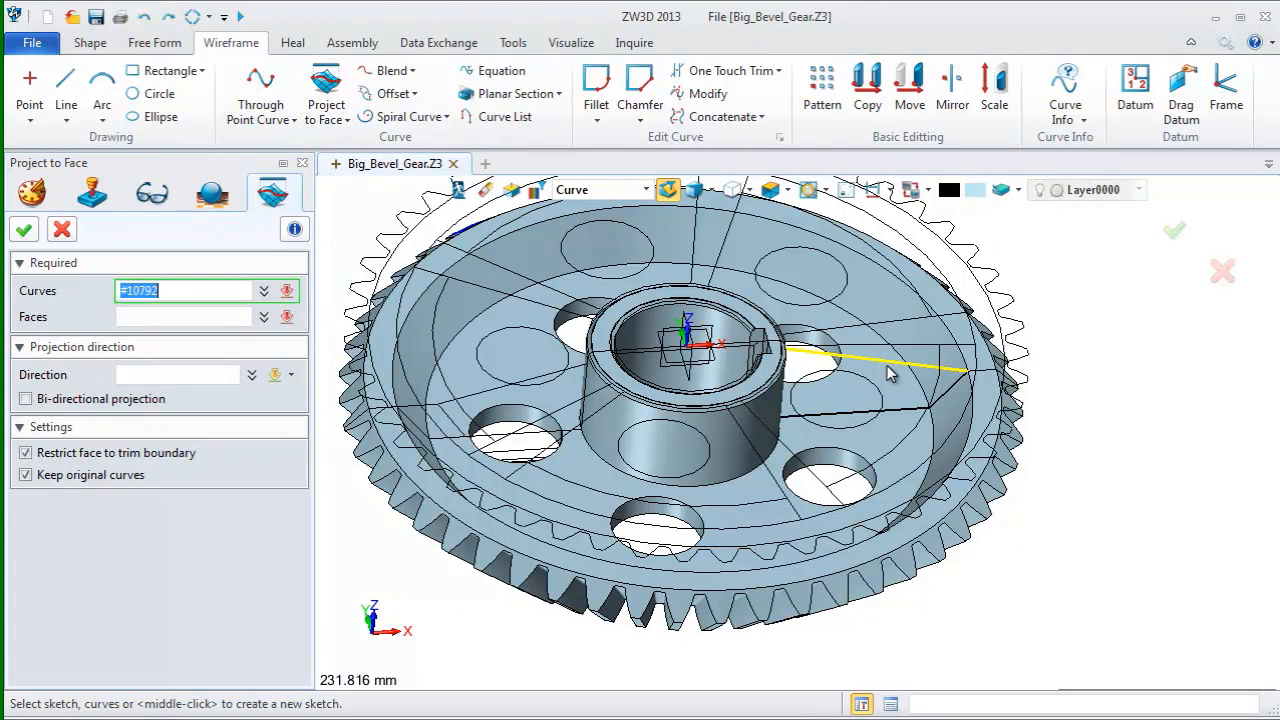
pyautogui.click(890, 352)
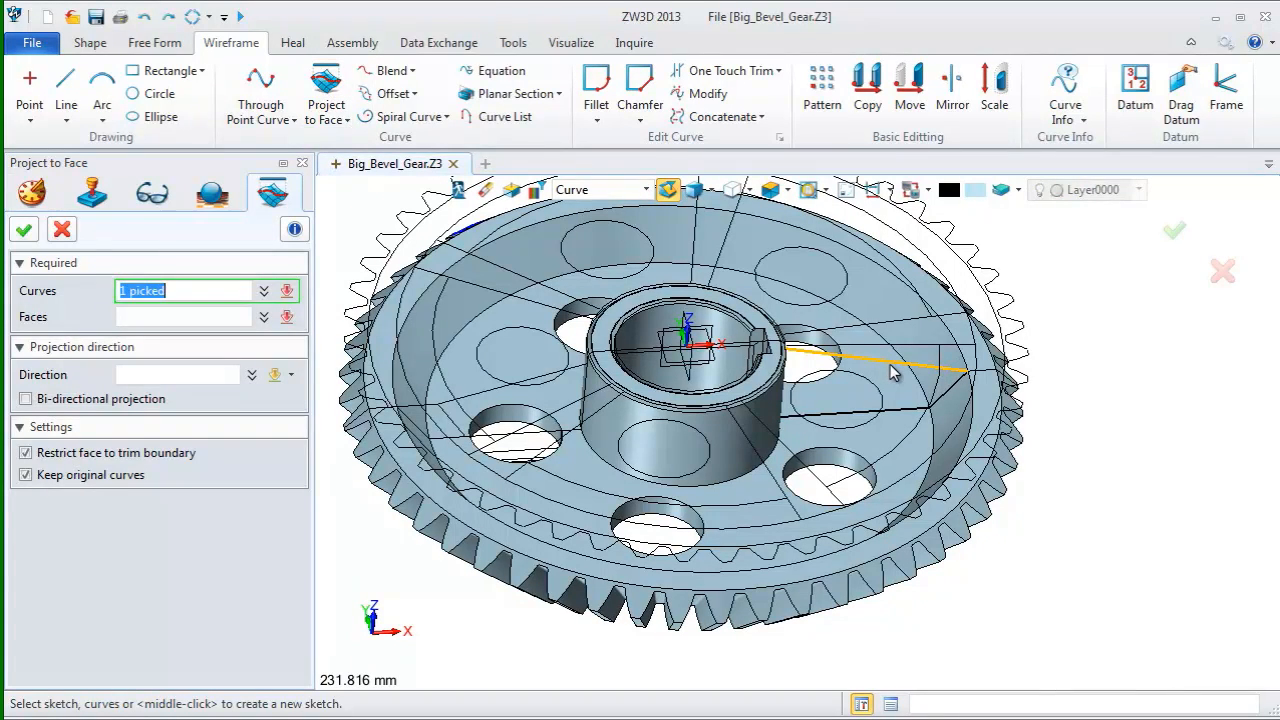
pyautogui.click(760, 400)
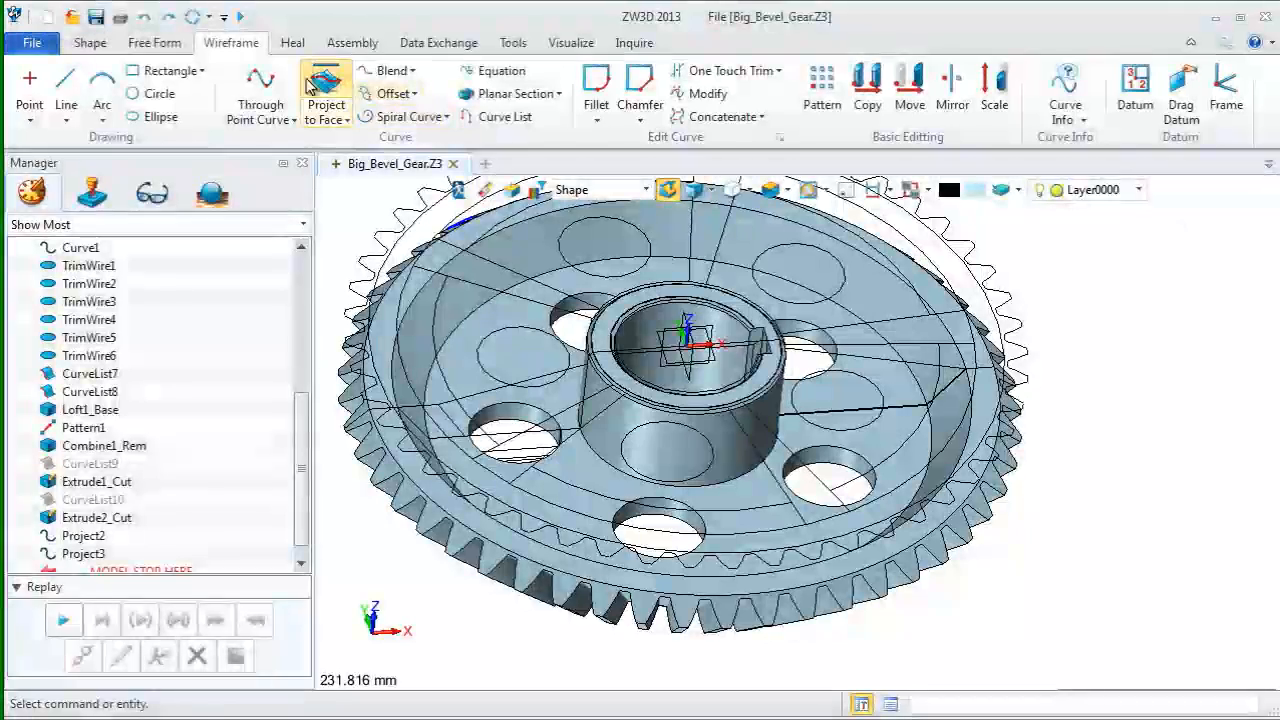
pyautogui.click(325, 90)
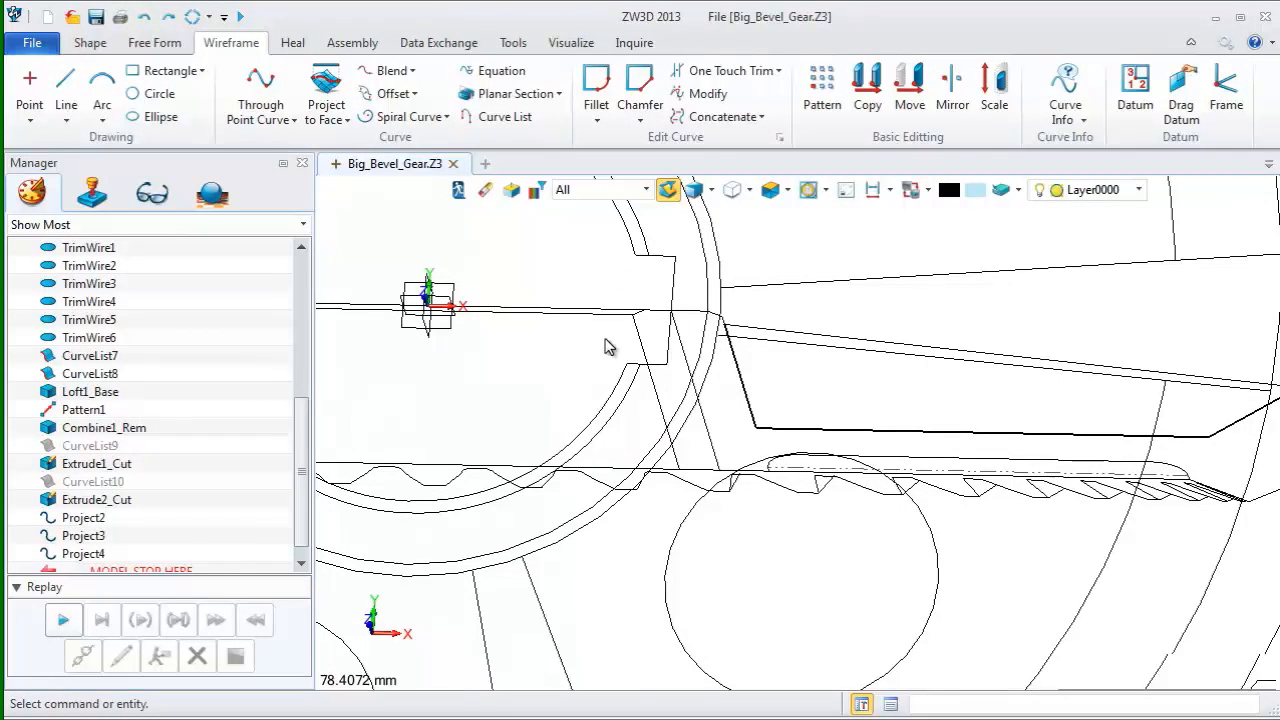
# Finish projecting the last rib curve, shade the gear, and filter picks to curve lists
pyautogui.click(730, 360)
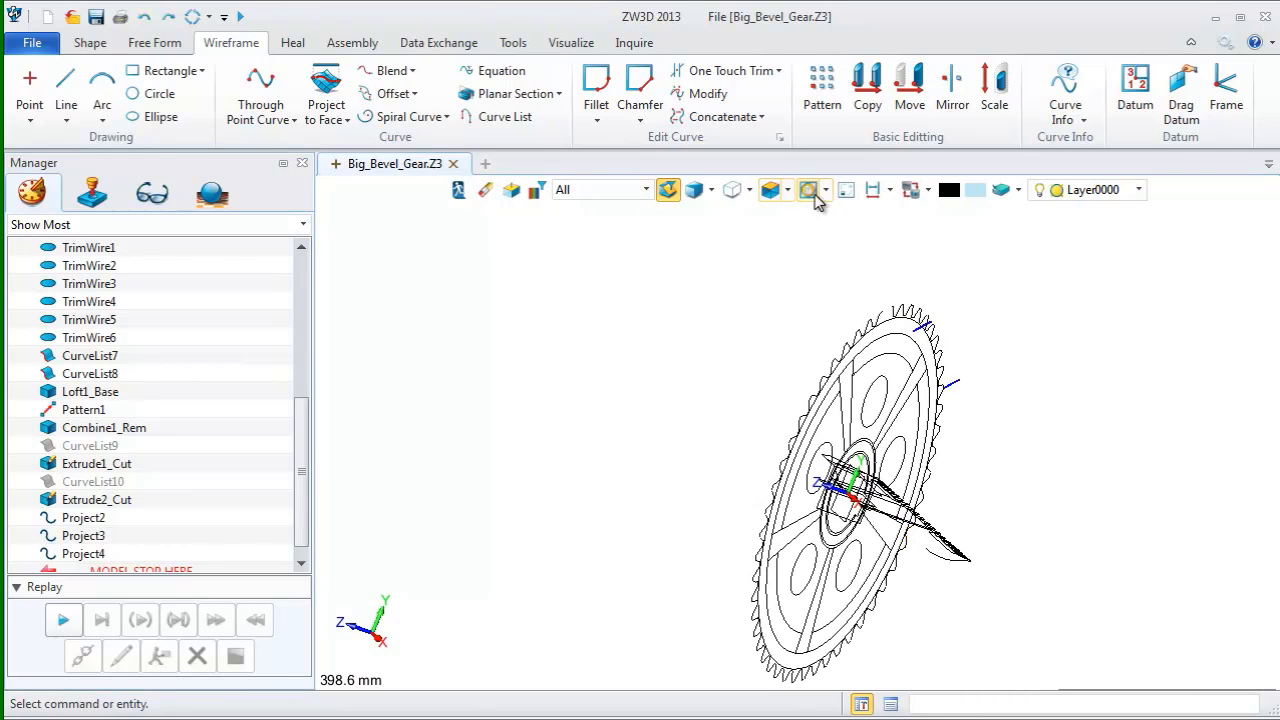
pyautogui.click(826, 189)
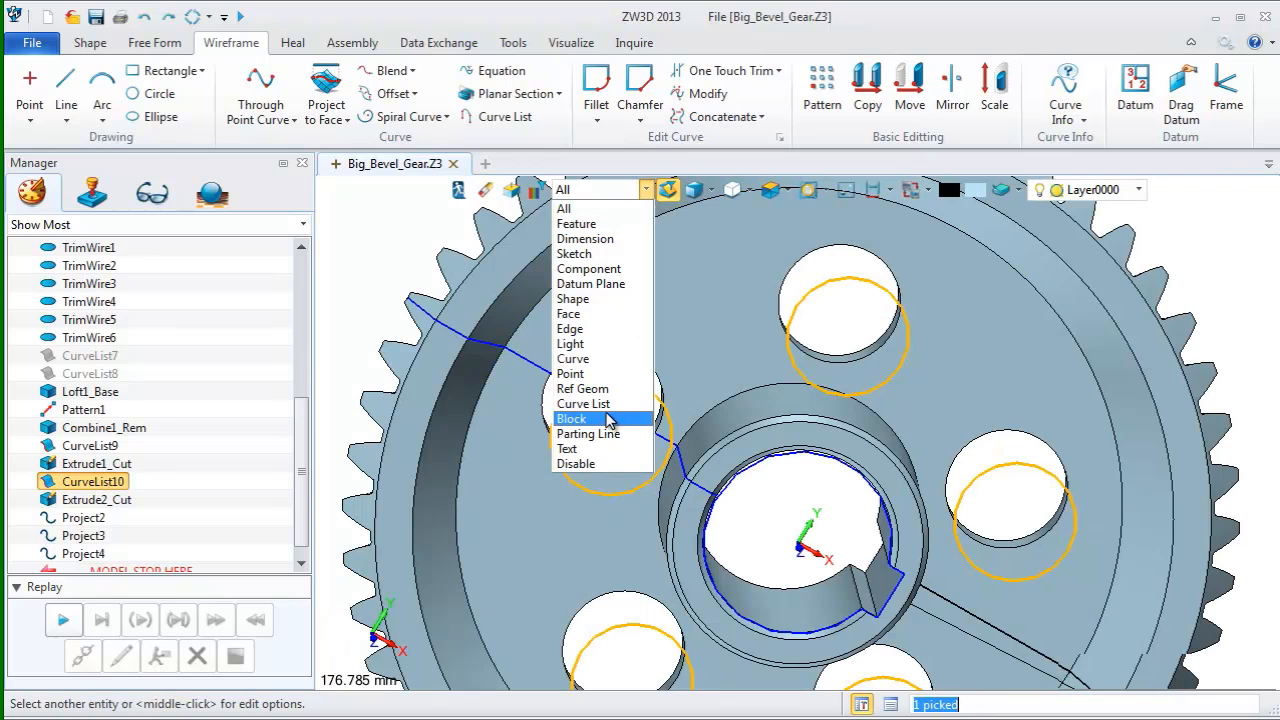
pyautogui.moveTo(583, 403)
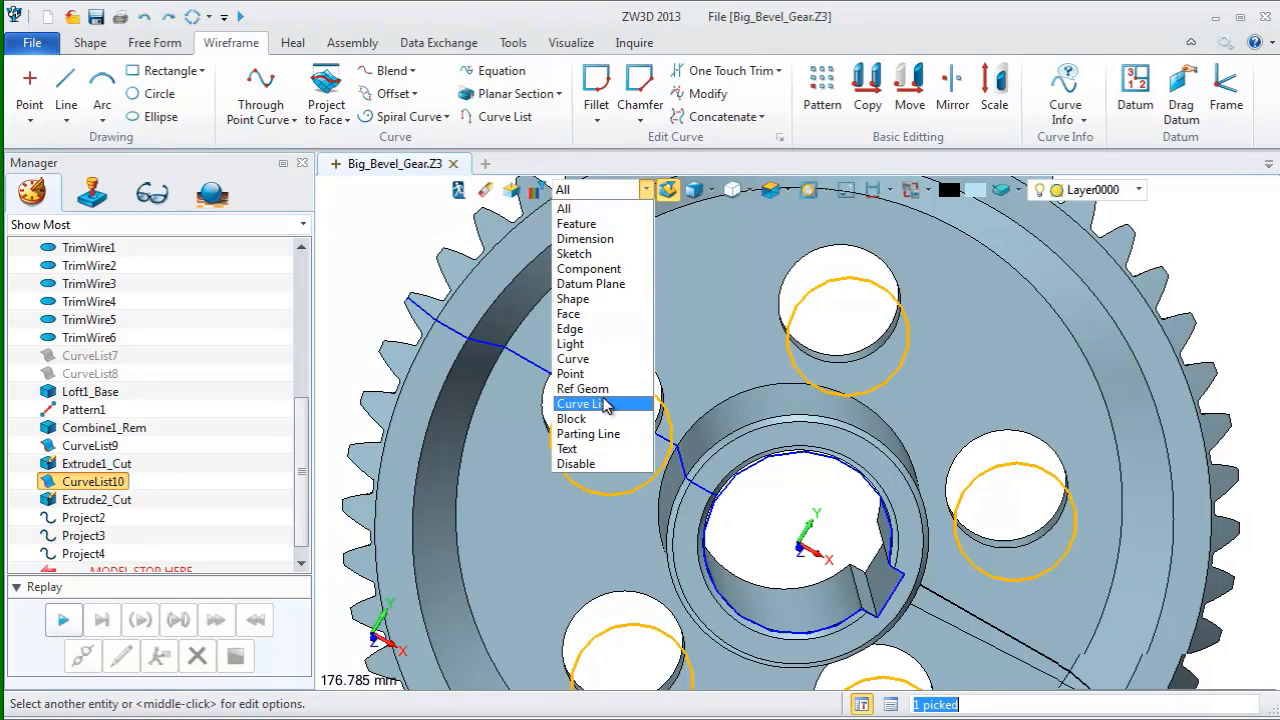
pyautogui.click(582, 403)
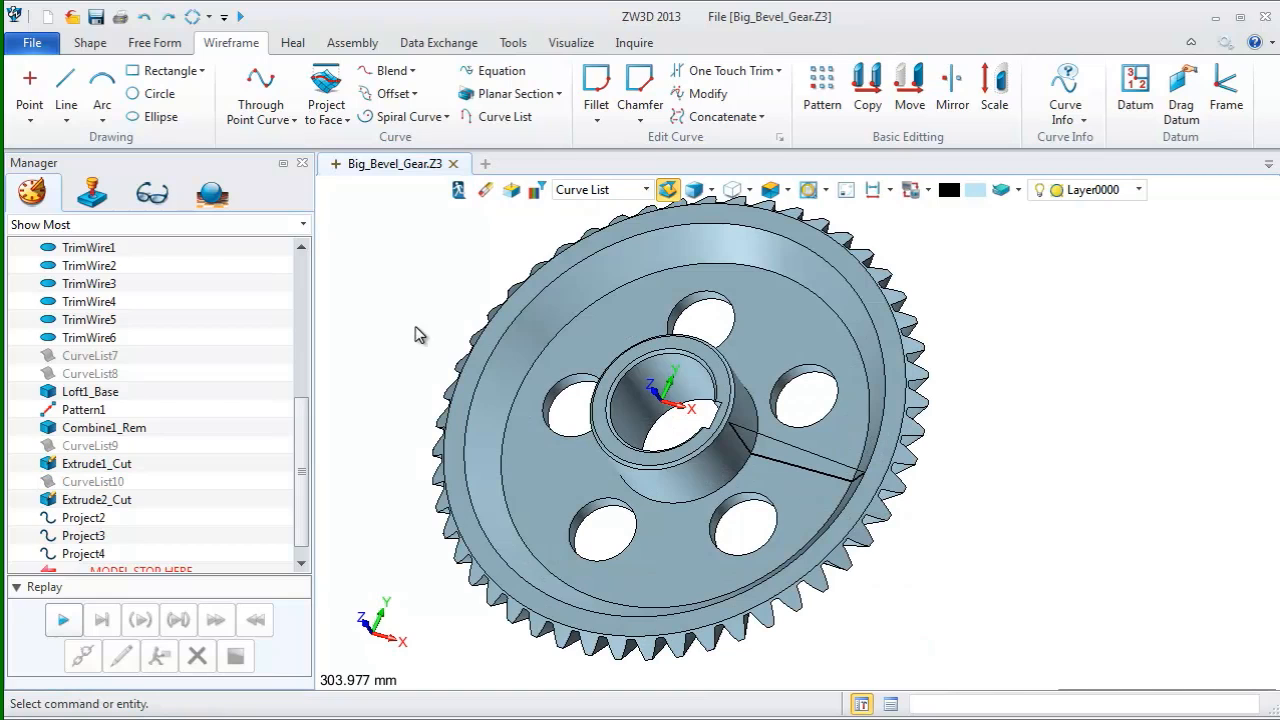
# Revolve the rib outline about the Z axis from -5° to 5°, adding material
pyautogui.click(89, 42)
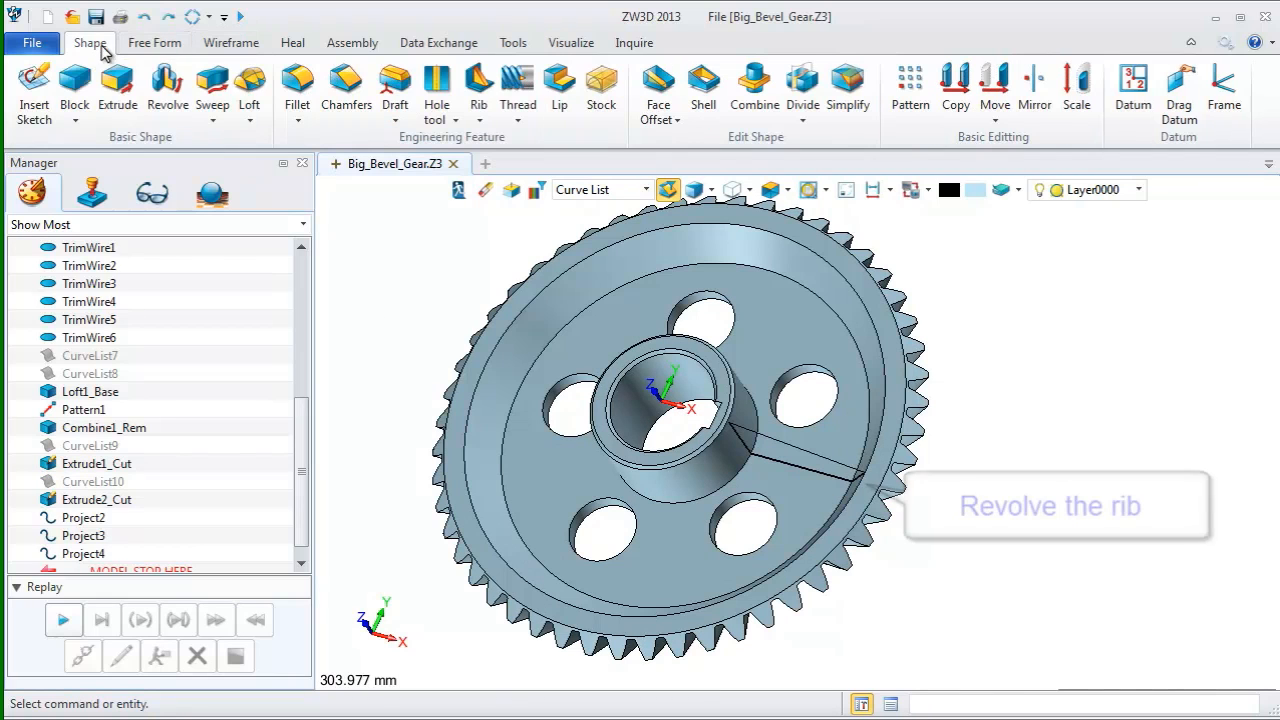
pyautogui.click(167, 88)
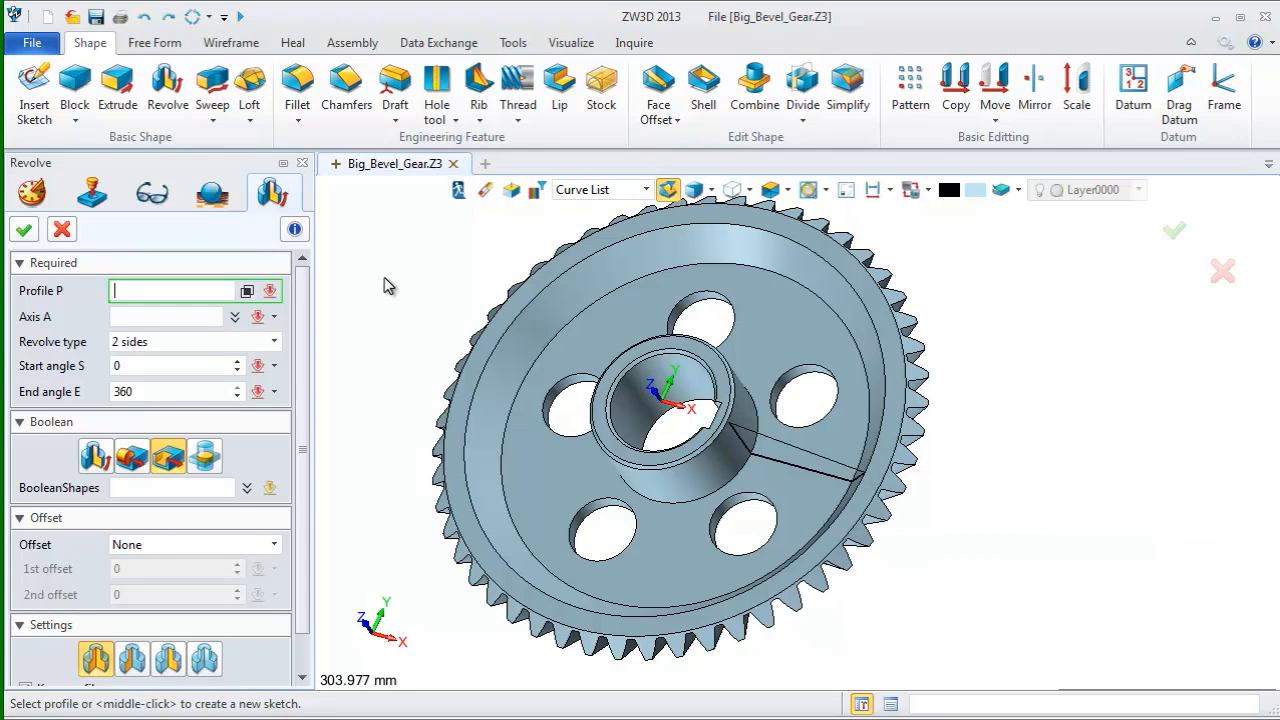
pyautogui.click(742, 522)
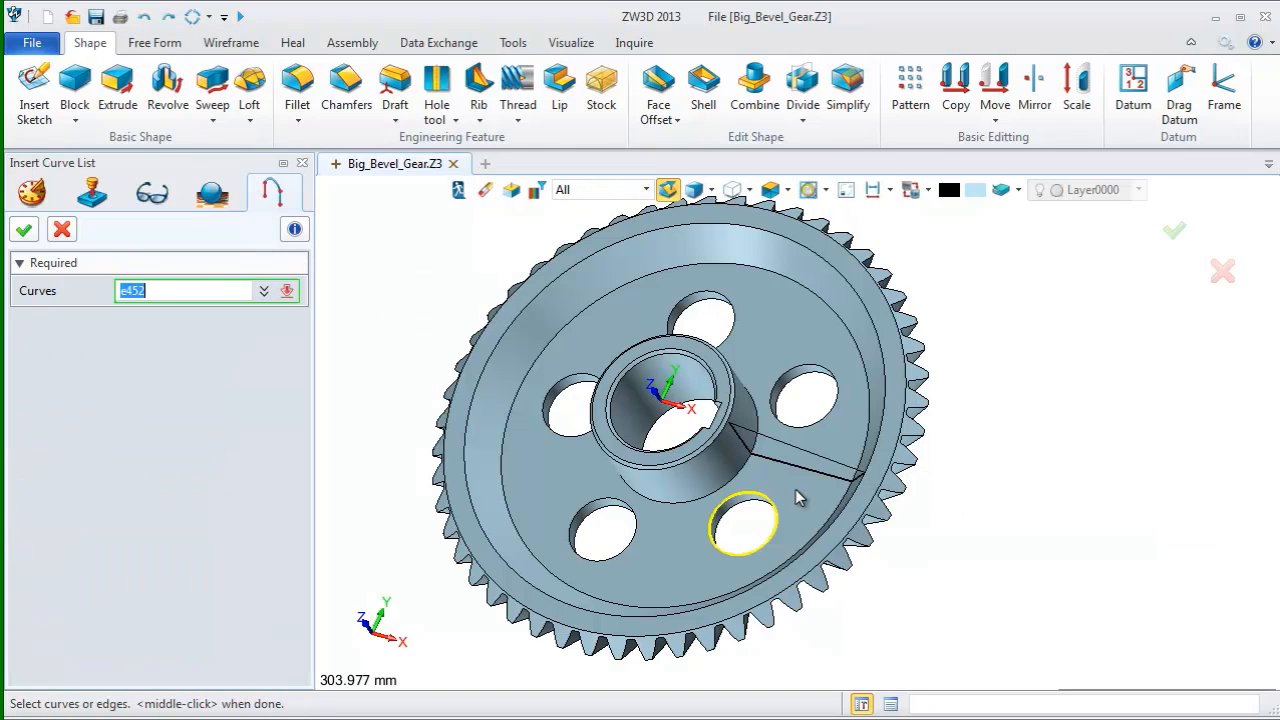
pyautogui.click(800, 450)
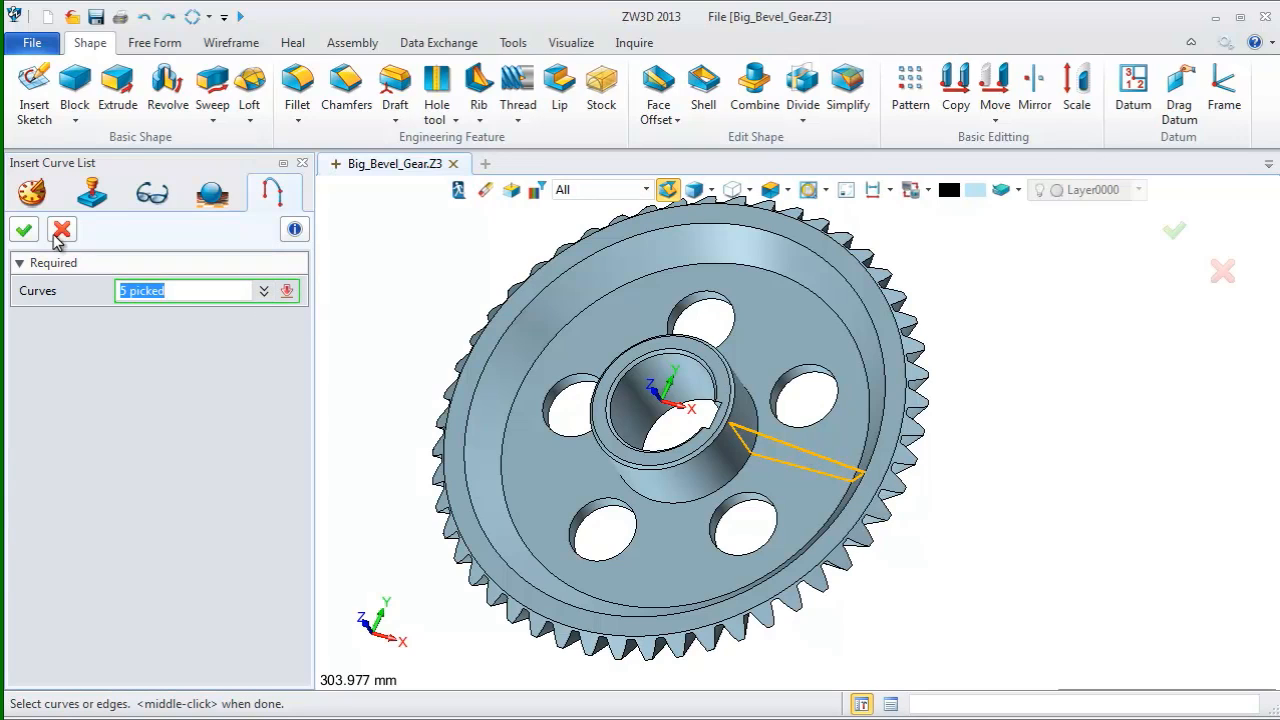
pyautogui.click(23, 229)
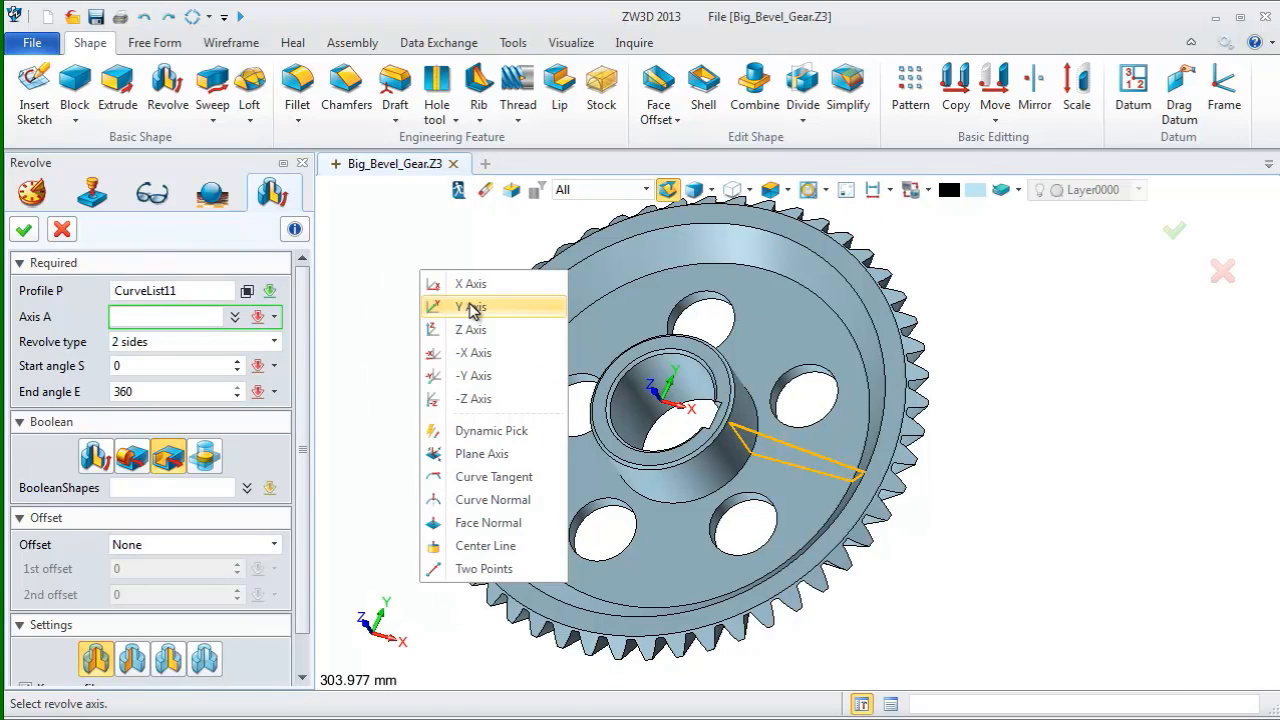
pyautogui.click(470, 306)
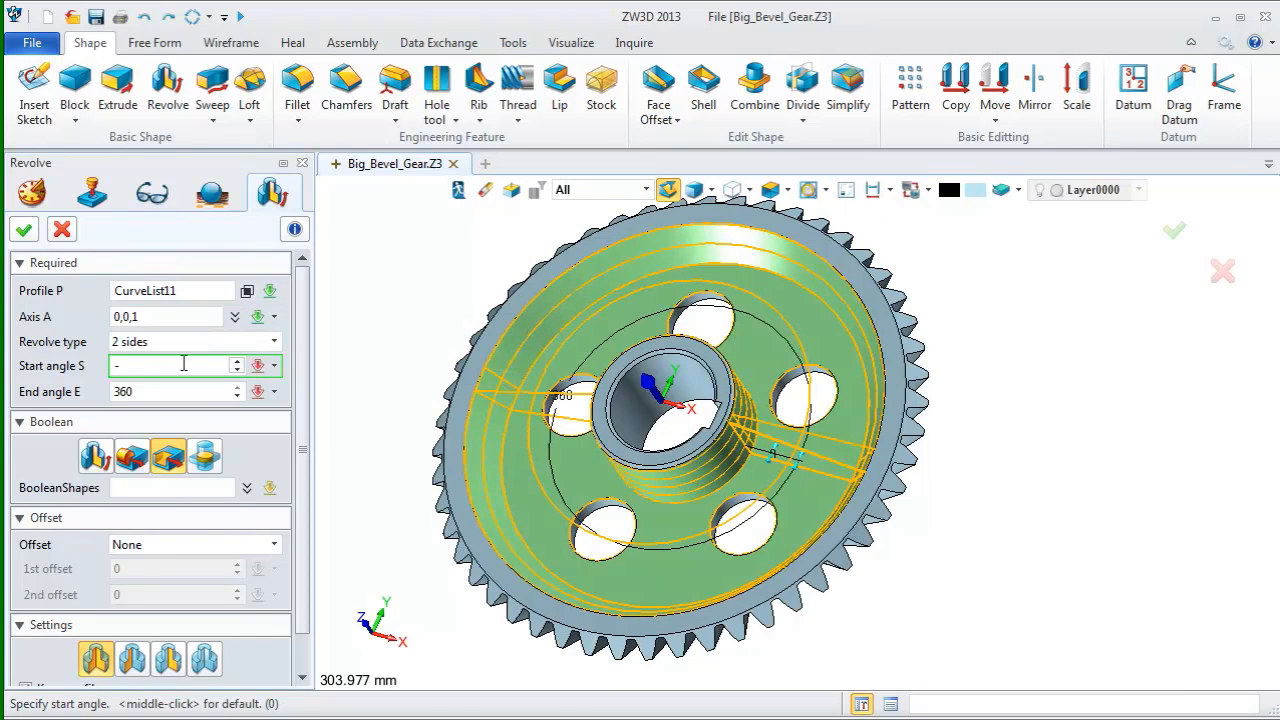
pyautogui.write('-5')
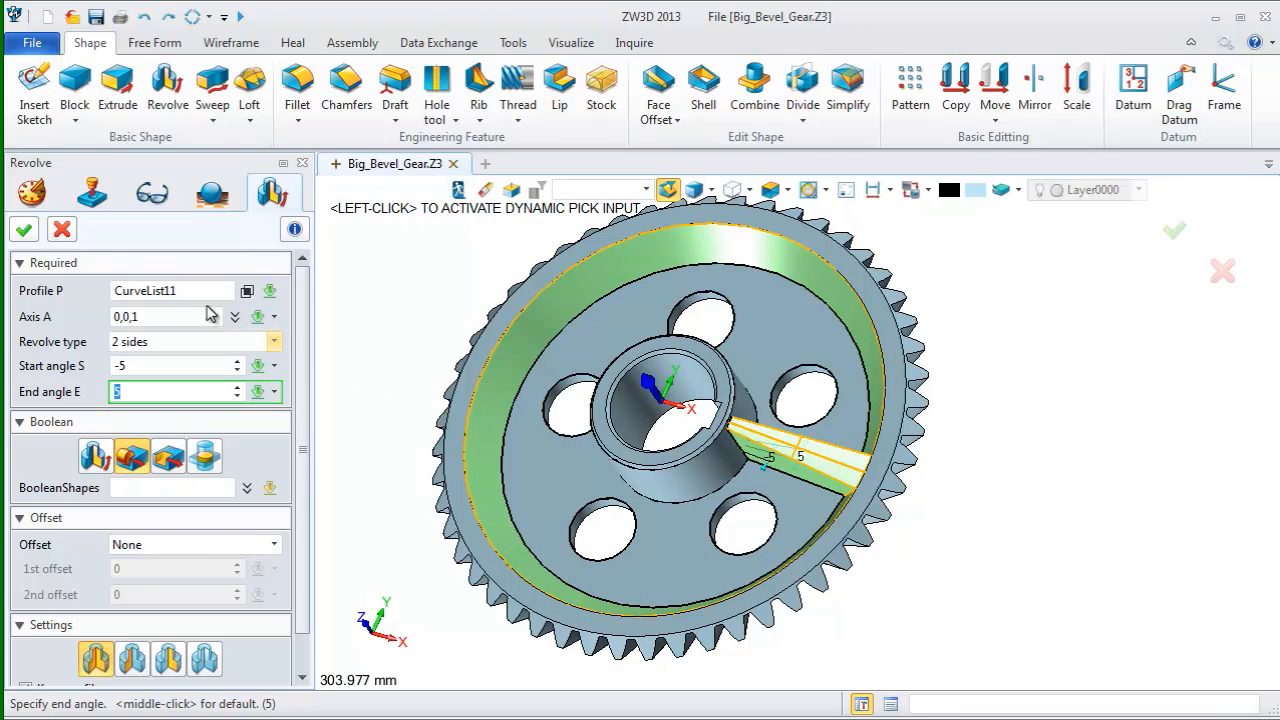
pyautogui.click(23, 229)
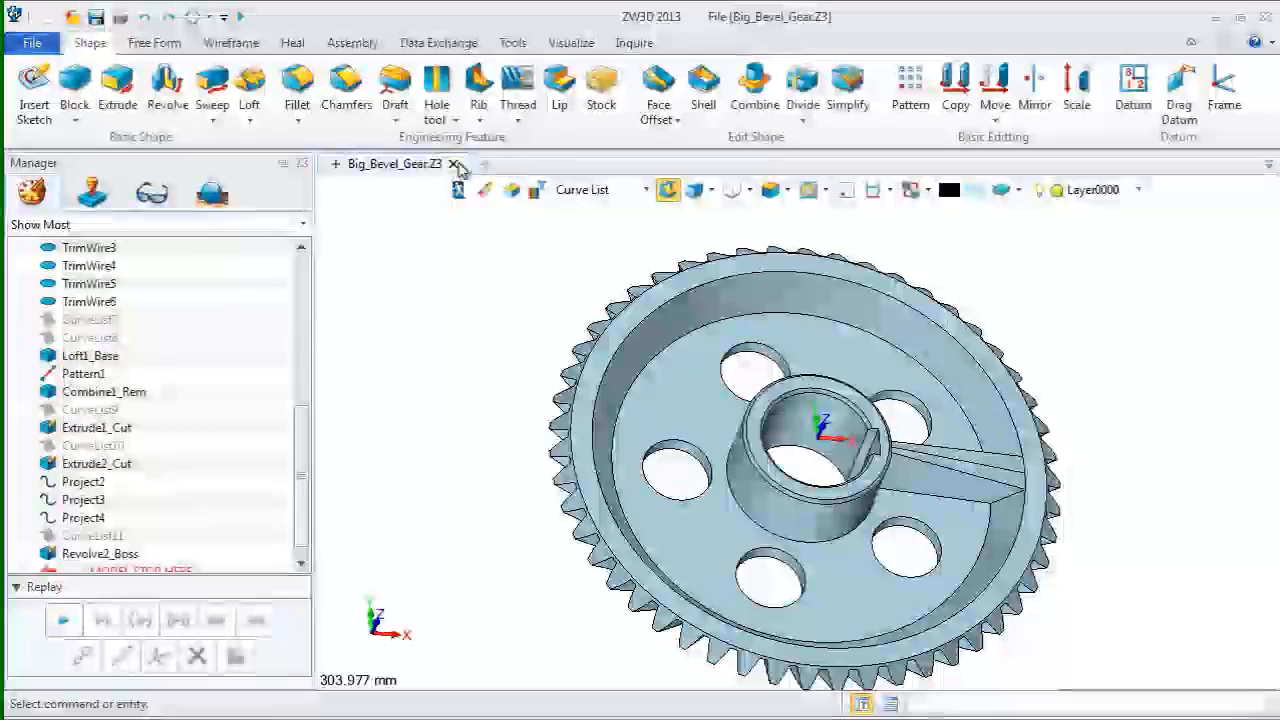
# Circular-pattern the Revolve2_Boss rib feature five times at 72° around the gear
pyautogui.click(909, 90)
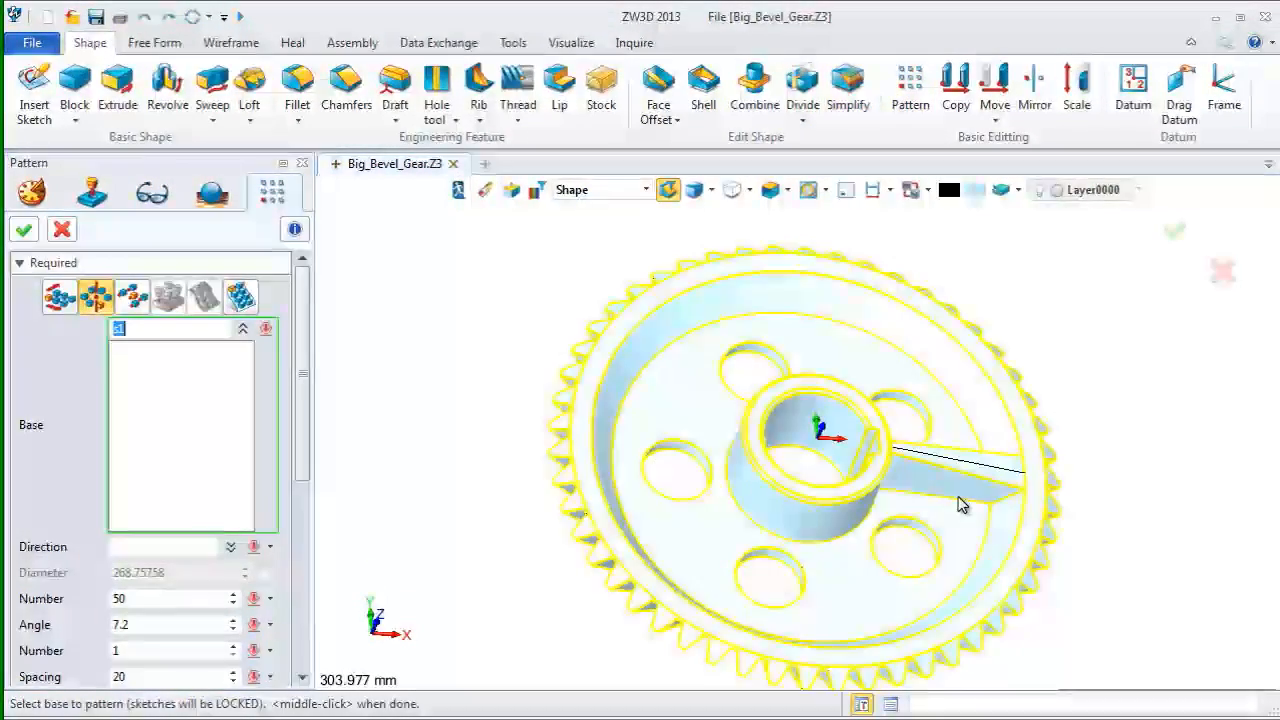
pyautogui.click(637, 189)
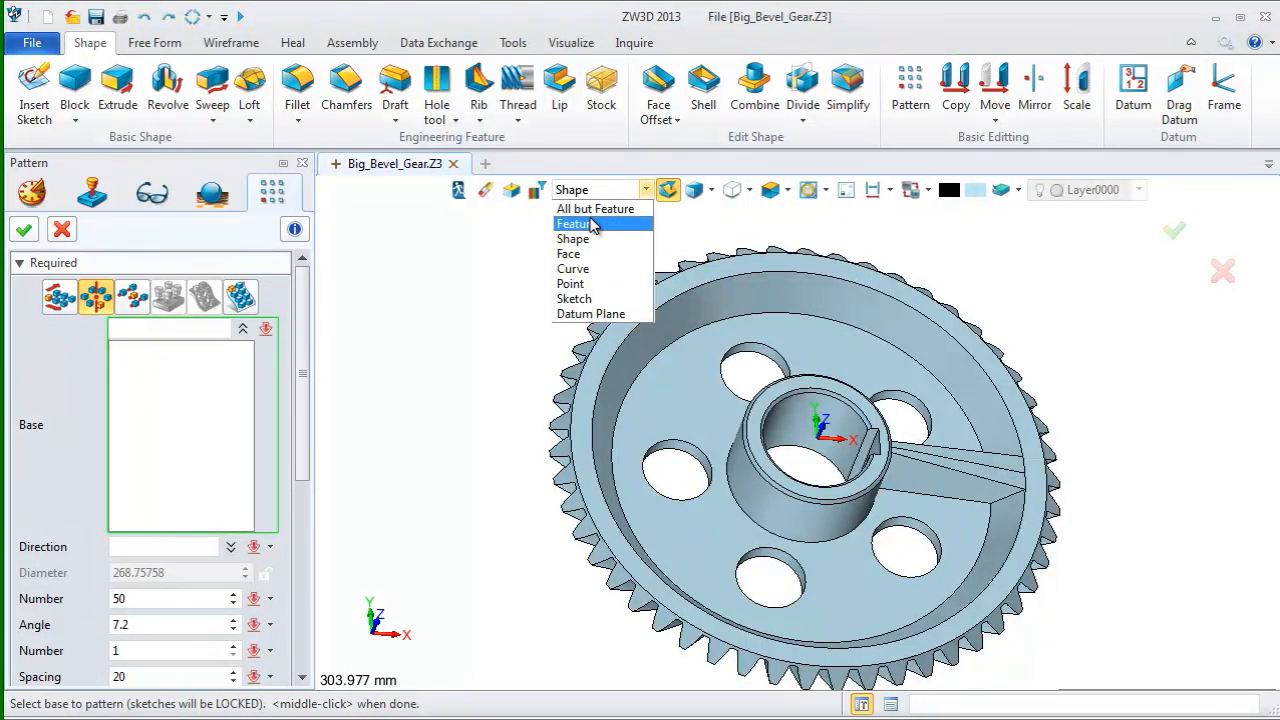
pyautogui.click(573, 223)
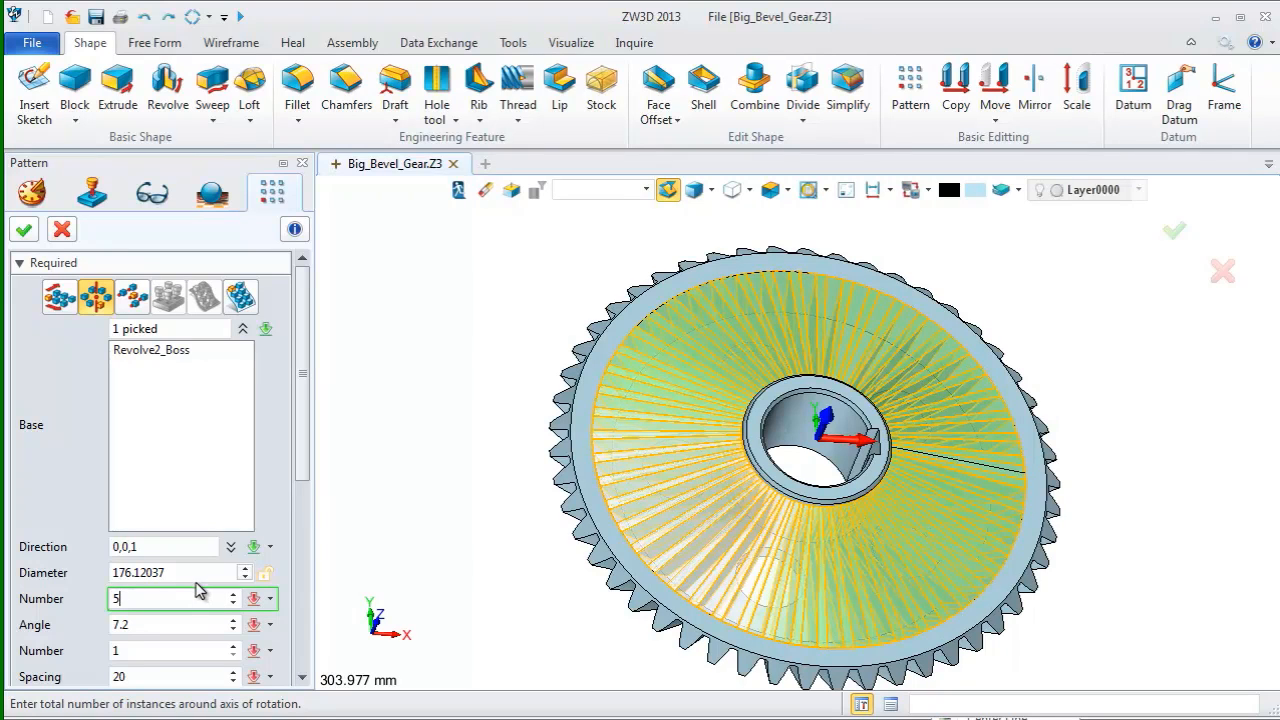
pyautogui.click(150, 624)
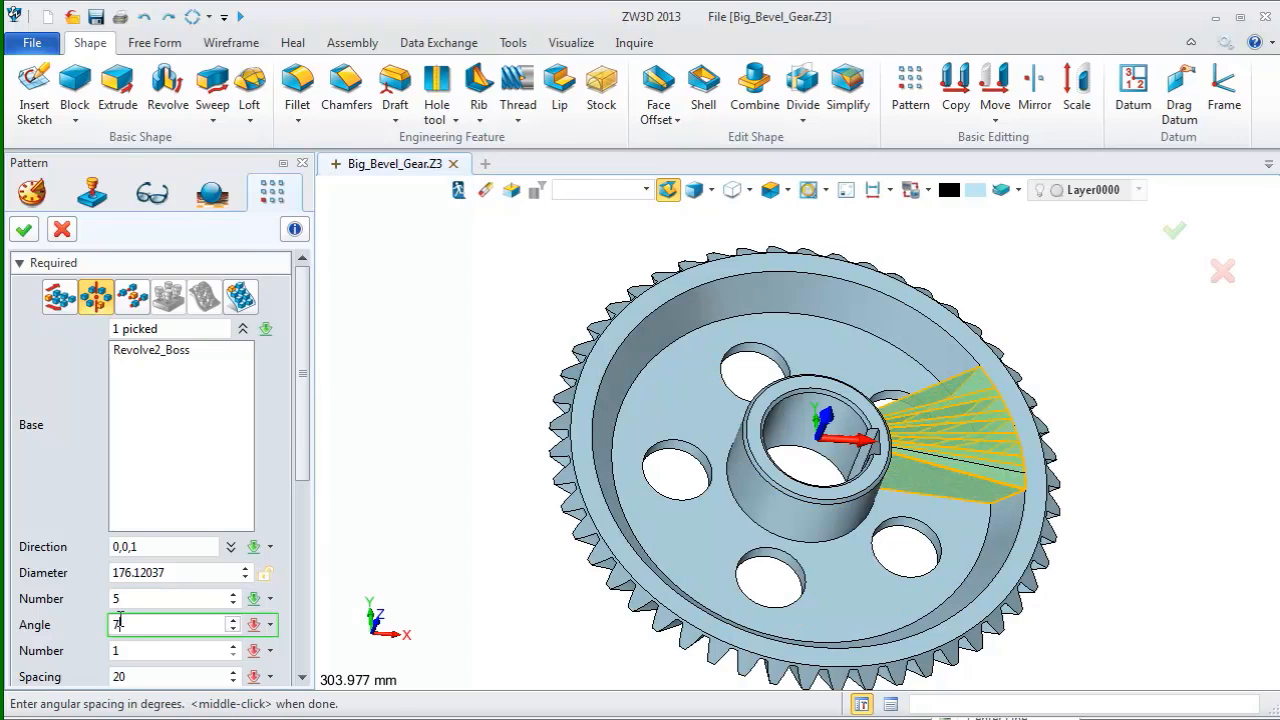
pyautogui.write('2')
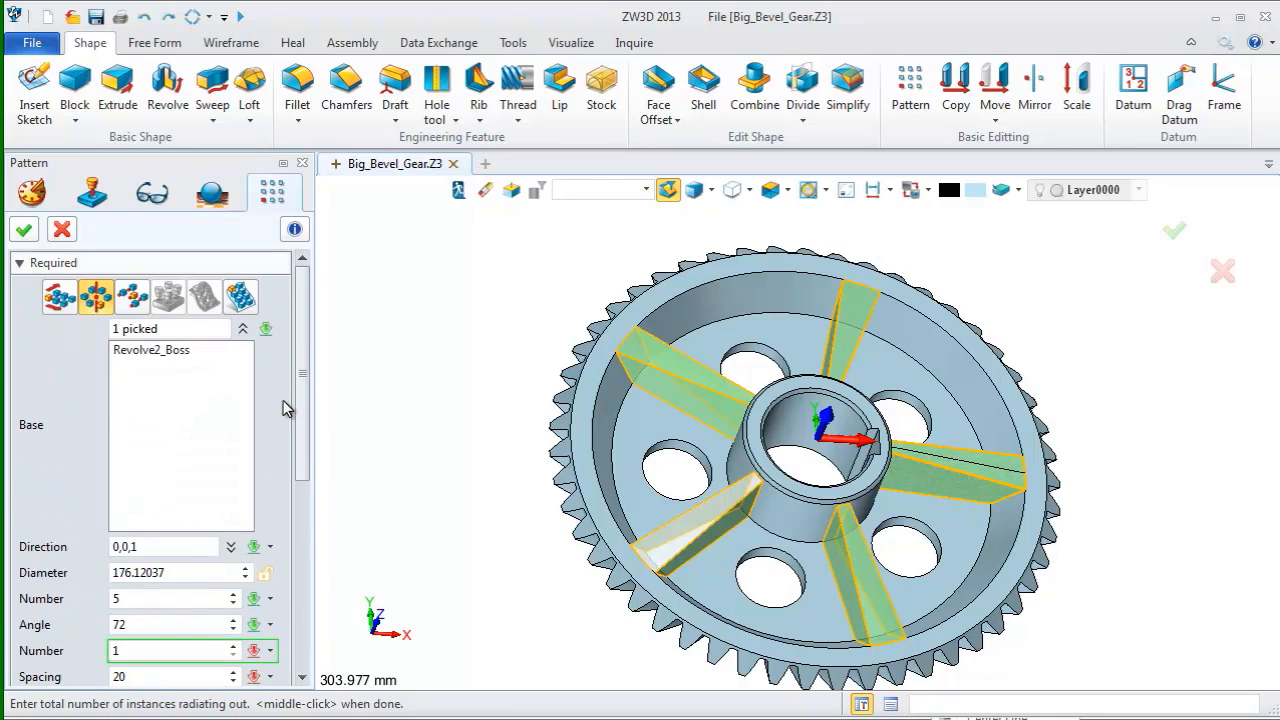
pyautogui.click(24, 229)
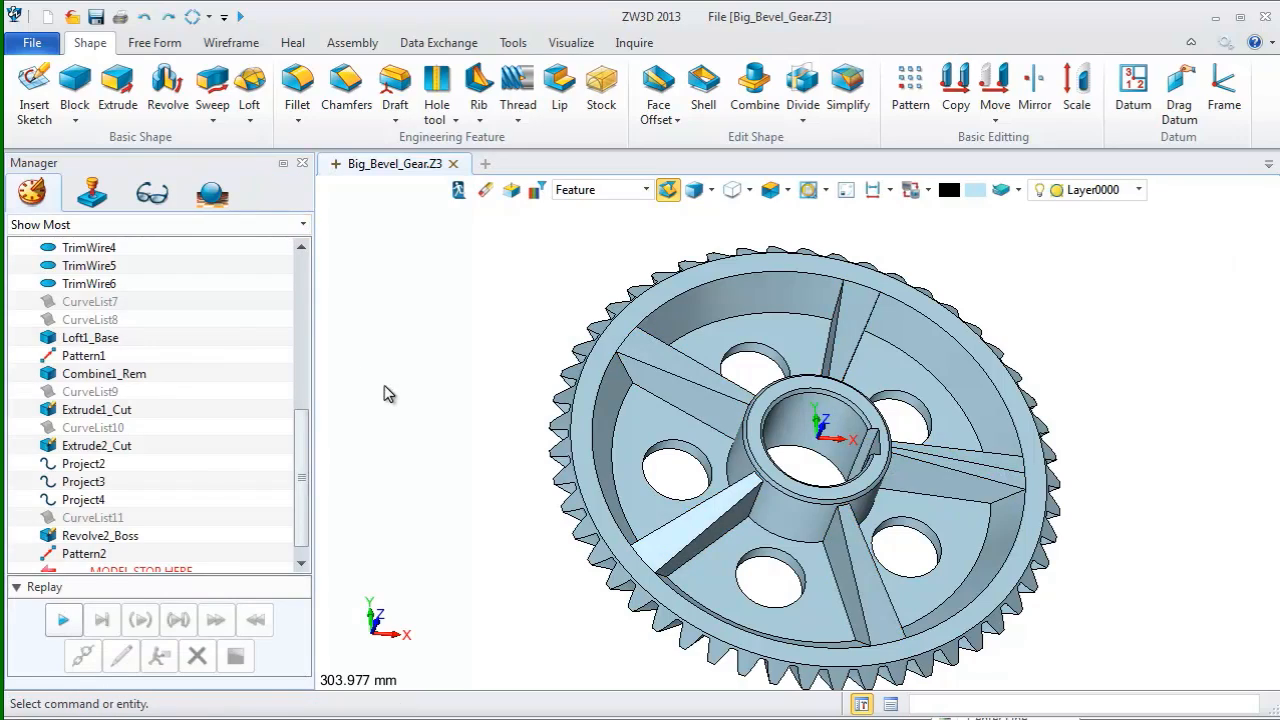